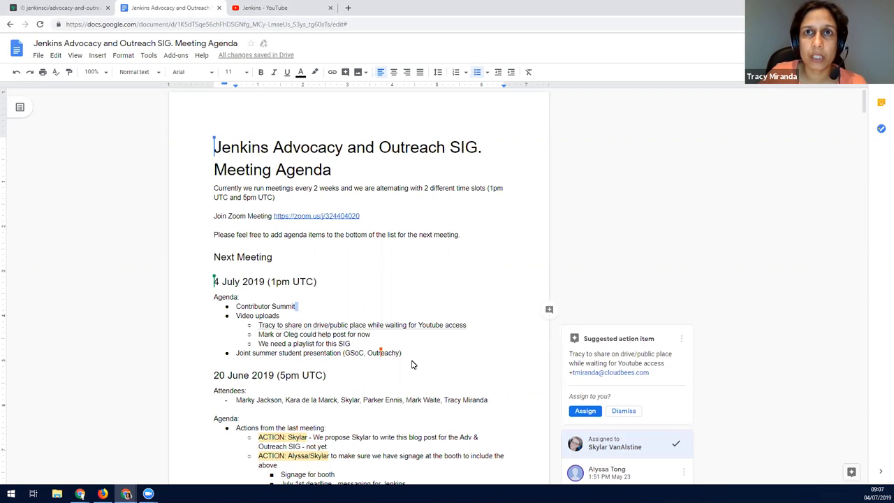
mouse_move(414, 360)
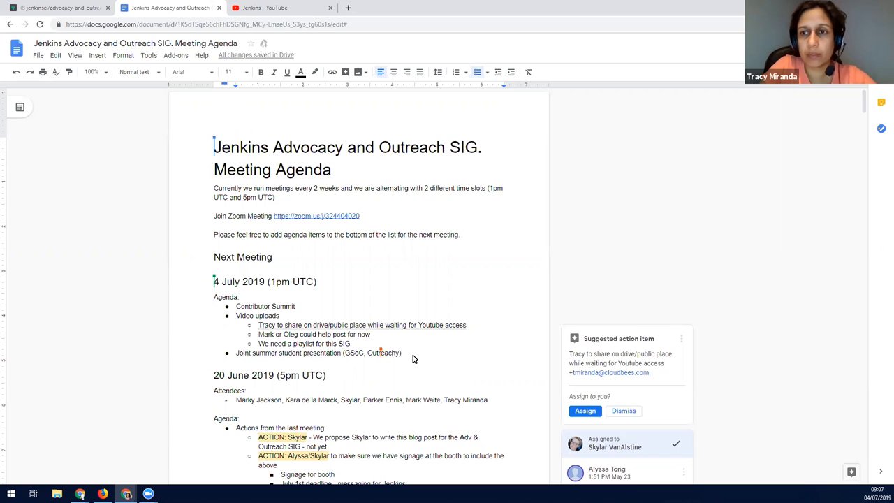
mouse_move(129, 314)
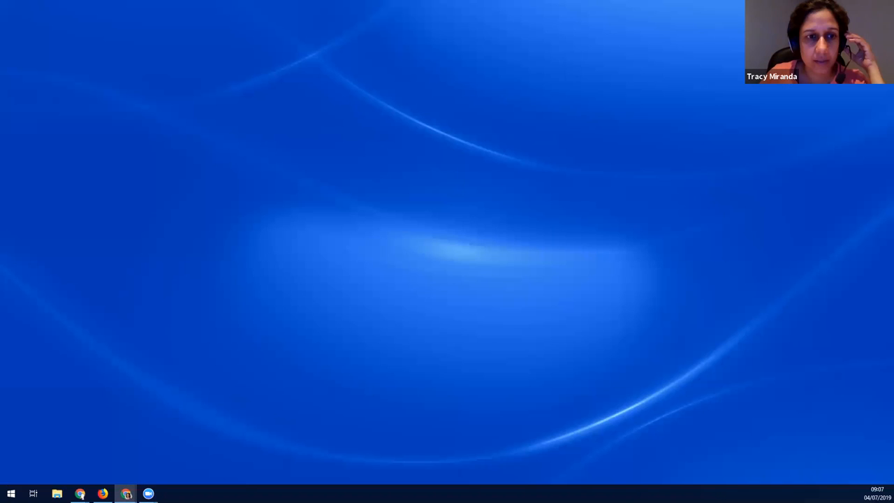
Step: Return to the Jenkins SIG meeting agenda document showing the 4 July 2019 items
click(103, 493)
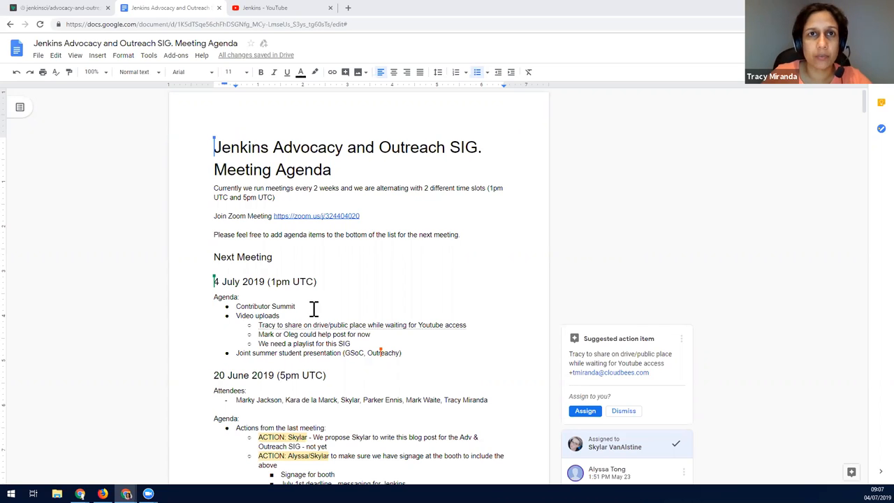
mouse_move(315, 325)
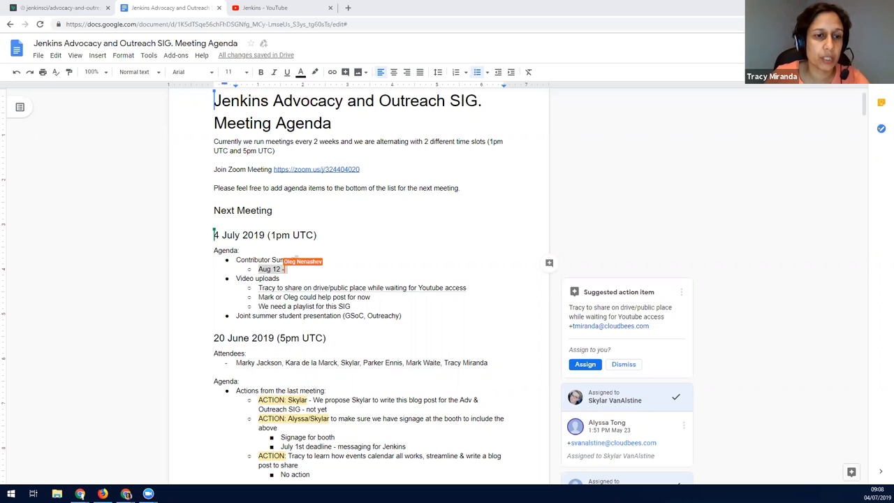
Step: Finish the Aug 12 note: summit before DevOps World - Jenkins World, joint summit with CDF projects
text(be)
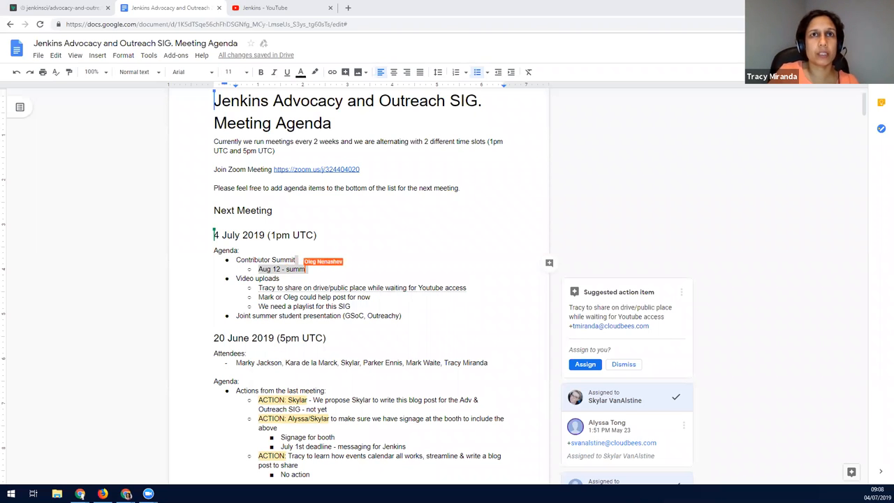
text(before DevOps)
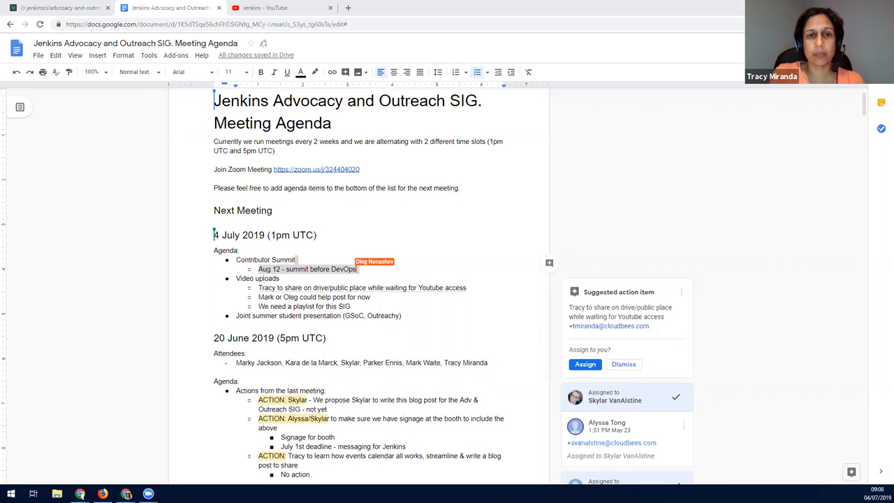
text(World - Jenkins World)
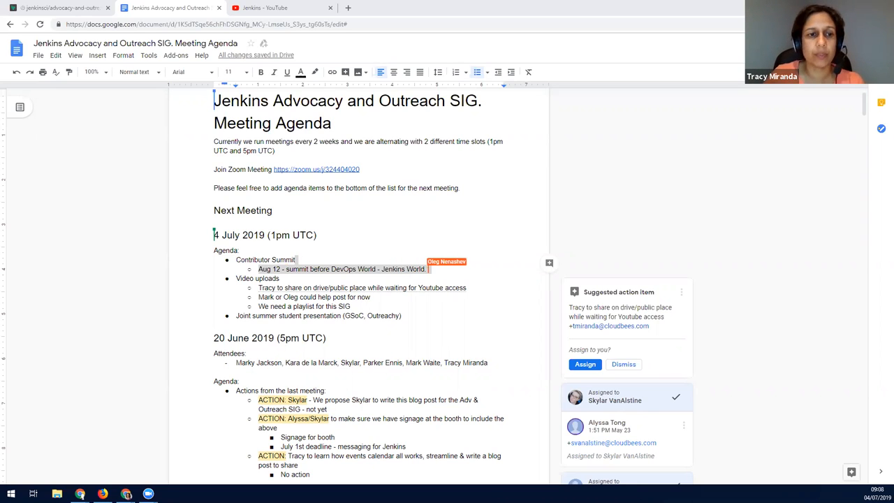
text(Joint summit with all CDF projects)
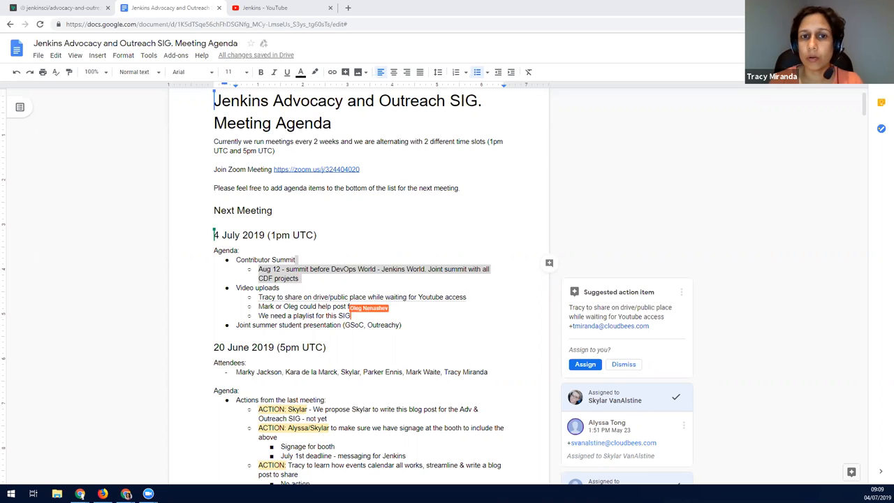
Step: Add Oleg's sub-note that playlists can be configured to automatically add by labels
text(O)
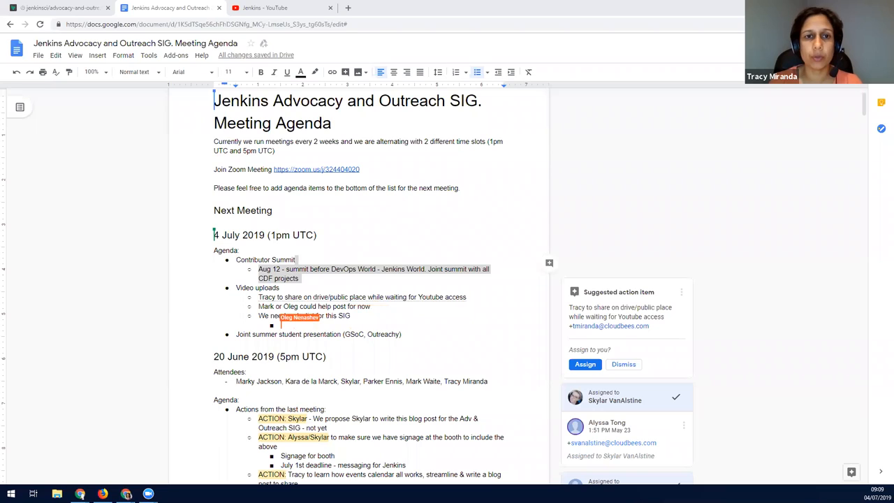
text(Oleg: playlists can be configured to automatically add meetings by)
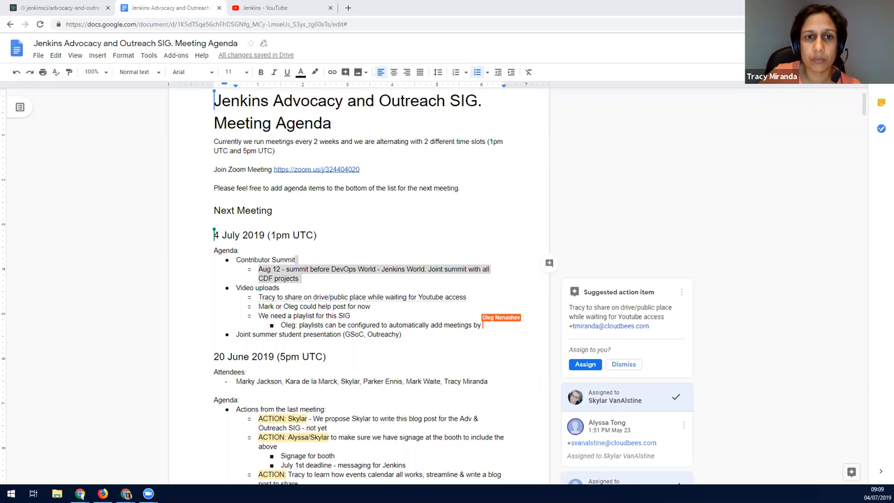
text(labels)
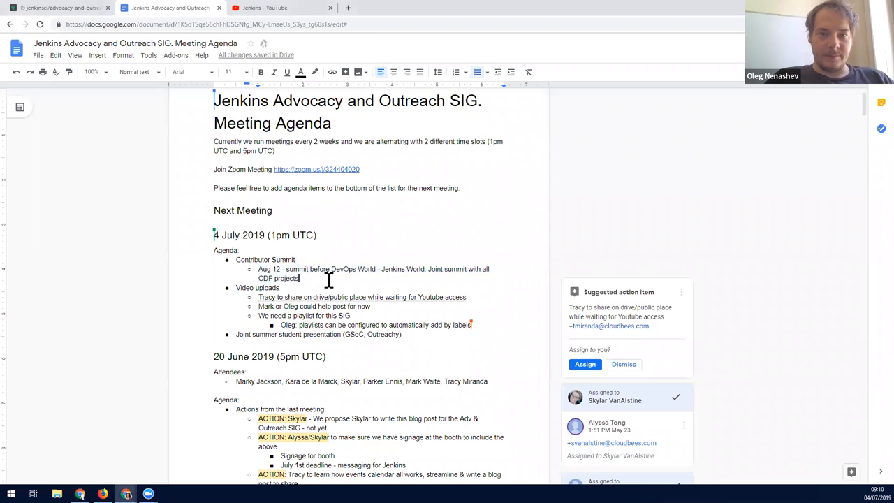
Step: Start a new summit sub-bullet reading 'Topics: CDF 101'
key(Enter)
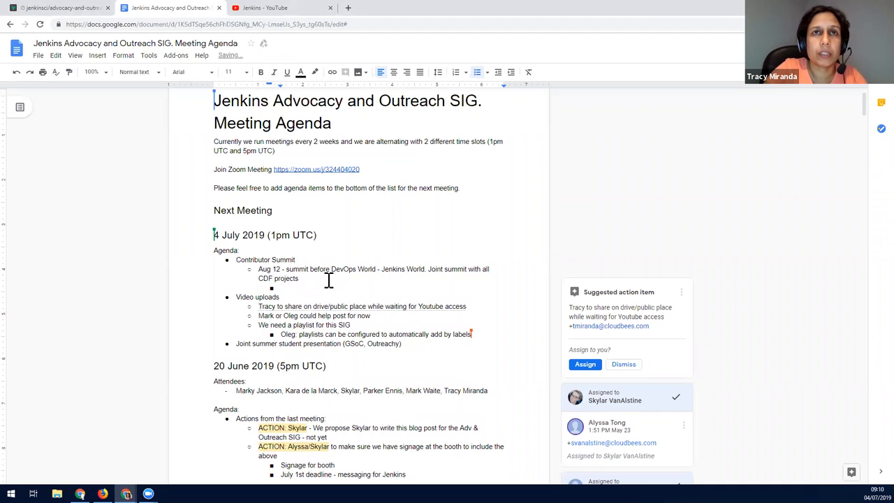
text(Topics: C)
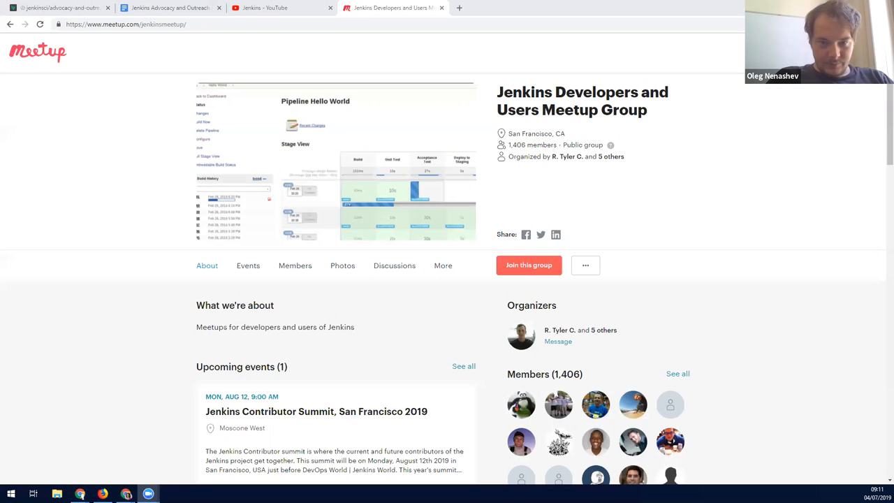
Step: Copy the Jenkins Contributor Summit San Francisco 2019 Meetup event URL into the agenda
scroll(down, 3)
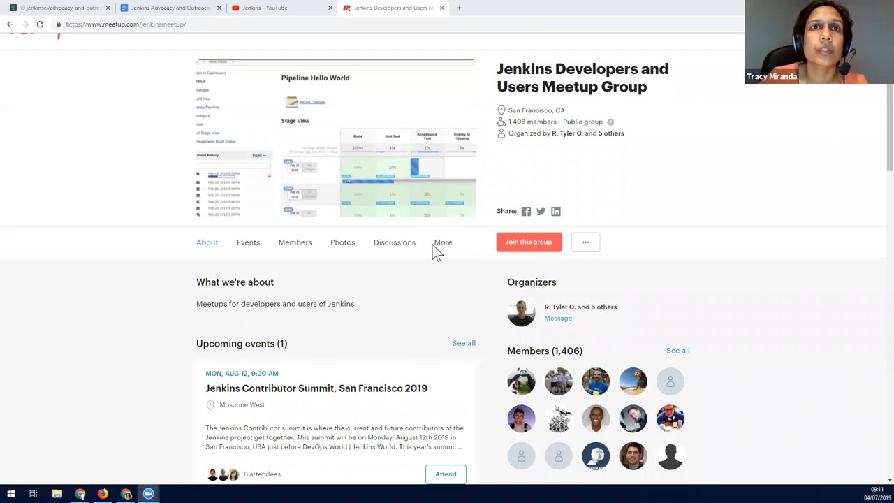
click(316, 389)
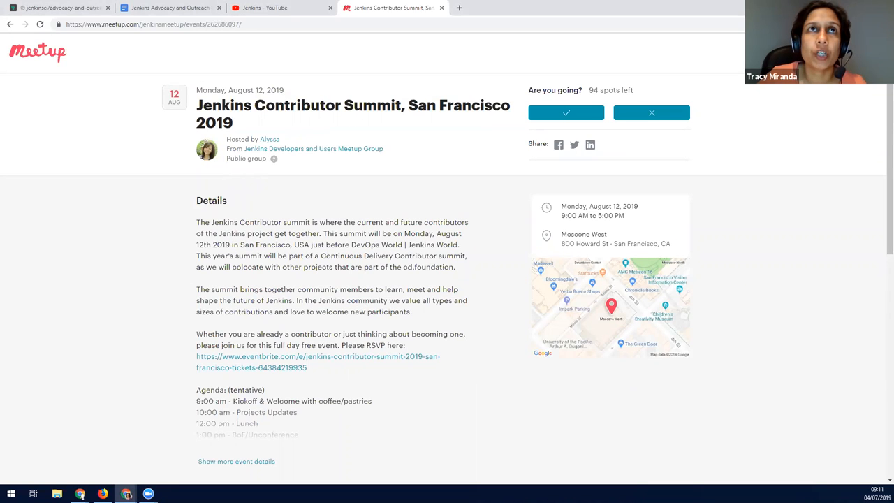
click(10, 33)
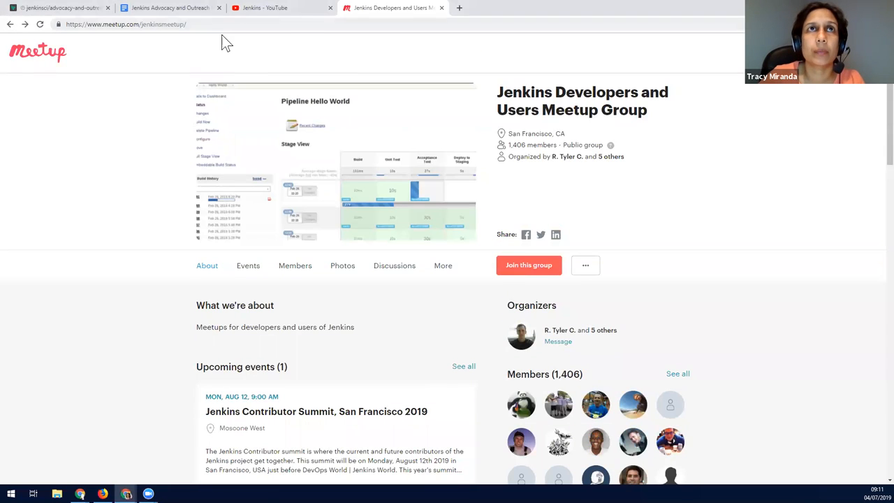
click(317, 412)
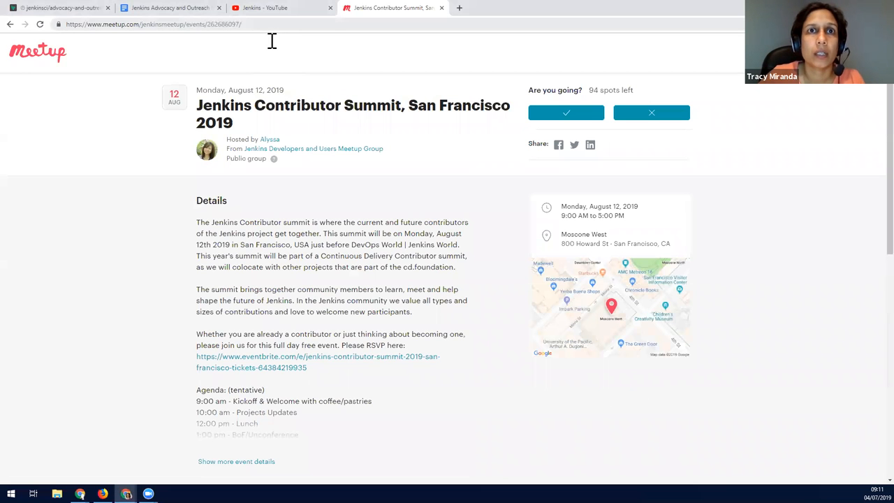
click(266, 33)
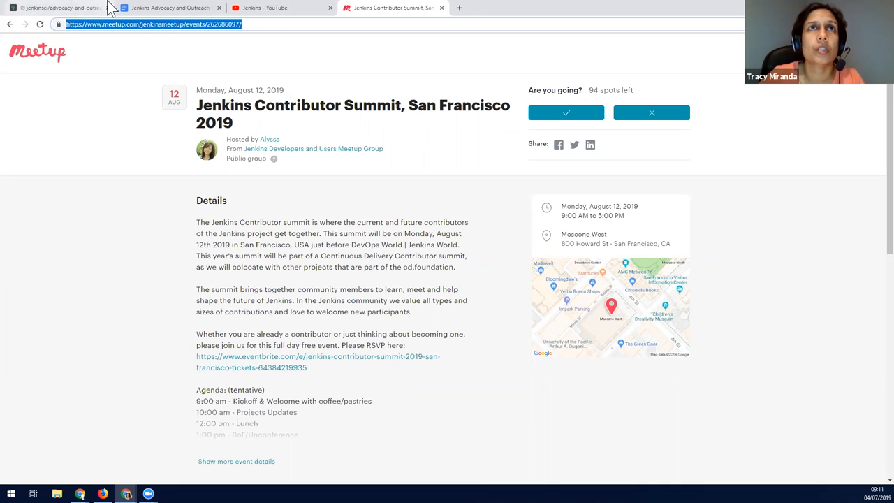
click(171, 10)
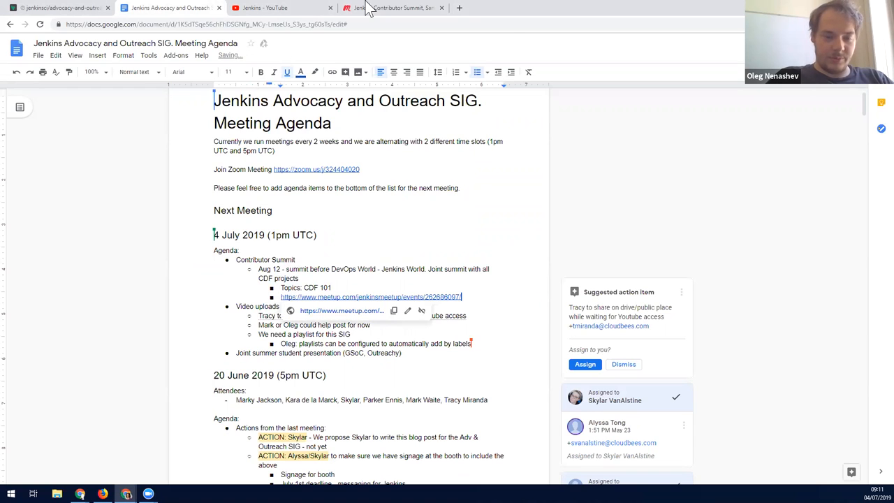
mouse_move(376, 8)
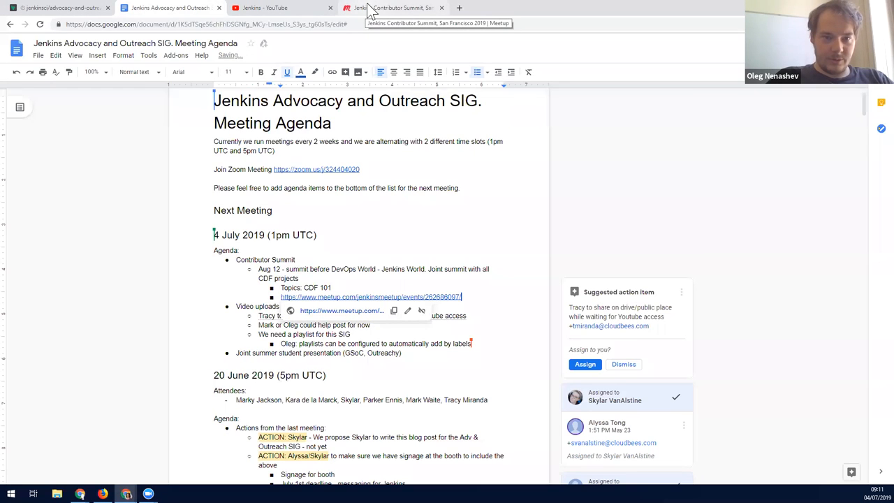
click(395, 8)
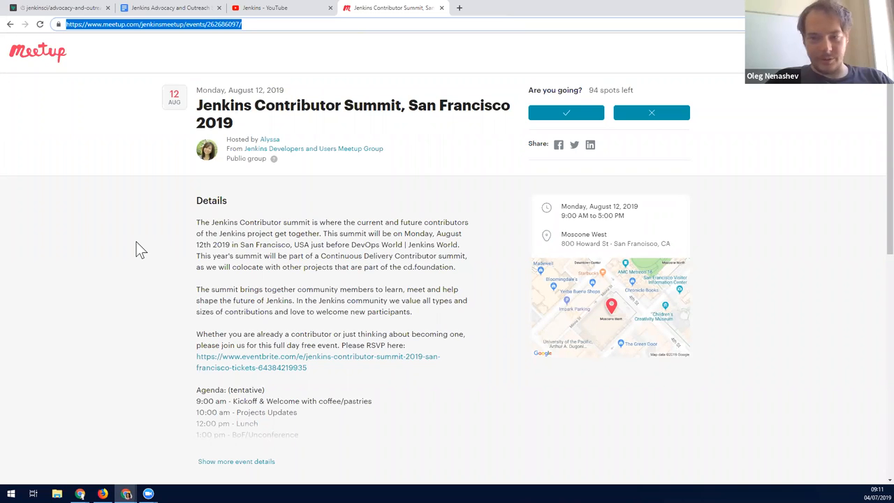
scroll(down, 3)
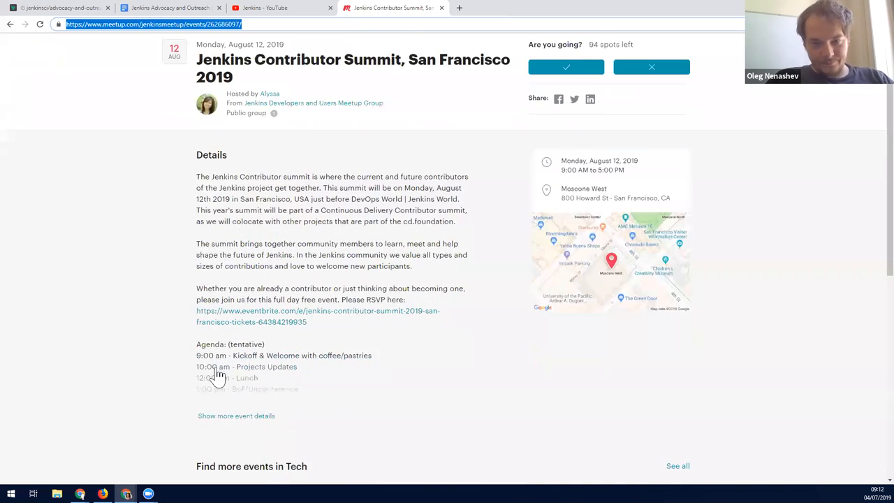
scroll(down, 3)
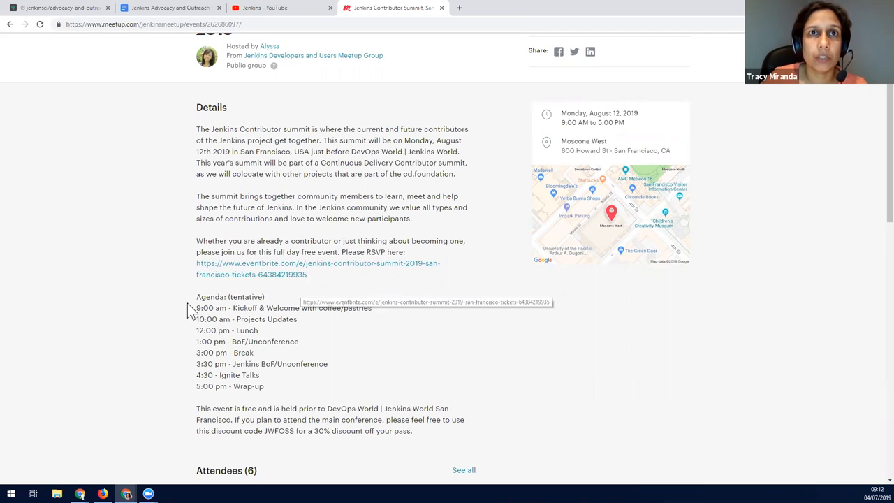
mouse_move(143, 309)
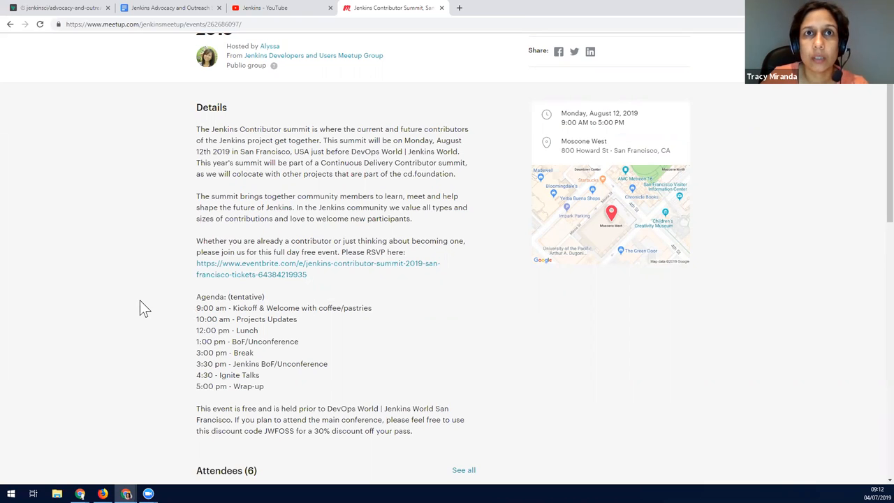
mouse_move(209, 331)
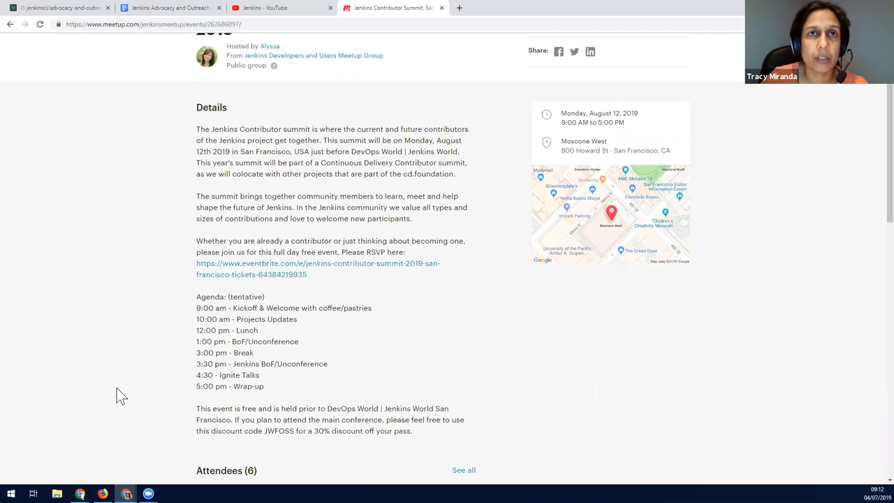
mouse_move(143, 378)
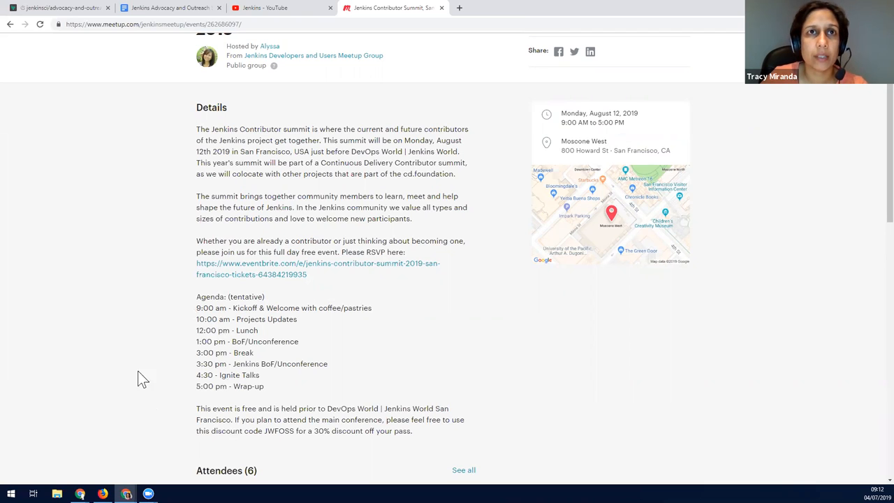
mouse_move(145, 360)
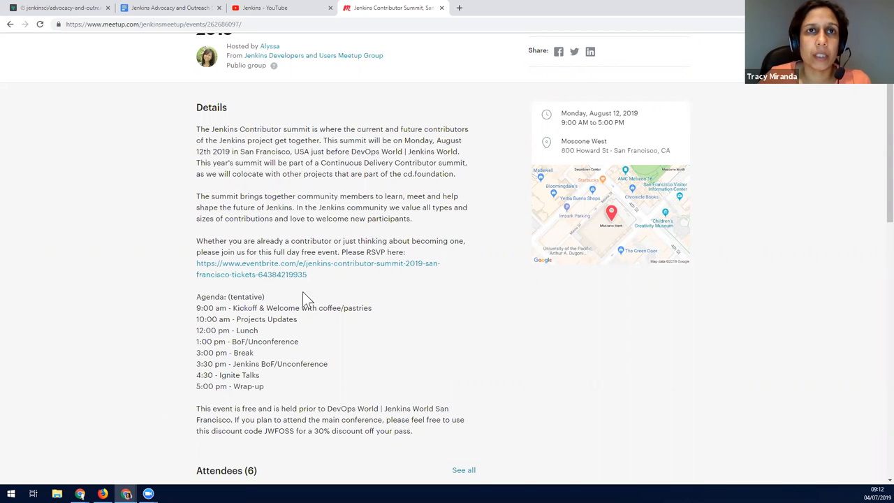
mouse_move(168, 452)
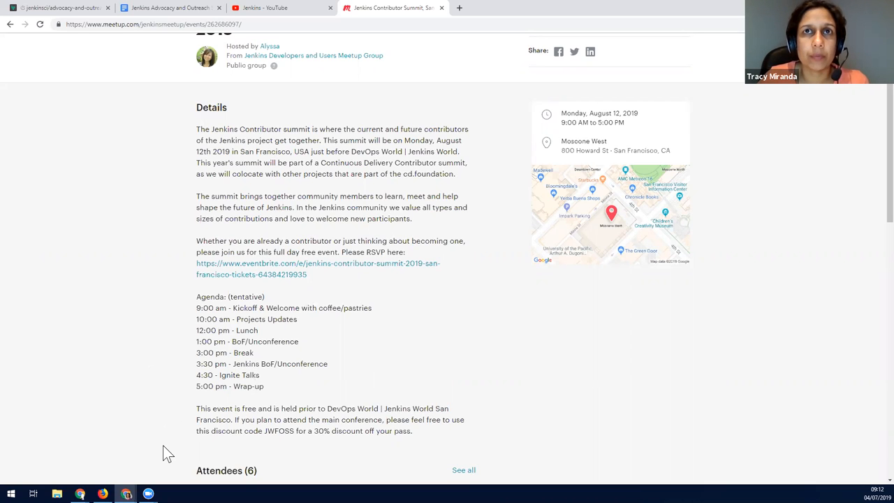
mouse_move(471, 472)
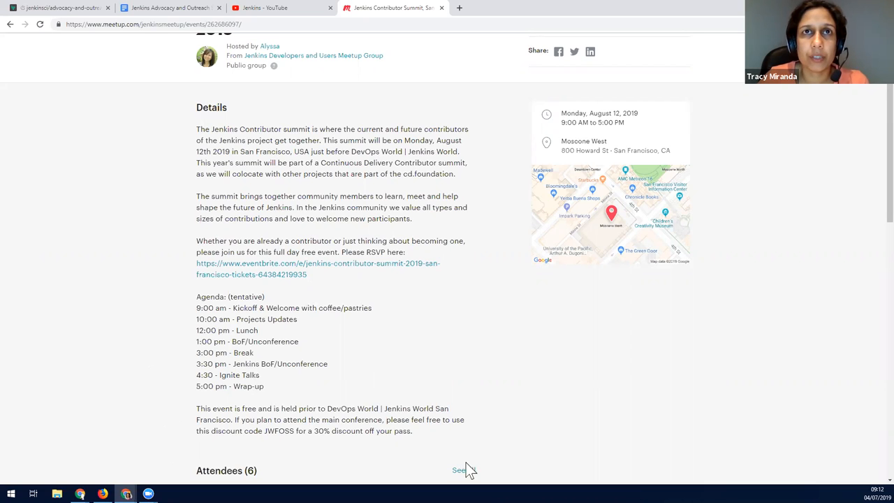
mouse_move(402, 412)
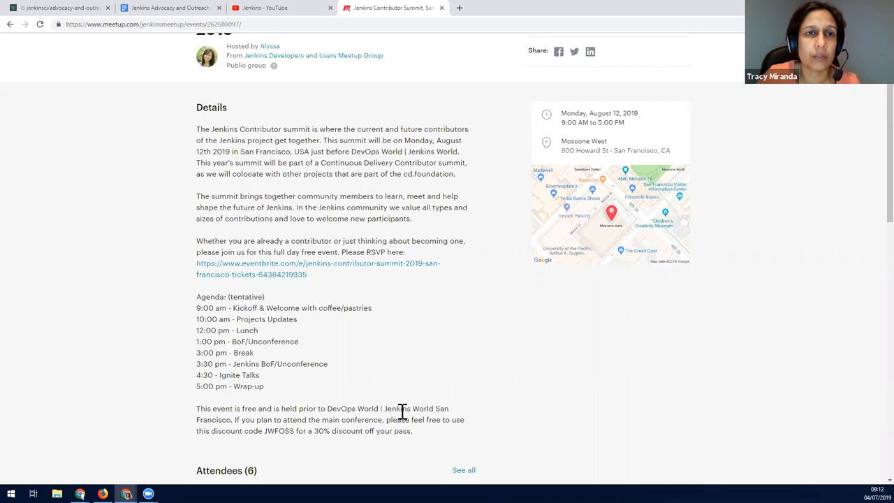
mouse_move(196, 409)
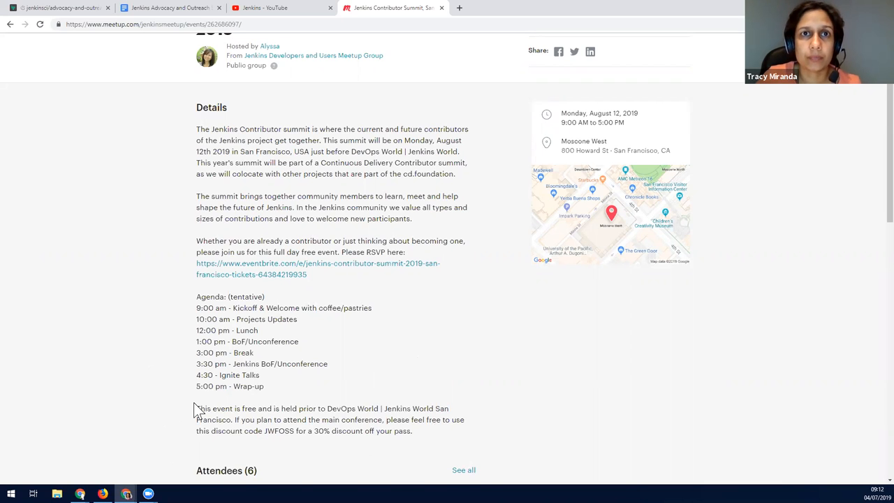
scroll(down, 3)
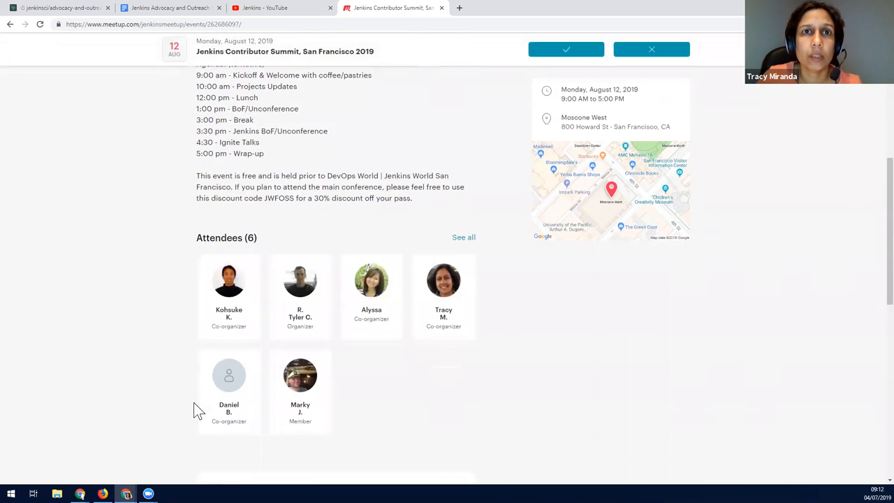
mouse_move(82, 412)
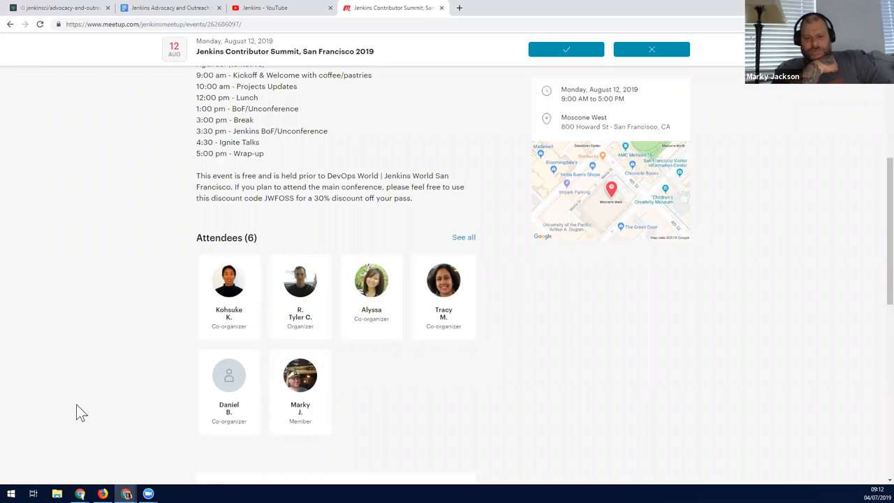
mouse_move(196, 12)
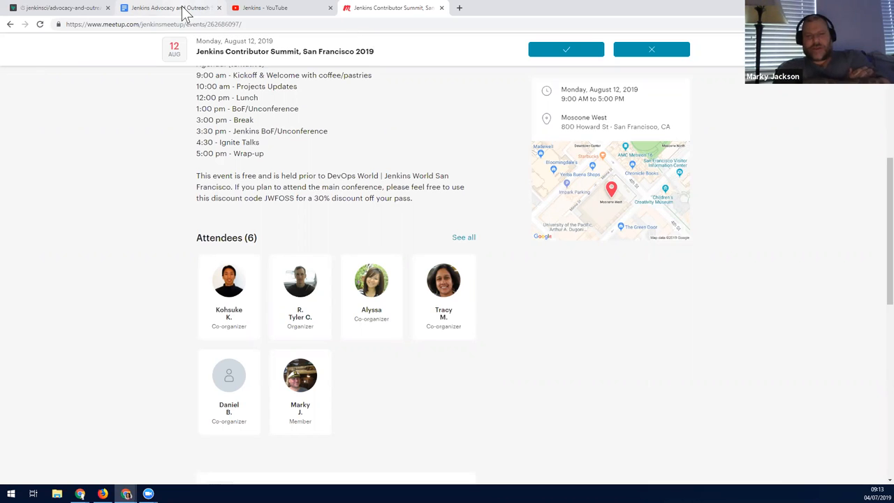
Step: Add 'Google Summer of Code,' after CDF 101 in the summit Topics bullet
click(168, 8)
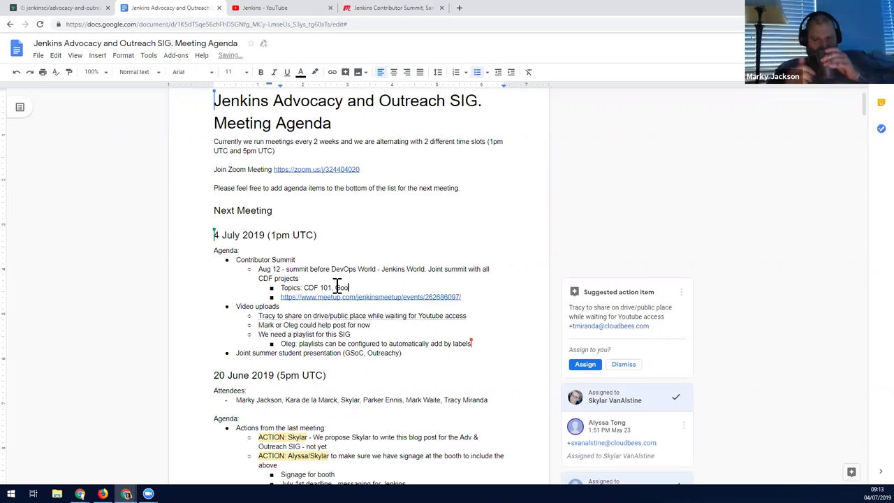
text(Google Summer of Code,)
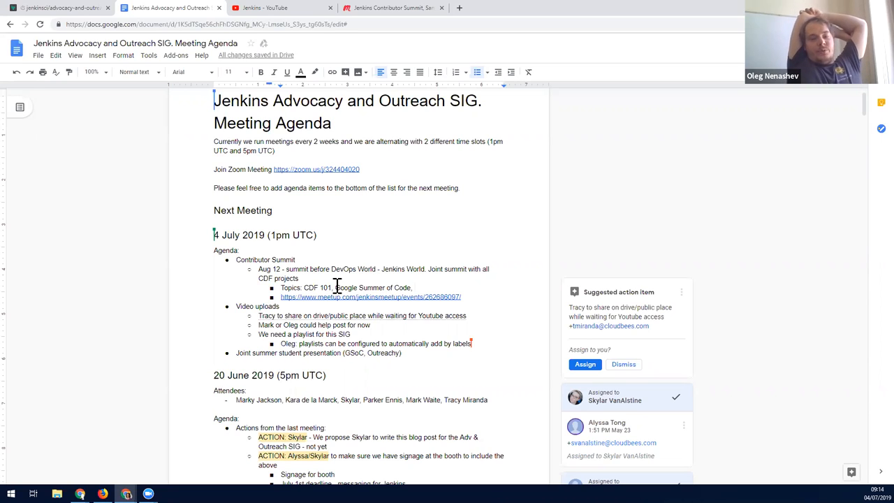
Step: Add a joint outreach-programs session to the topics: code-in, outreachy, gsoc, mentoring
text(Internship)
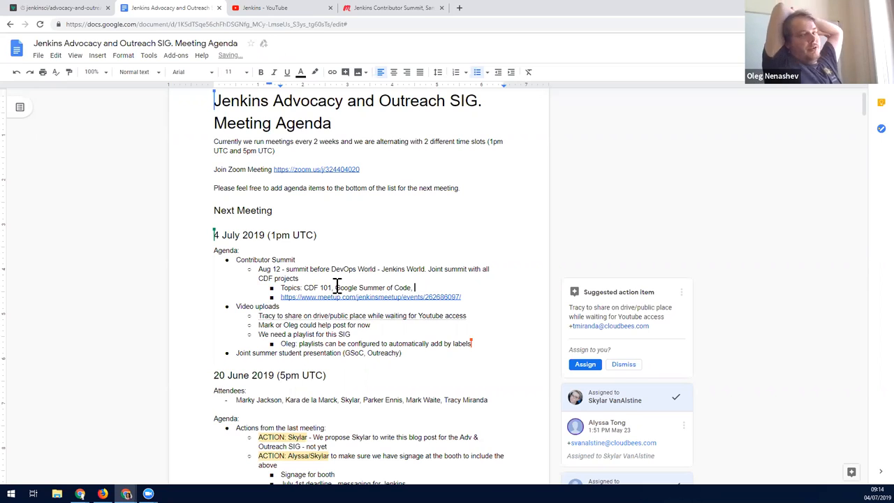
text(Joint session on outreach)
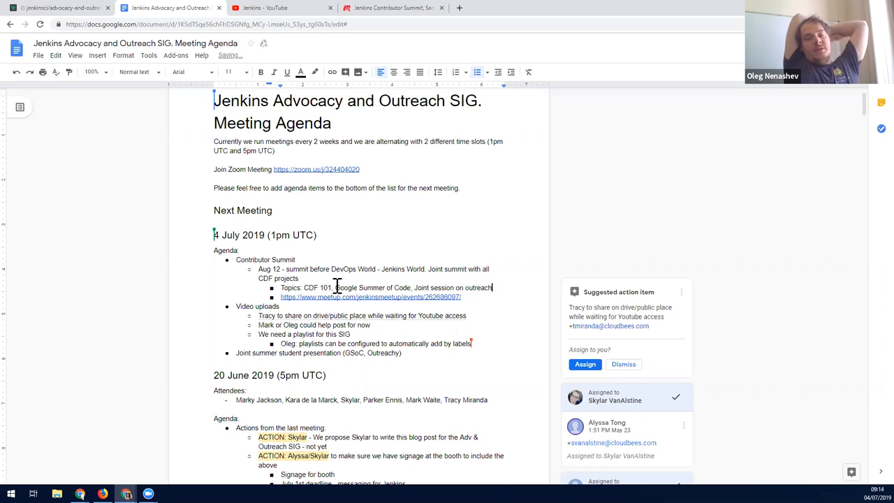
text(programs:)
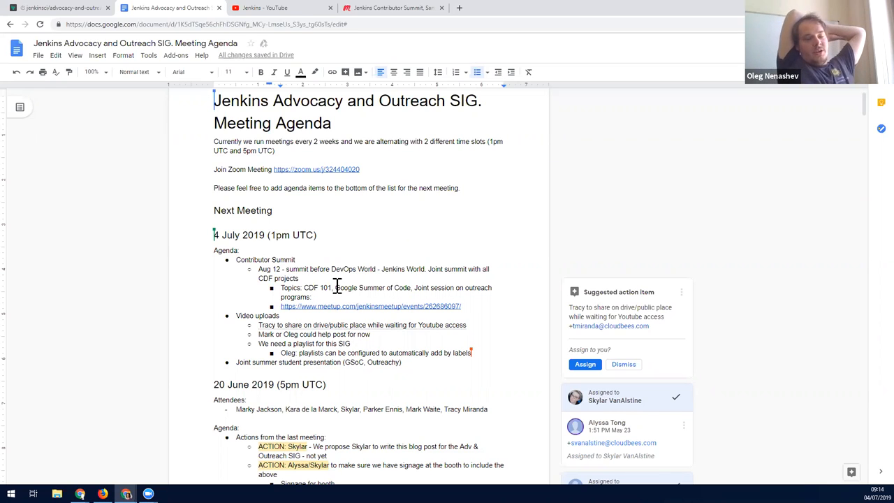
text(code-in,)
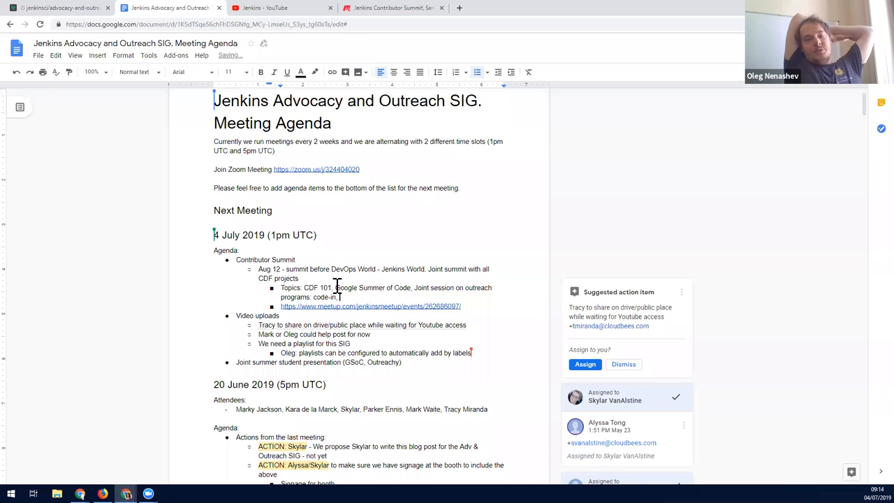
text(outreachy)
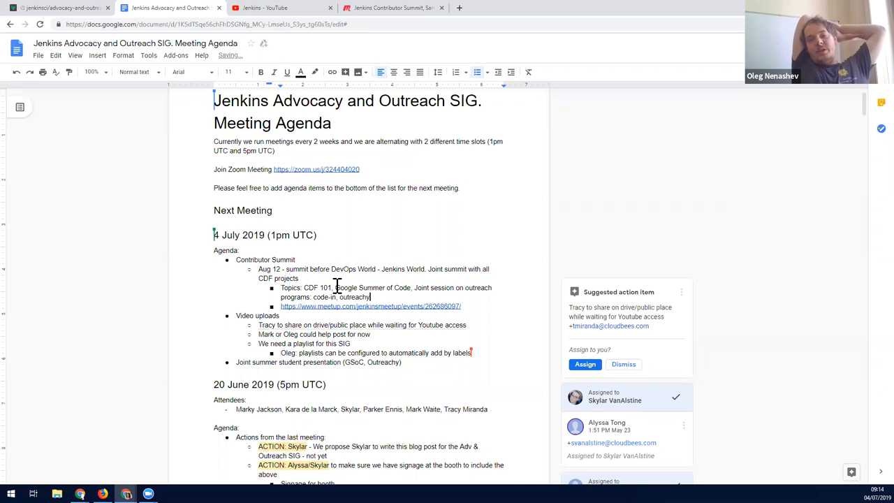
text(gsoc, men)
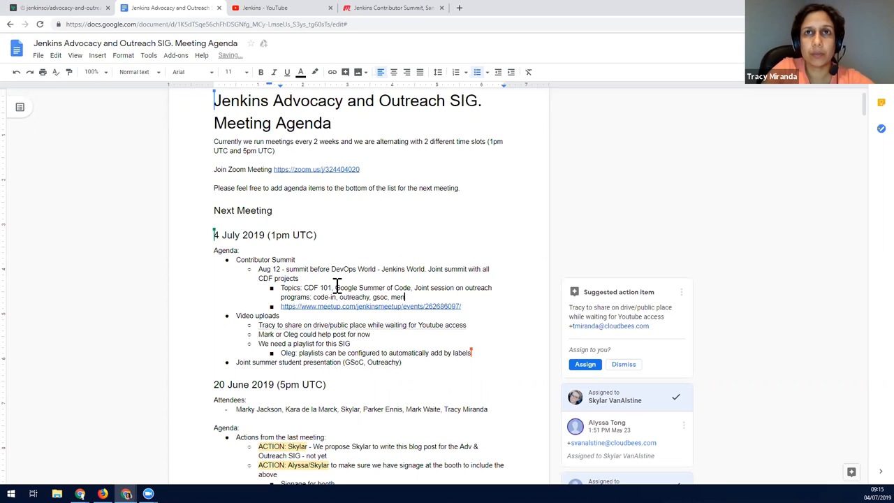
text(toring)
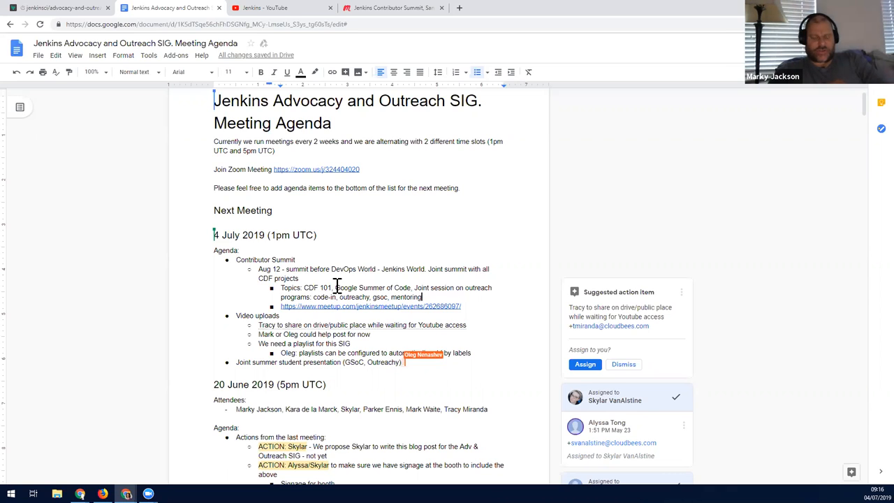
Step: Switch to the summit's Meetup event page and scroll through it
click(274, 8)
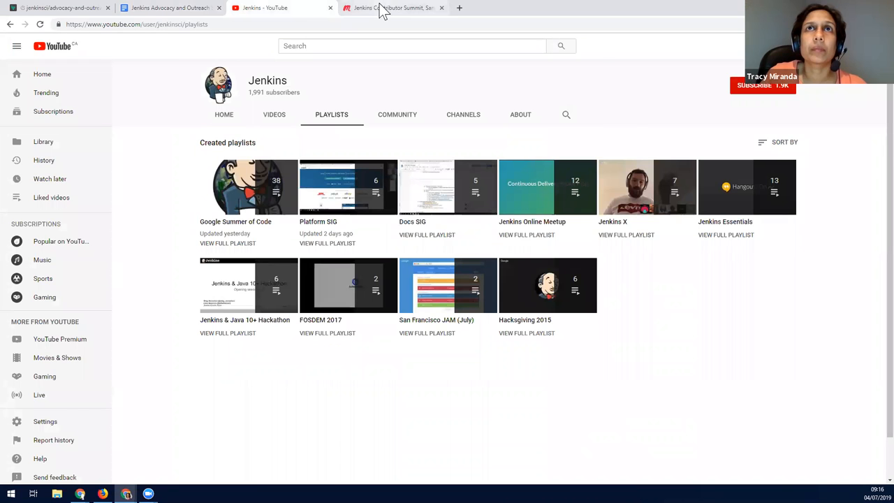
click(393, 7)
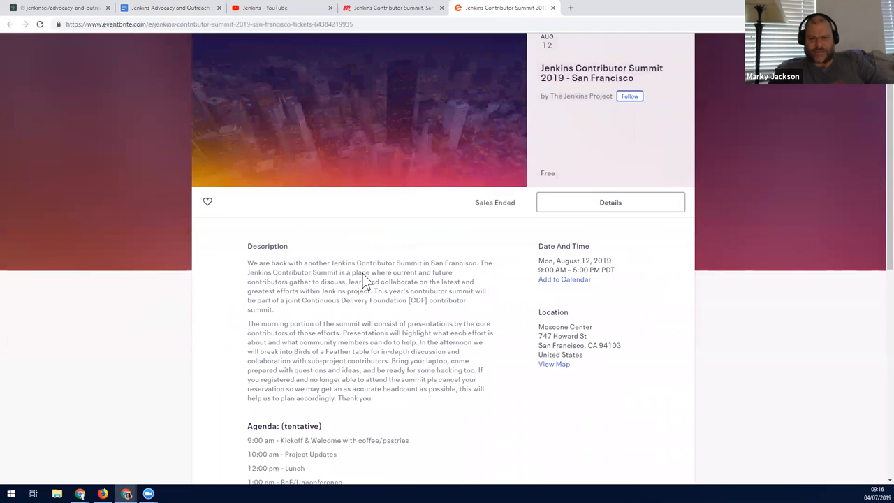
scroll(up, 3)
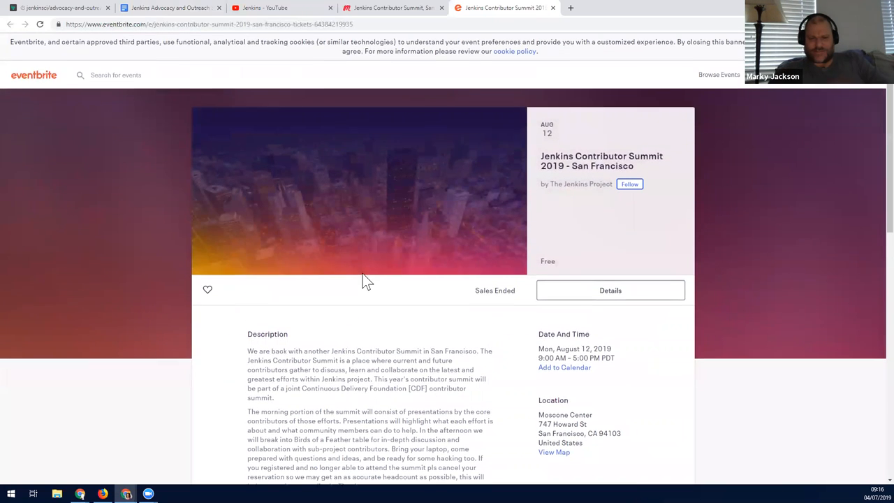
scroll(down, 3)
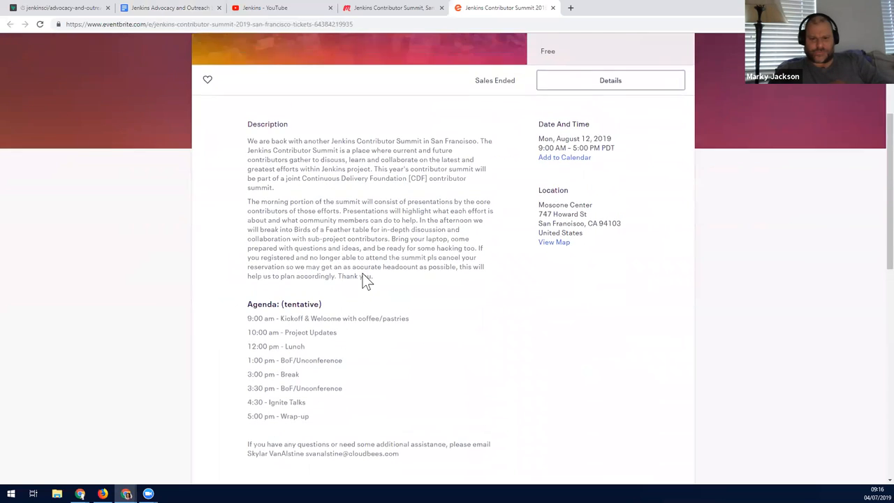
scroll(up, 3)
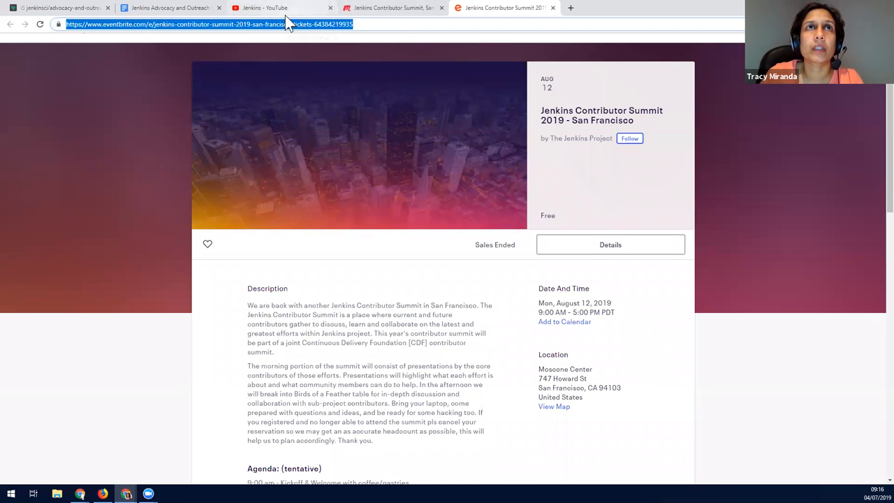
mouse_move(415, 10)
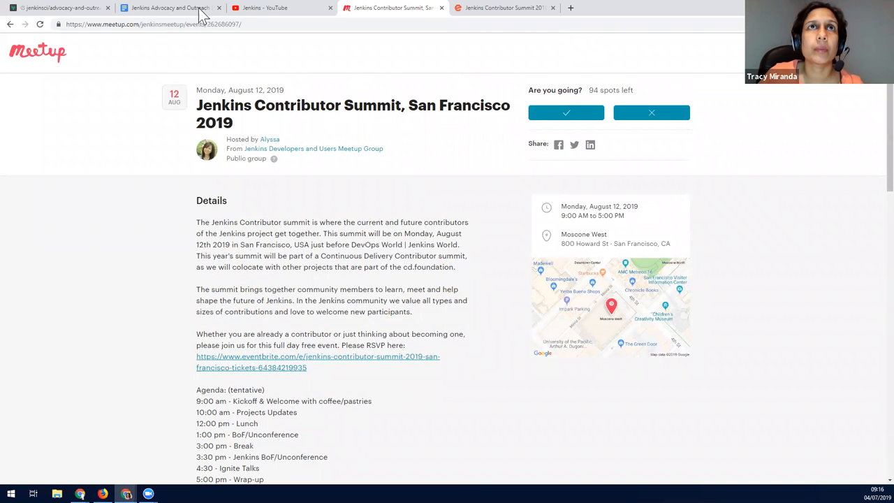
Step: Add the summit sub-bullet 'Eventbrite is closed - this needs to be fixed'
click(167, 7)
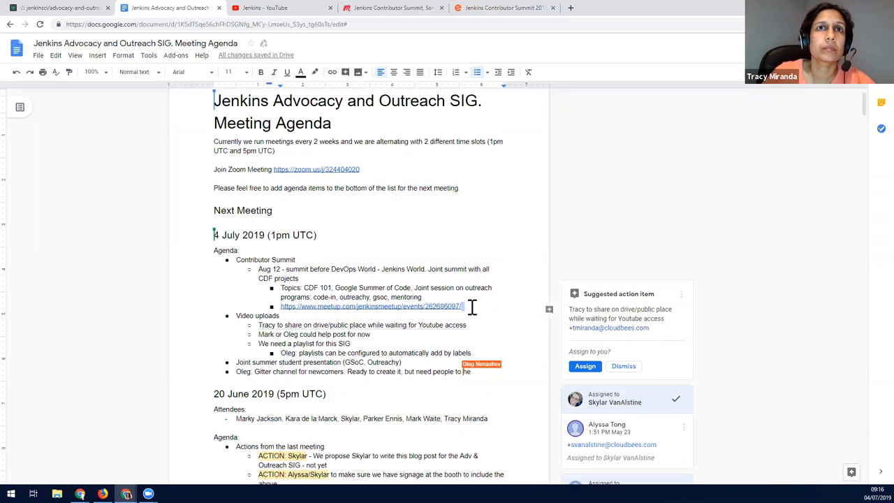
text(Eventbrite is closed - this nee)
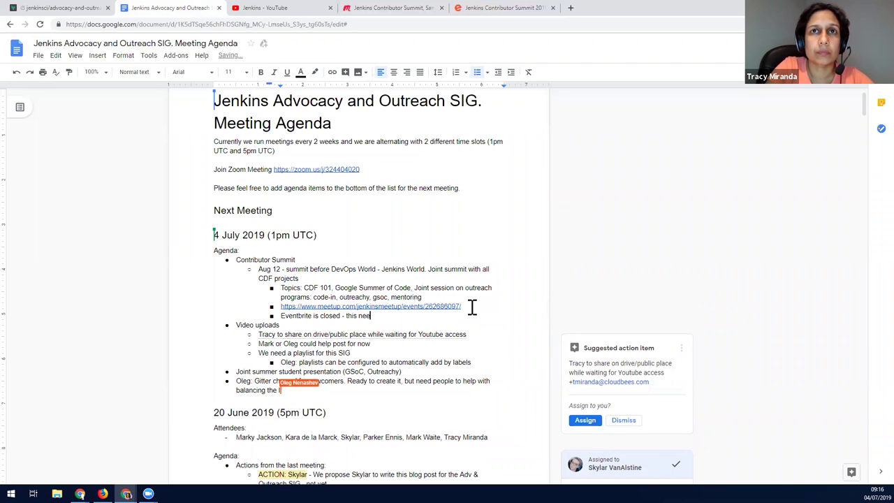
text(ds to be fixed)
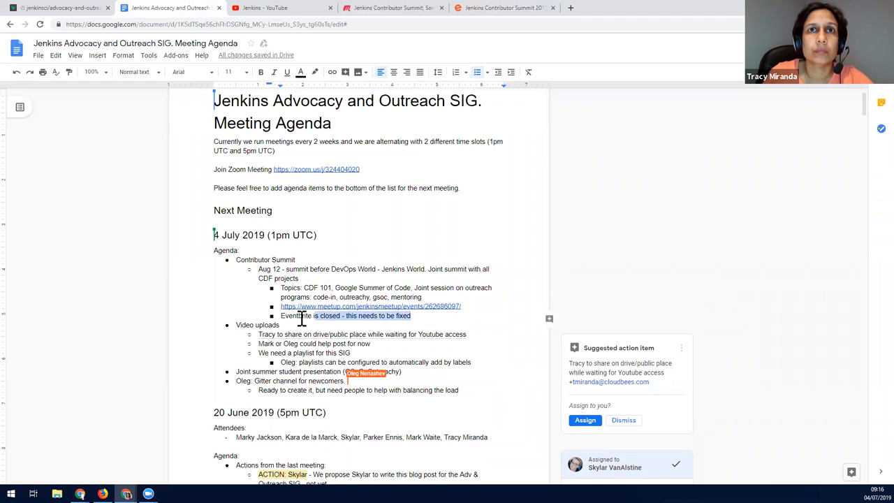
Step: Start a comment on the Eventbrite note, typing '+' to mention someone
click(549, 319)
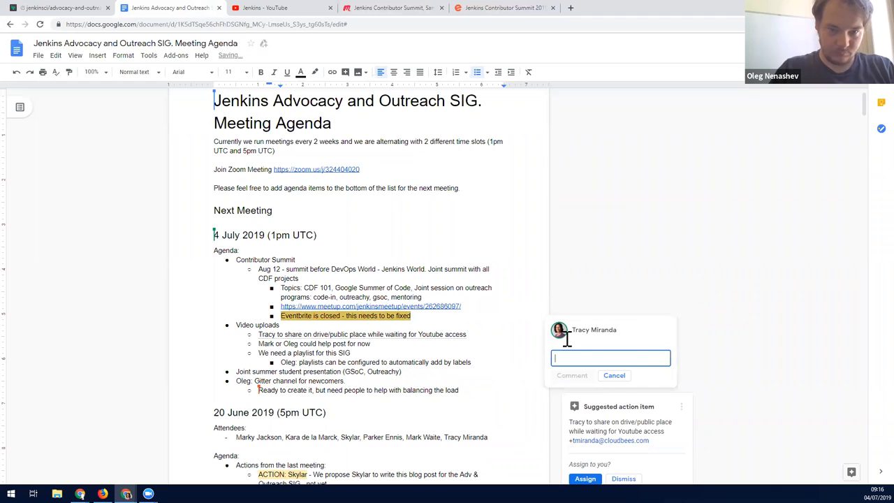
text(+t)
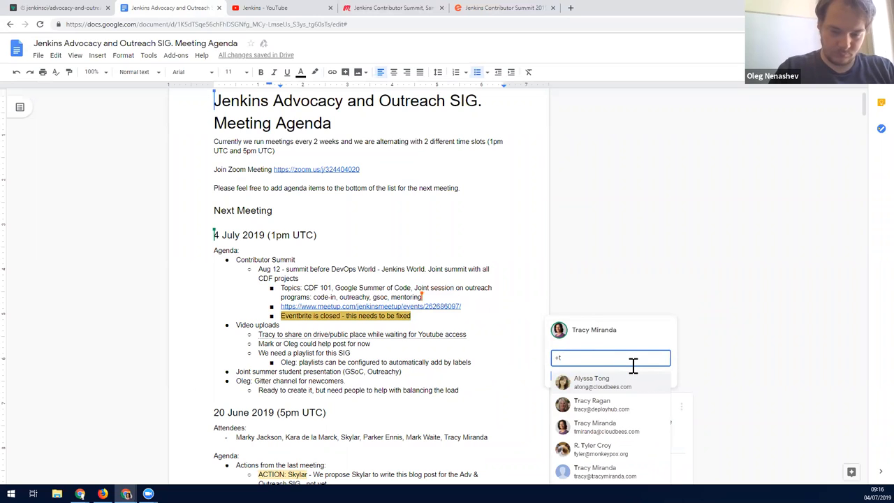
text(com)
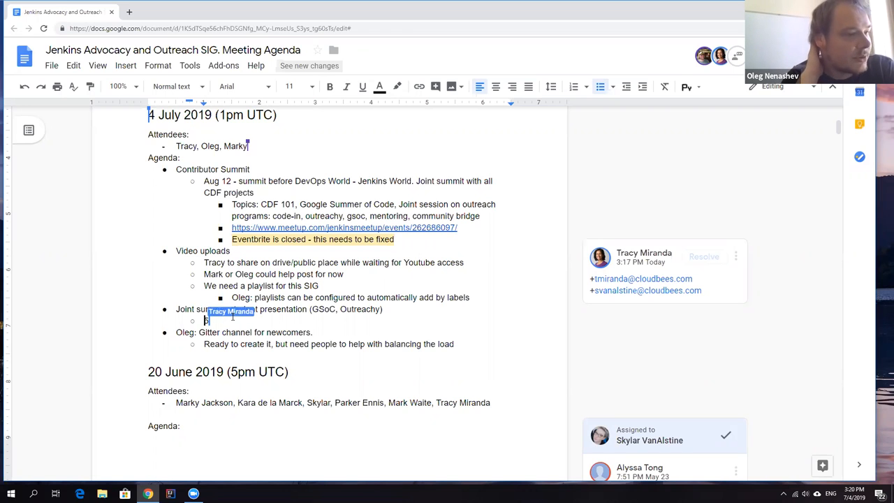
Step: Note '5 GSOC projects + 2 outreachy interns + community bridge' and begin the joint-session timeline bullet
text(GSOC)
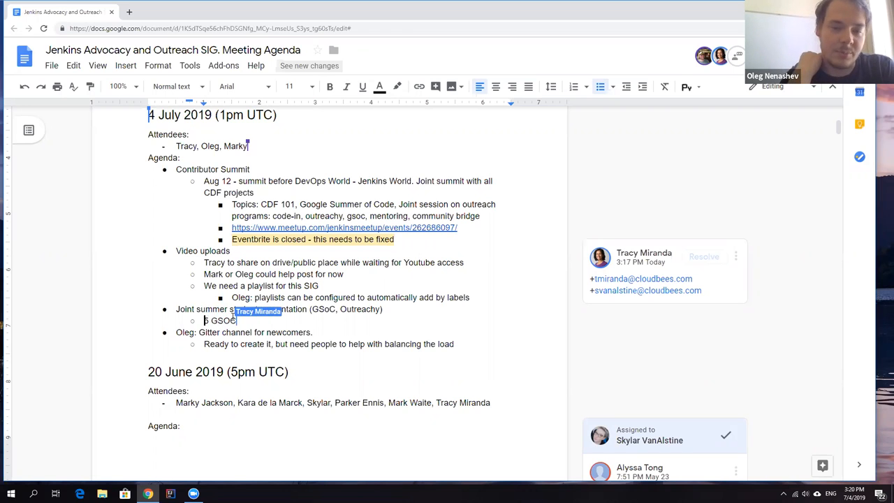
text(projects)
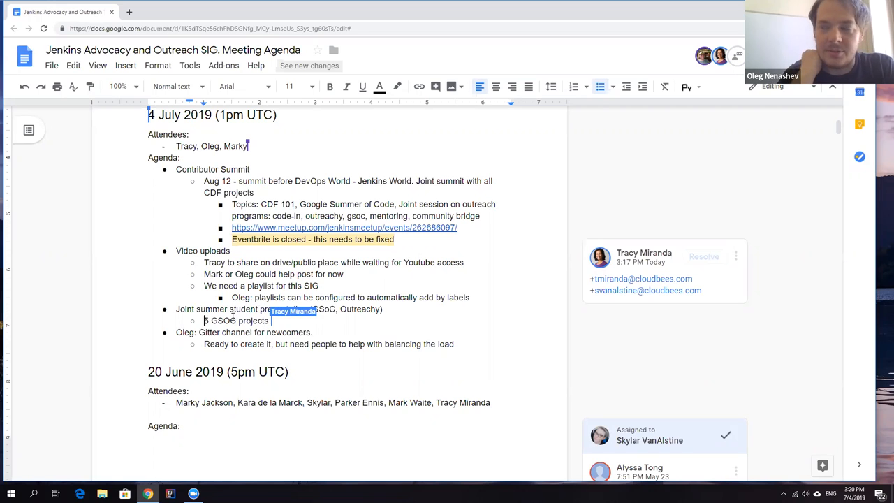
text(+ 2 outreachy)
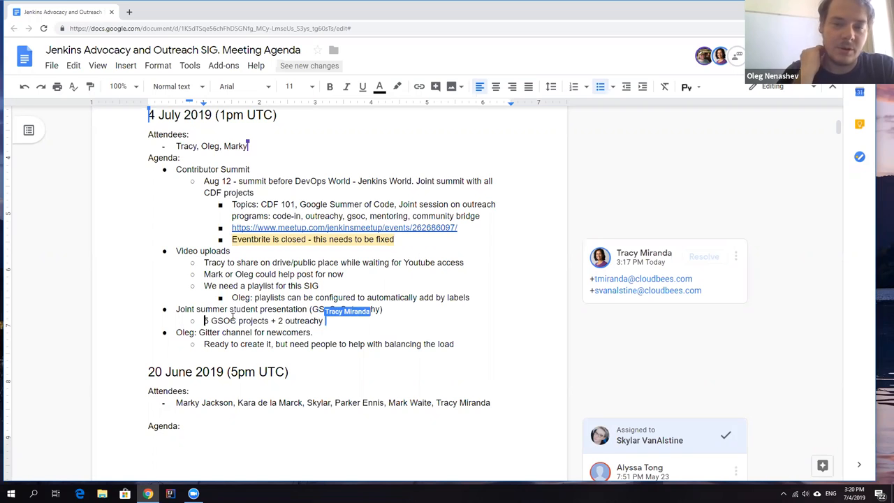
text(interns)
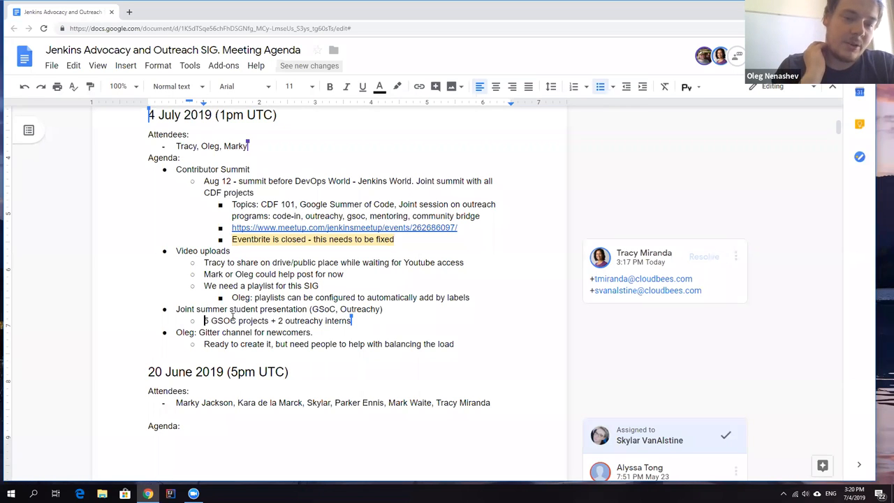
text(+ community brid)
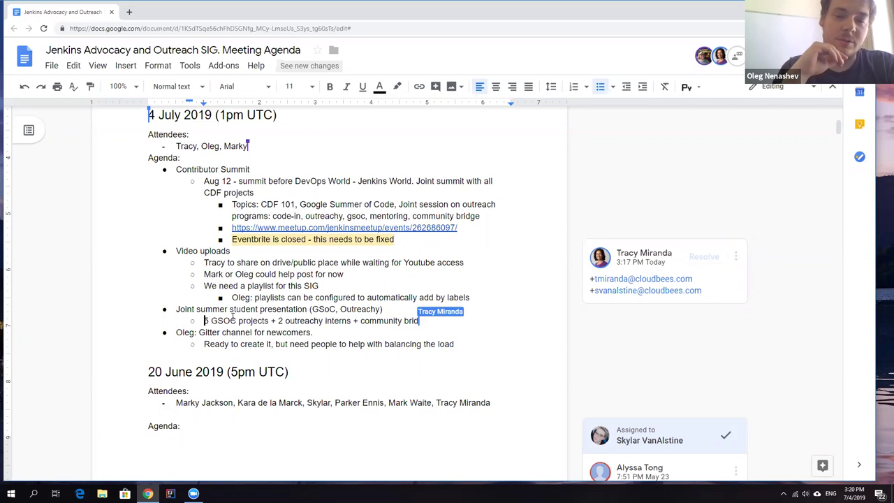
text(Joi)
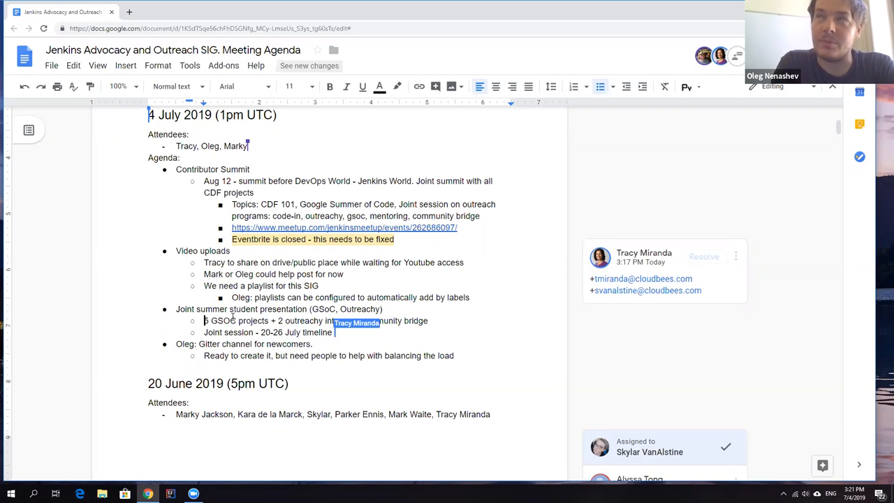
Step: Append '(2nd), 3rd is during JenkinsWorld' to the joint-session bullet and begin a sub-bullet
text((2nd),)
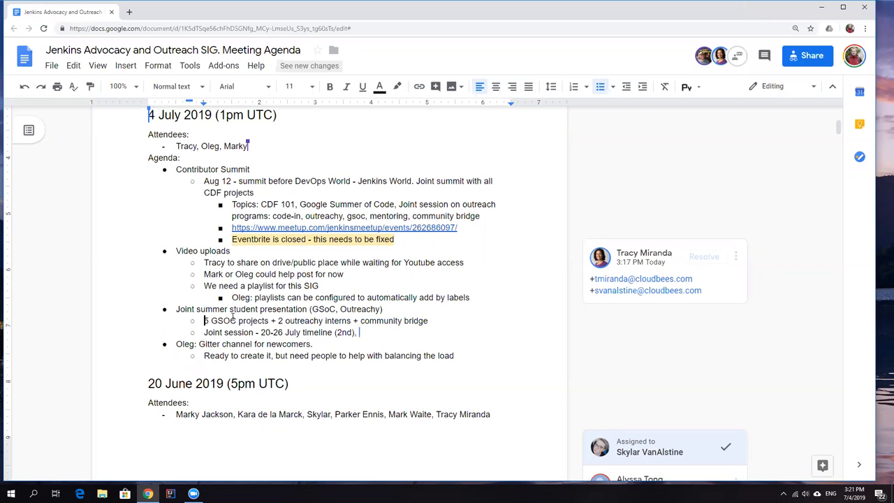
text(3rd is during JenkinsWorld)
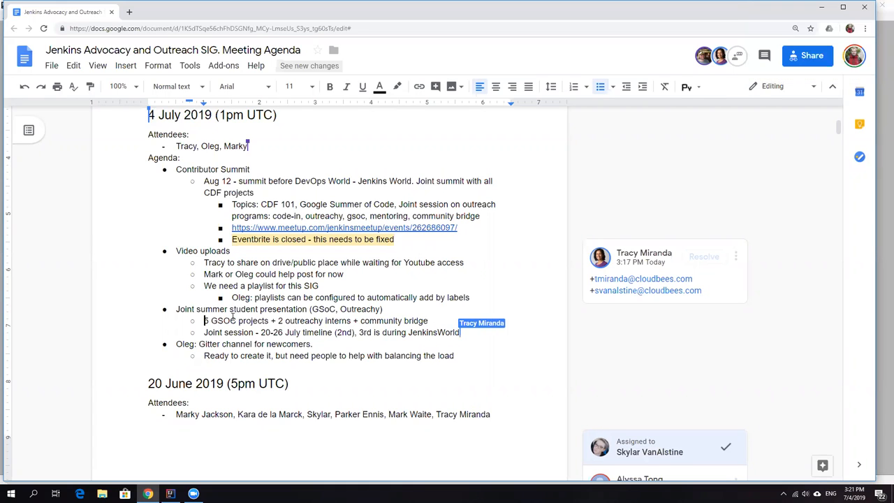
key(Enter)
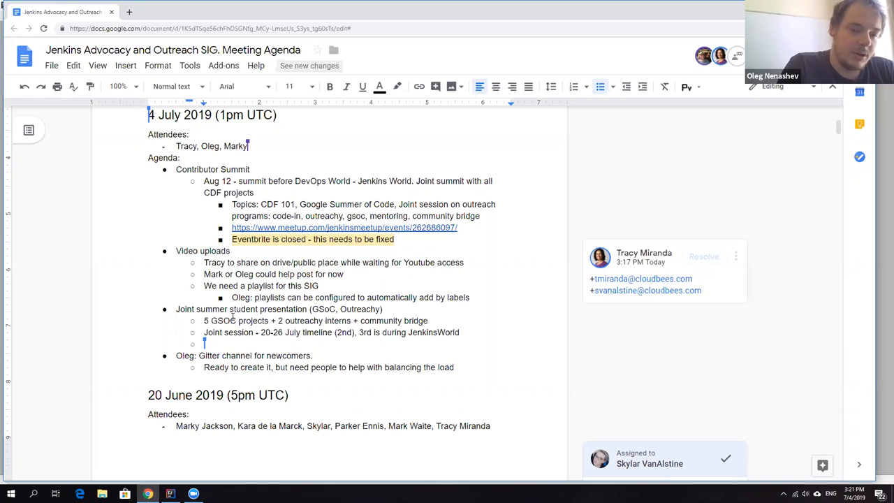
Step: Note 'JOM done as 2 sessions' with sub-item 'Oleg to start Doodle for the meeting times'
text(JOM)
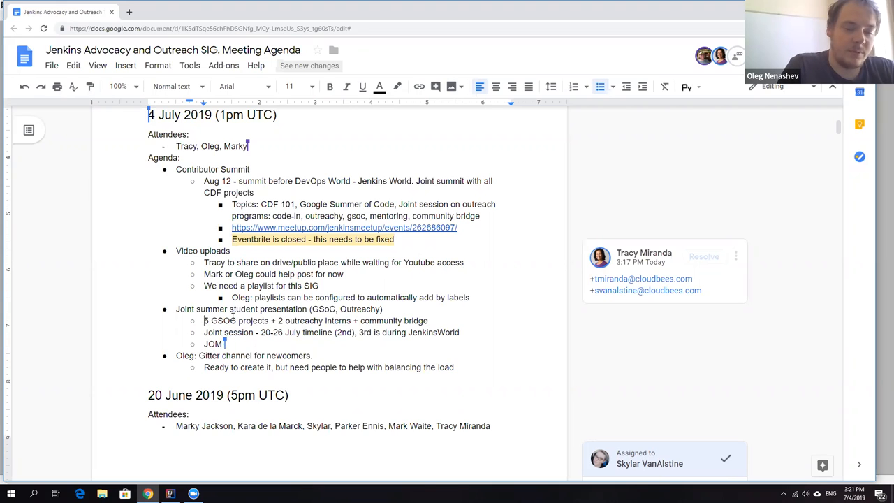
text(done as 2 sessions)
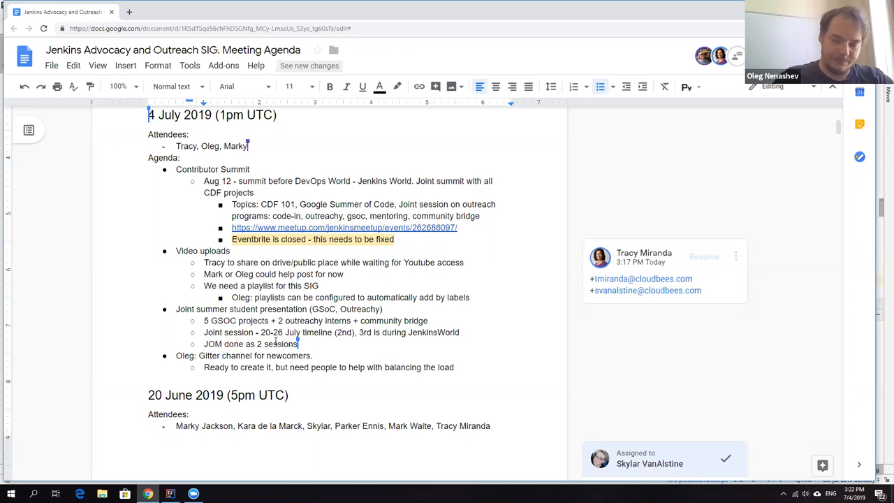
key(Enter)
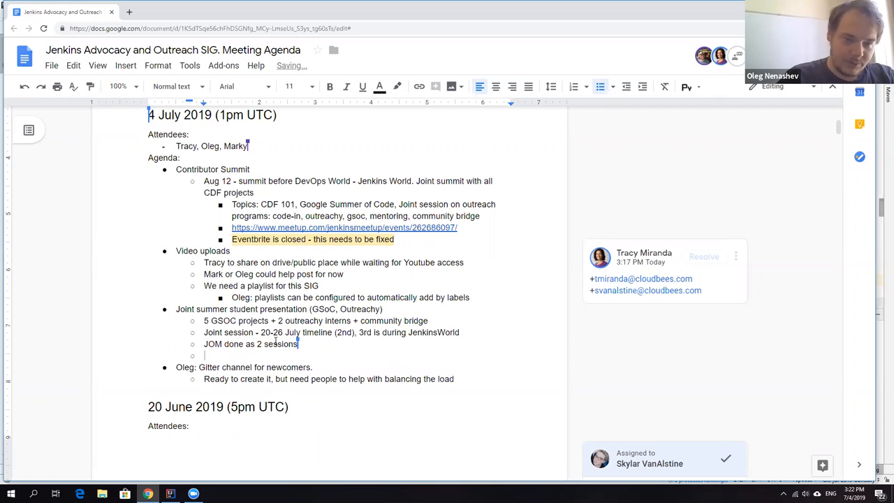
text(Oleg to s)
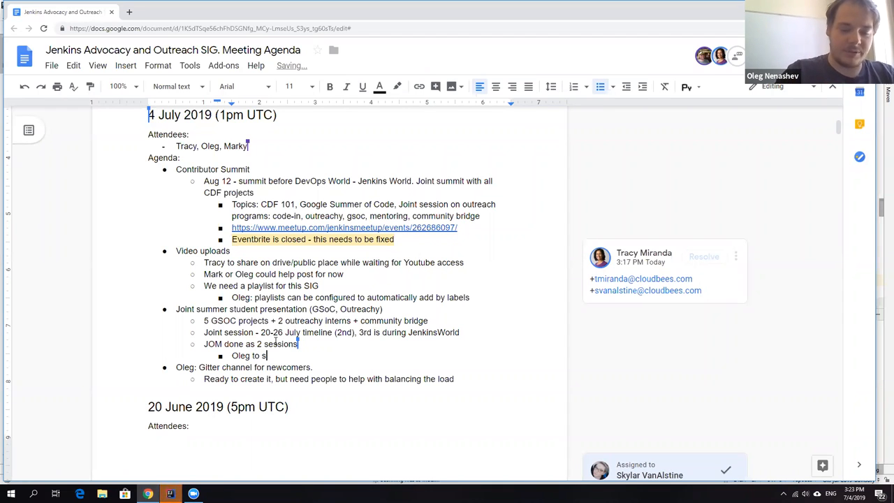
text(tart)
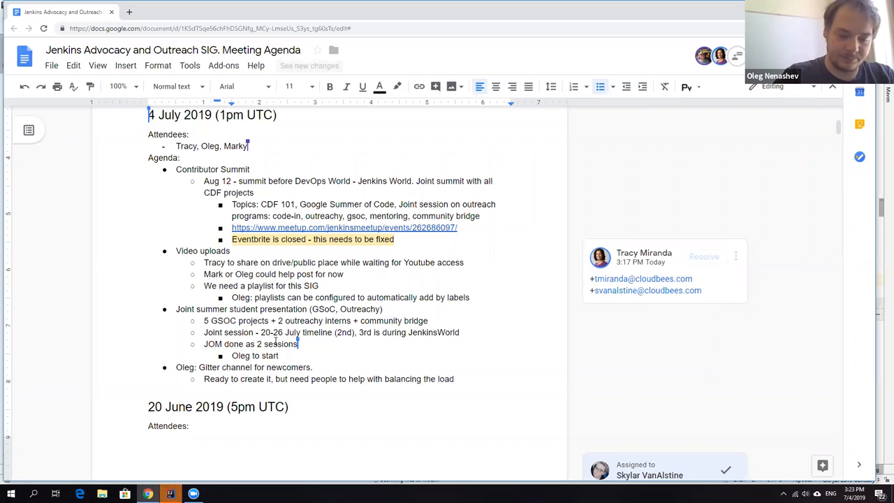
text(Doodle for the)
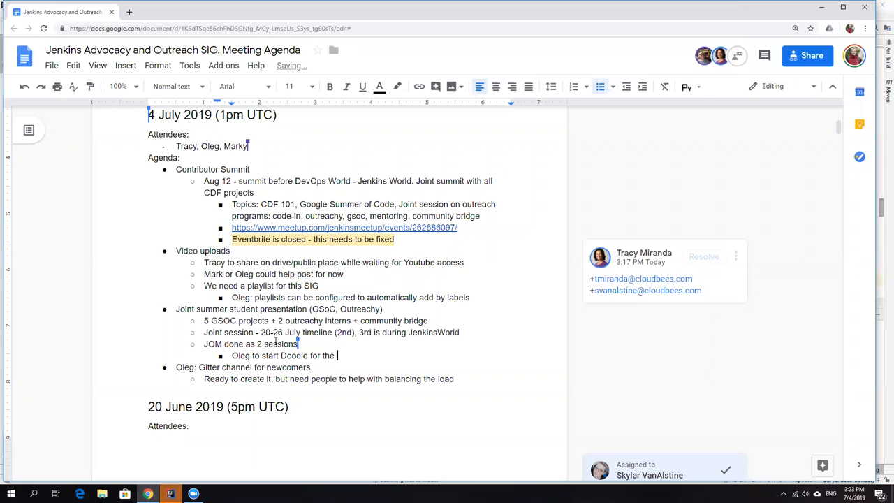
text(meeting)
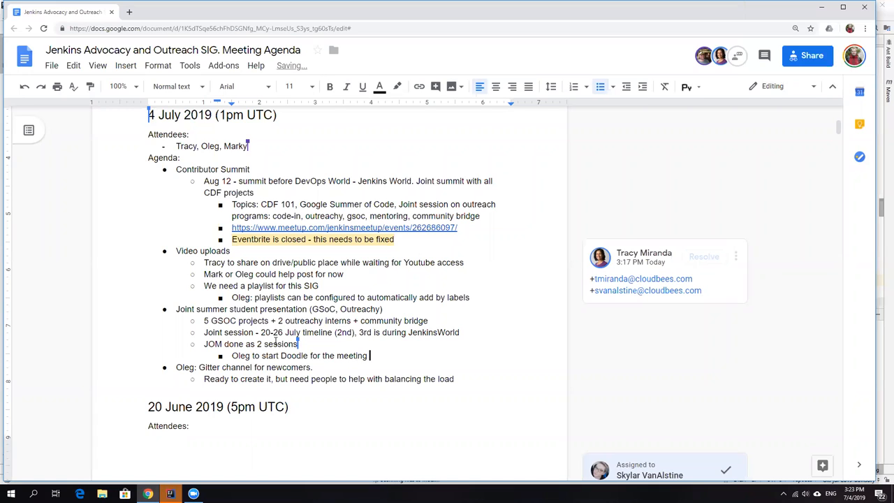
text(times)
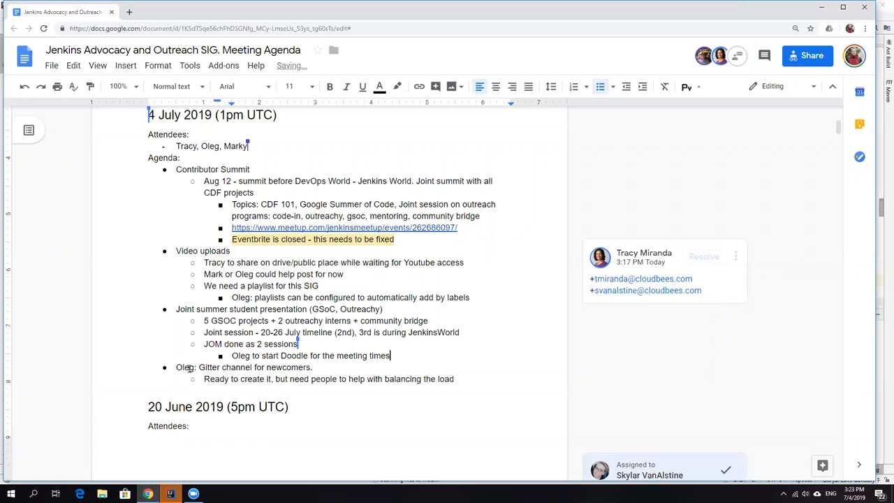
mouse_move(249, 356)
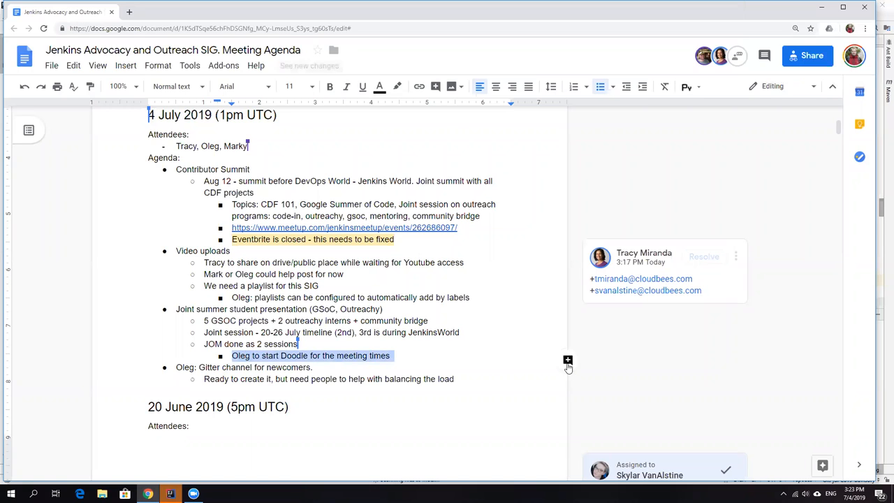
Step: Comment on the Doodle action item, mentioning and assigning it to Oleg
click(567, 360)
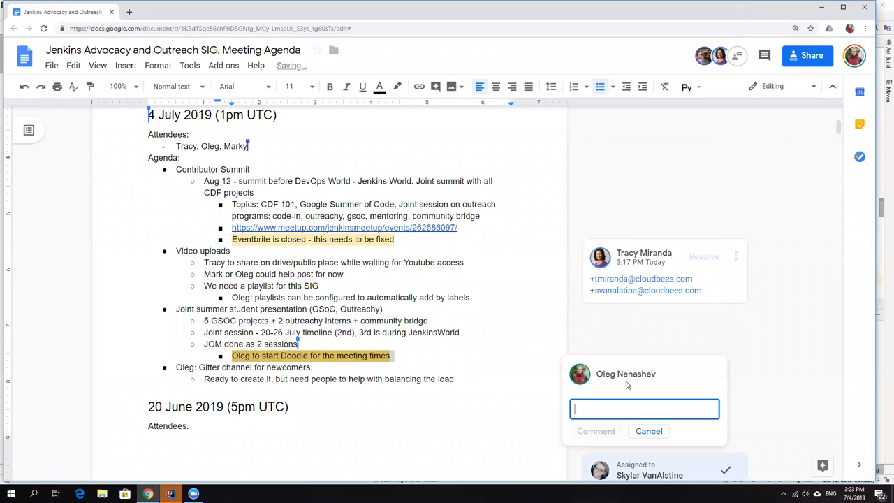
text(@o.v)
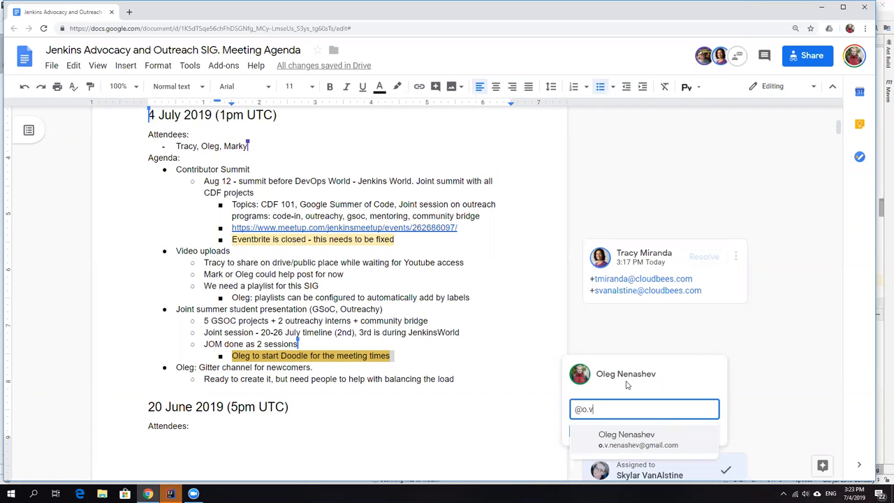
click(626, 436)
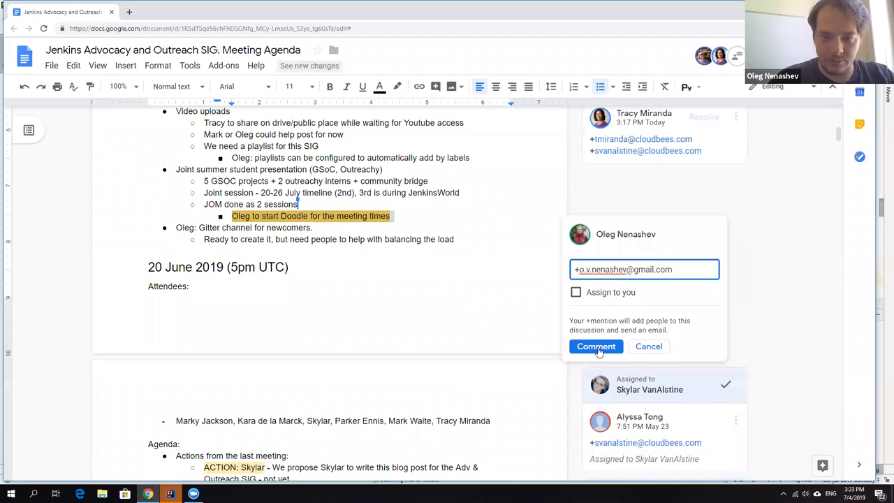
click(596, 346)
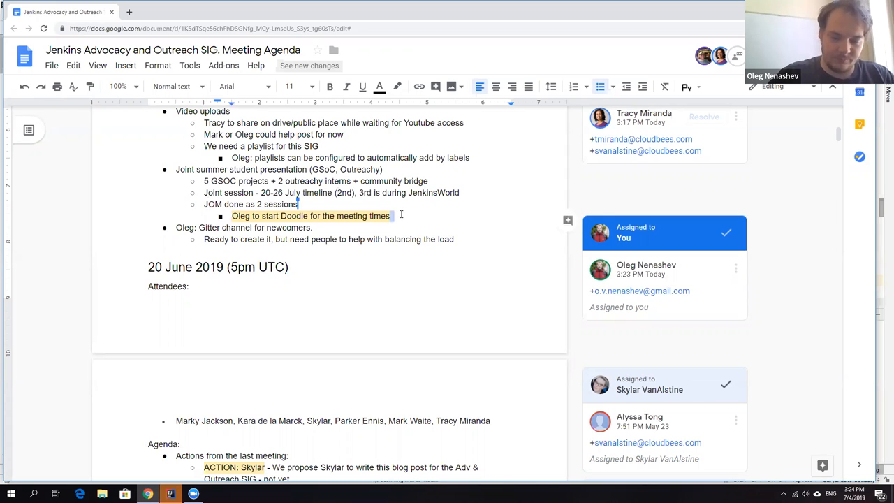
text(O)
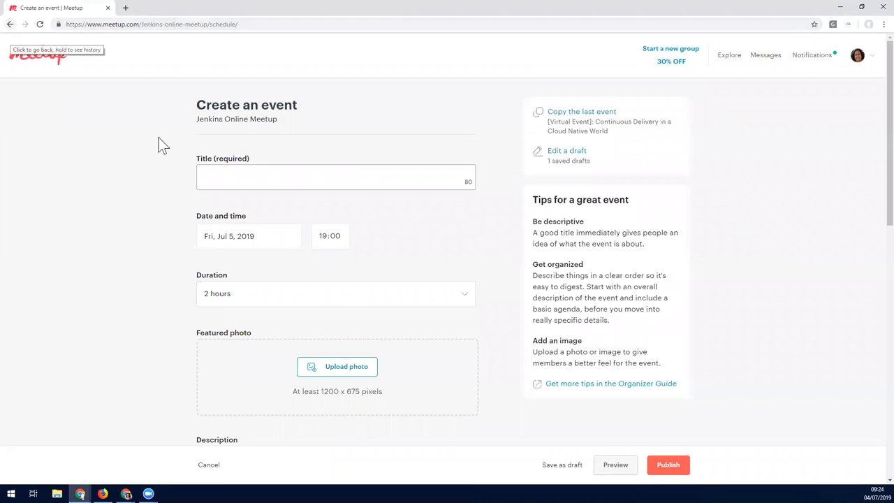
Step: Title the new Meetup event 'Jenkins Summer Demos (GSoC, Outreachy & more!)'
click(335, 177)
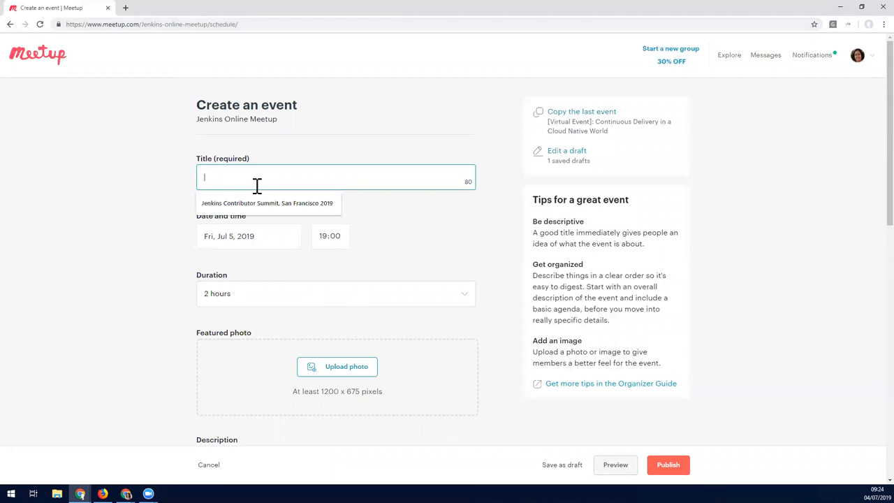
text(Summer Demos)
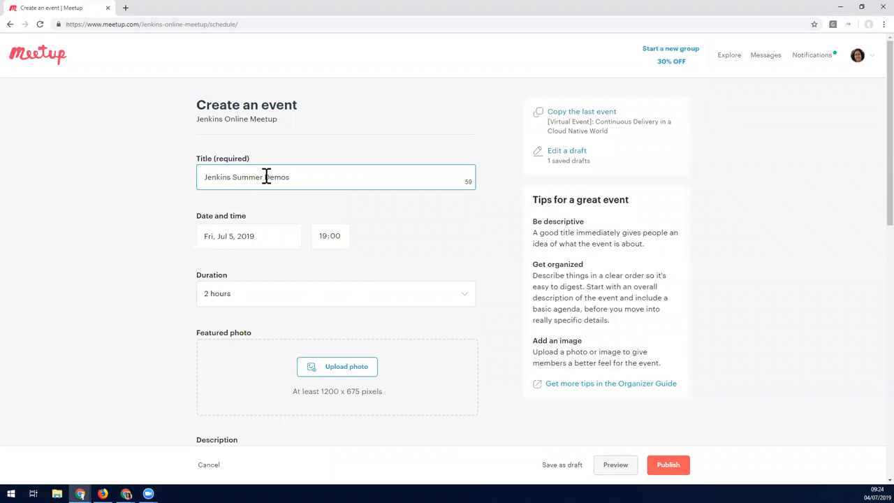
mouse_move(304, 217)
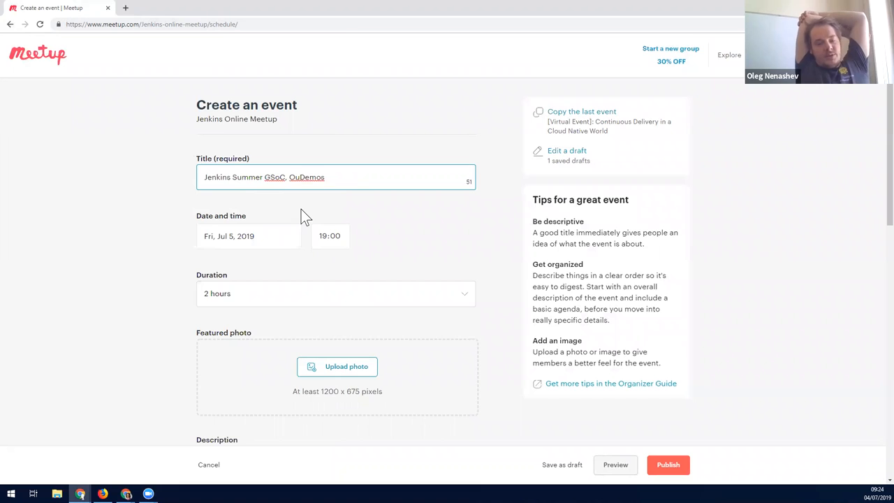
text(Outreachy)
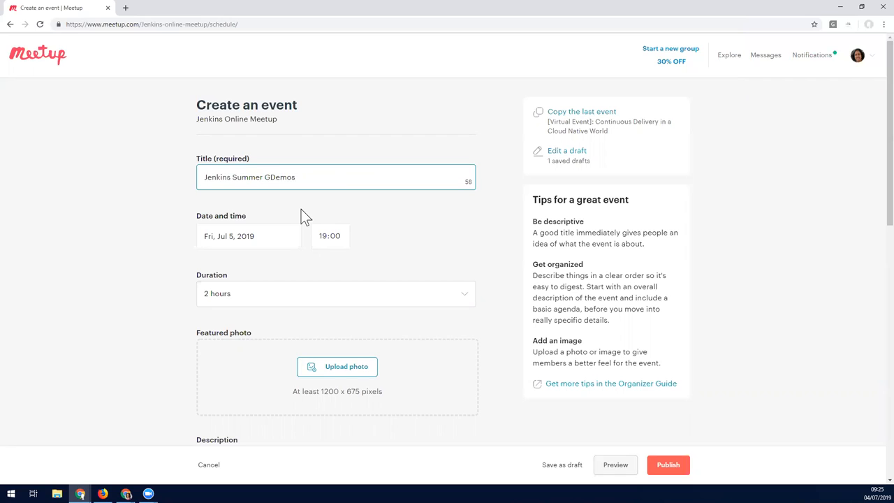
text(Demos)
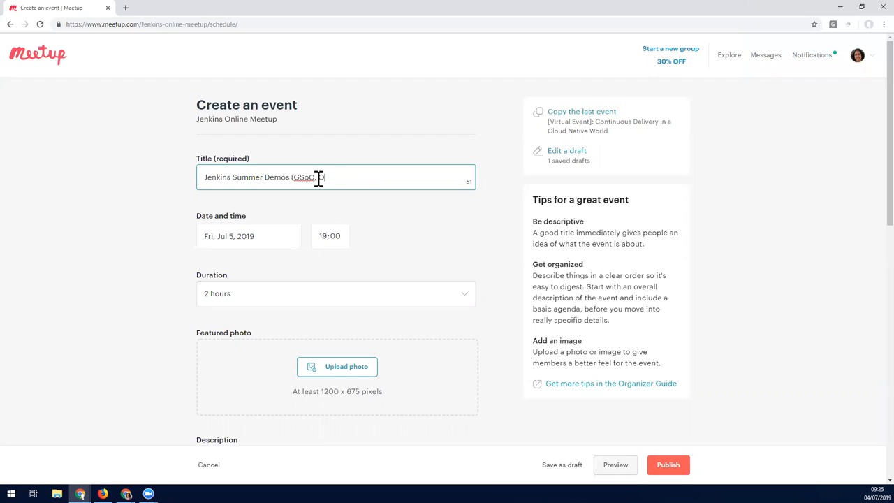
text(Outreachy & more!))
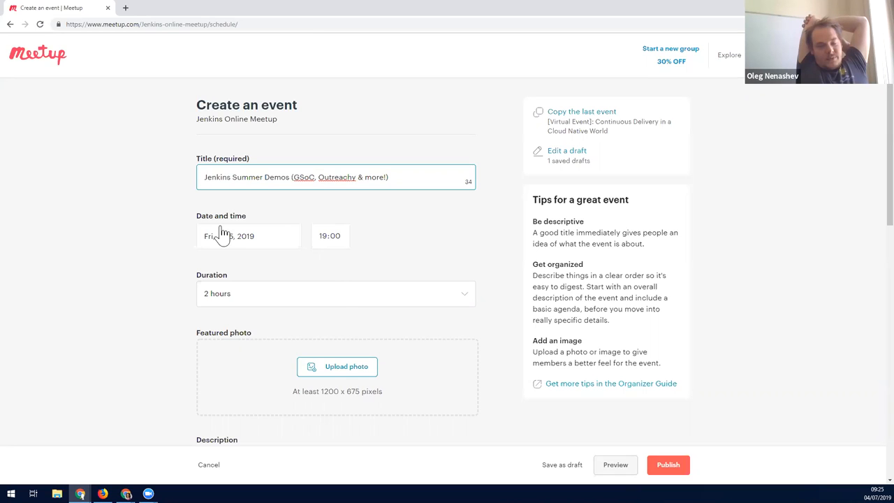
click(248, 236)
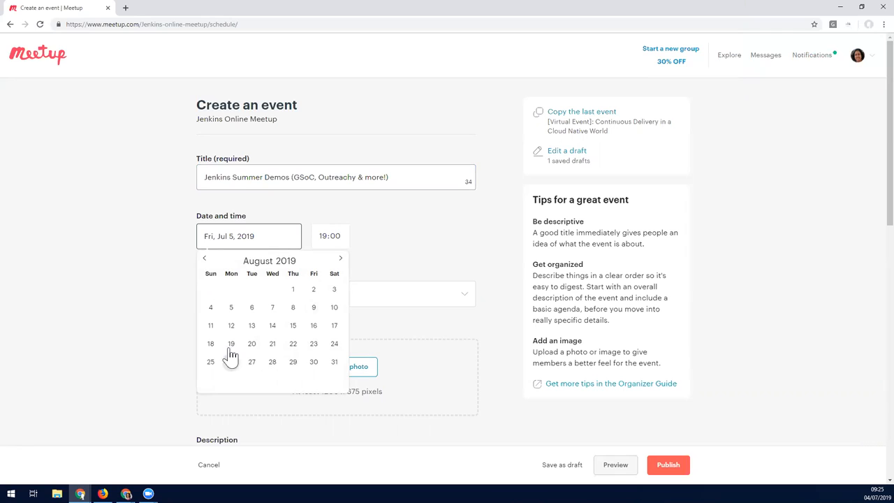
Step: Schedule the event for Tue, Jul 23, 2019 starting at 10:00
click(204, 257)
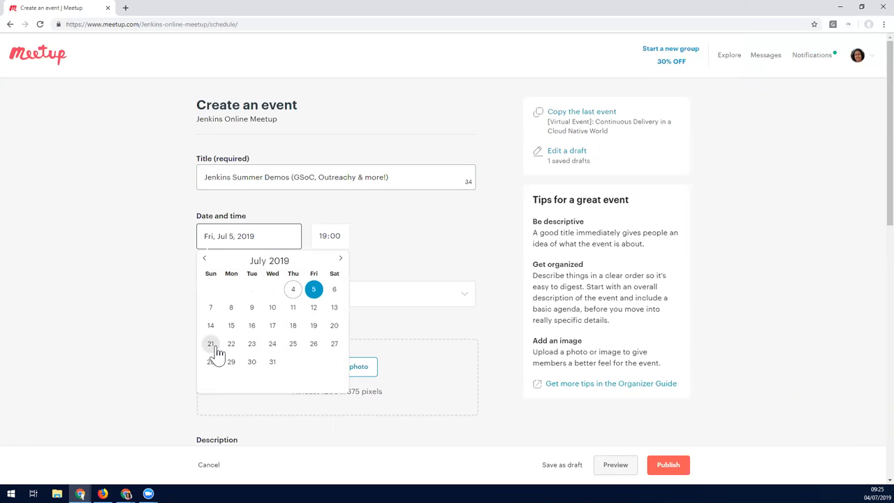
mouse_move(222, 356)
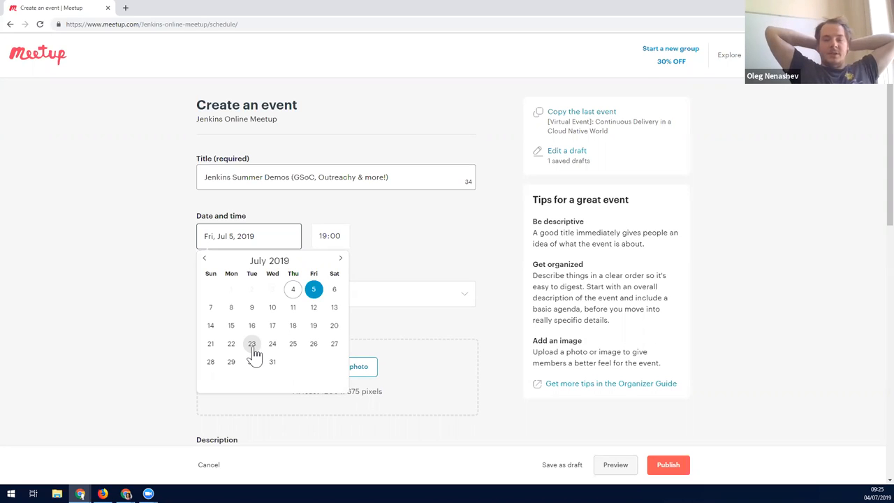
click(251, 344)
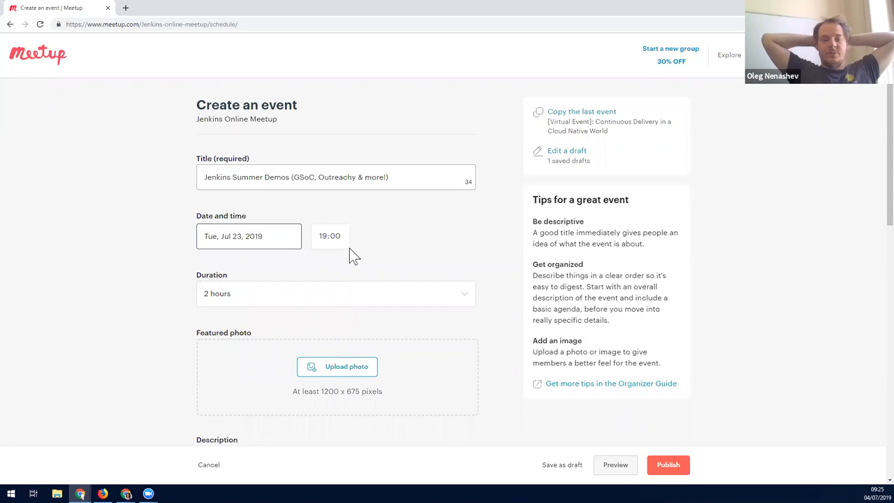
click(329, 236)
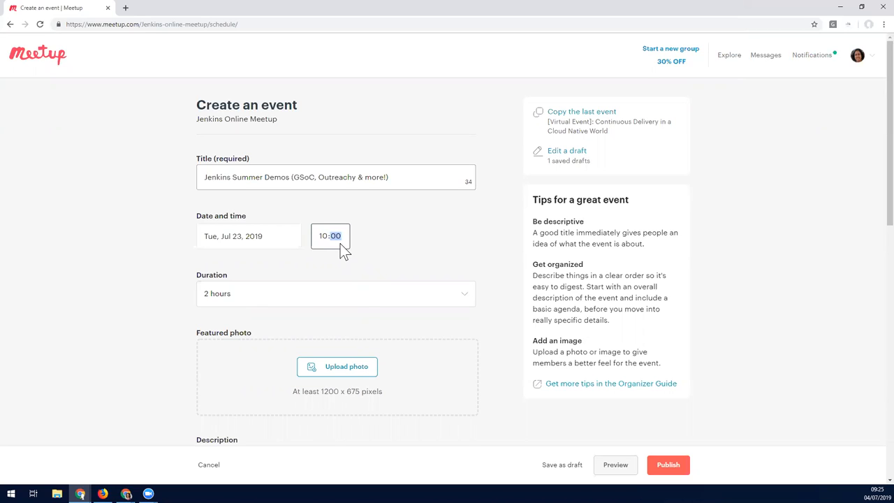
click(336, 293)
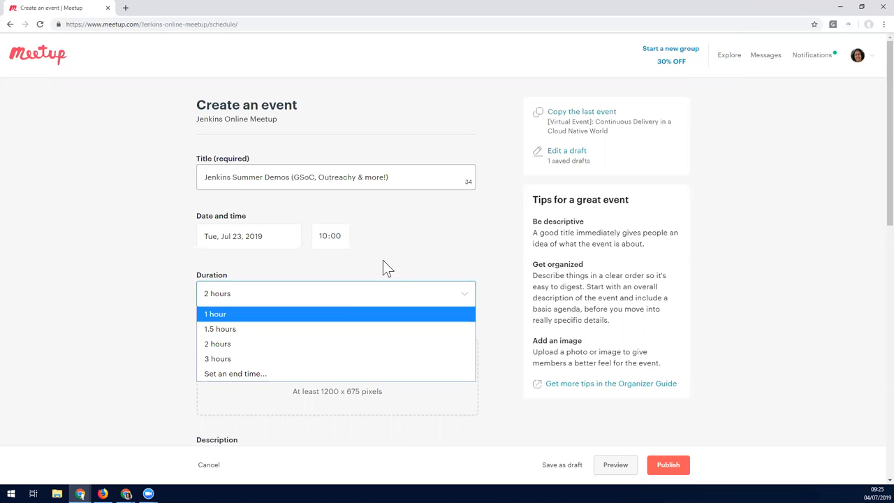
mouse_move(378, 325)
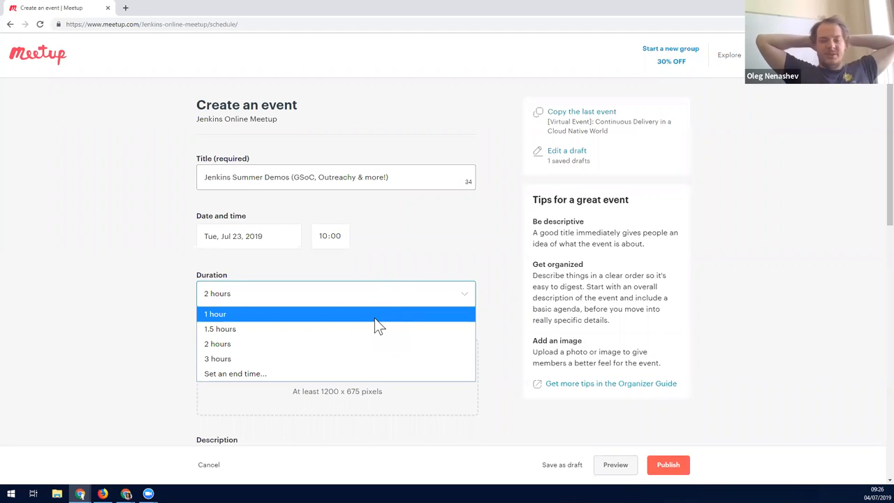
mouse_move(370, 343)
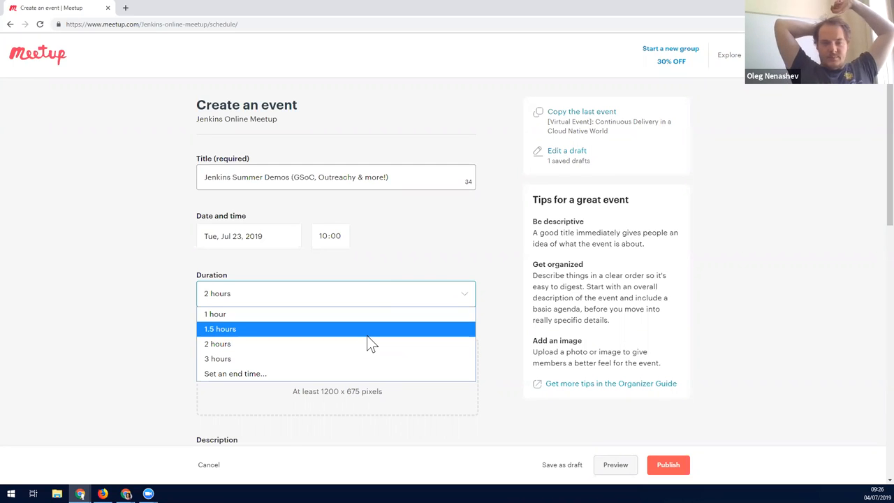
Step: Set a 1.5-hour duration and move down past the required Description to Location
click(220, 329)
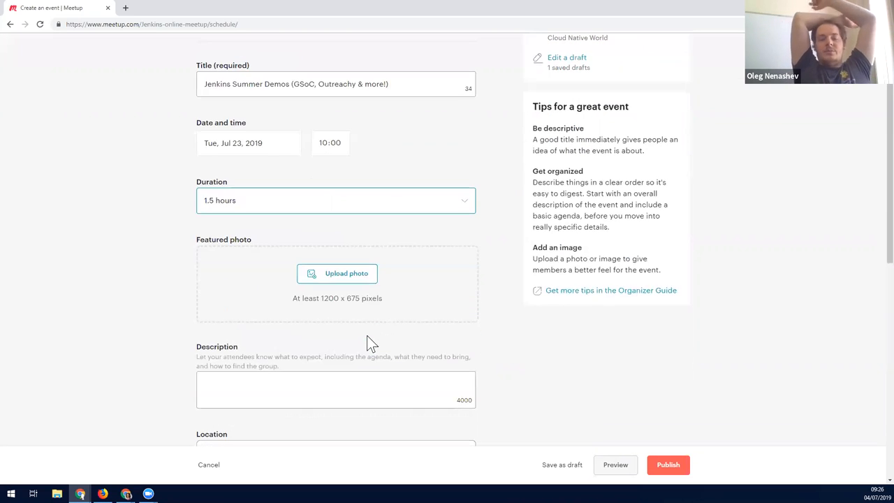
click(335, 201)
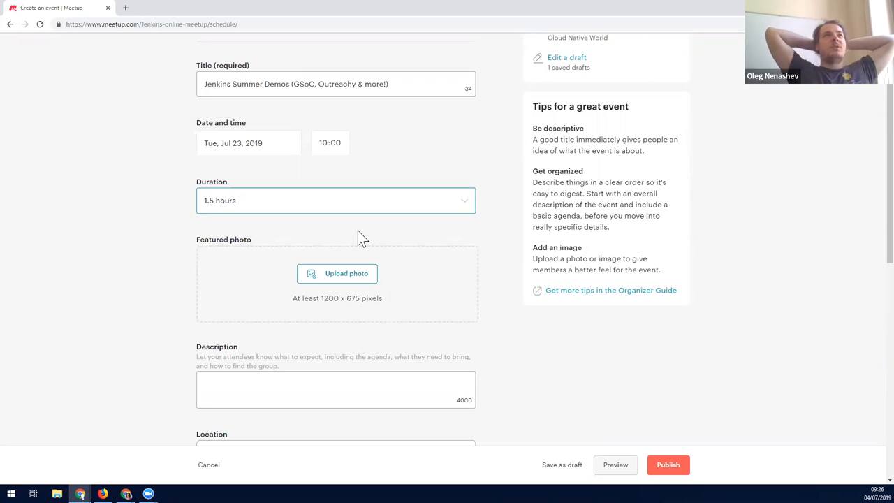
mouse_move(183, 373)
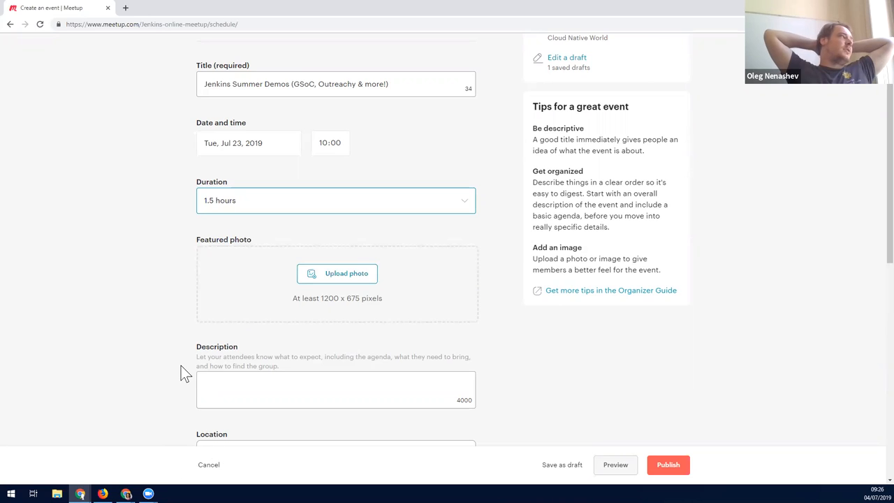
scroll(down, 3)
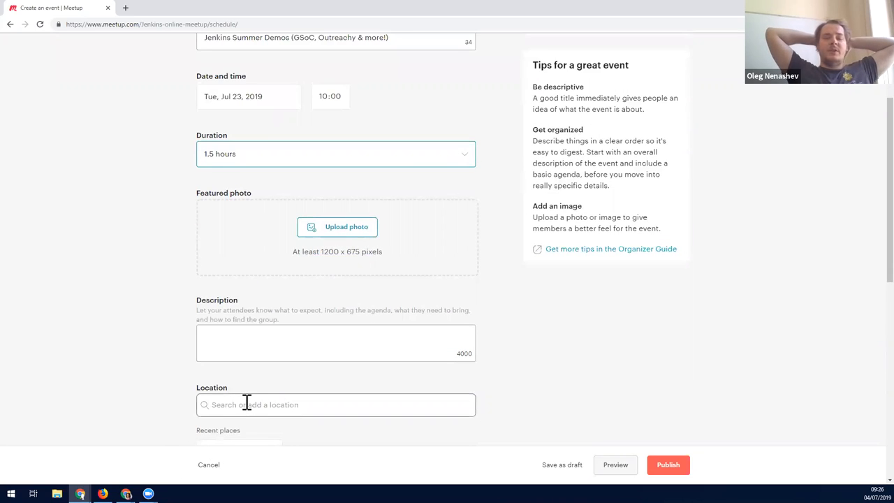
scroll(down, 3)
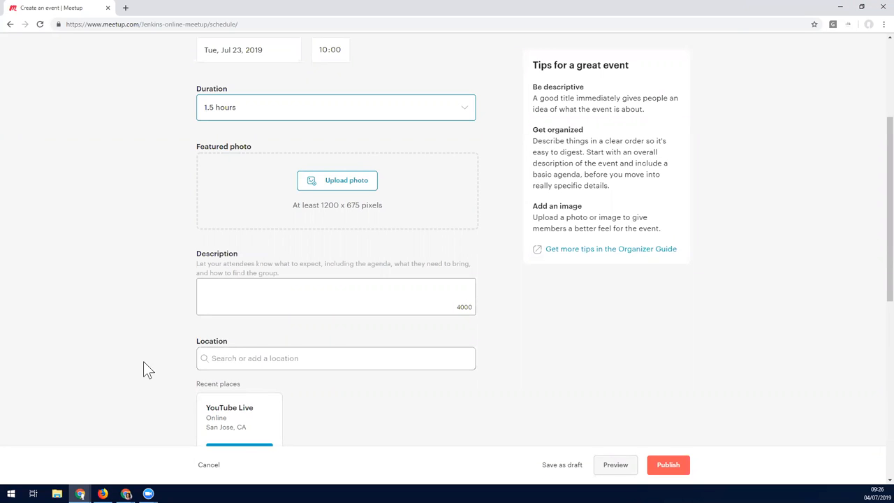
mouse_move(120, 298)
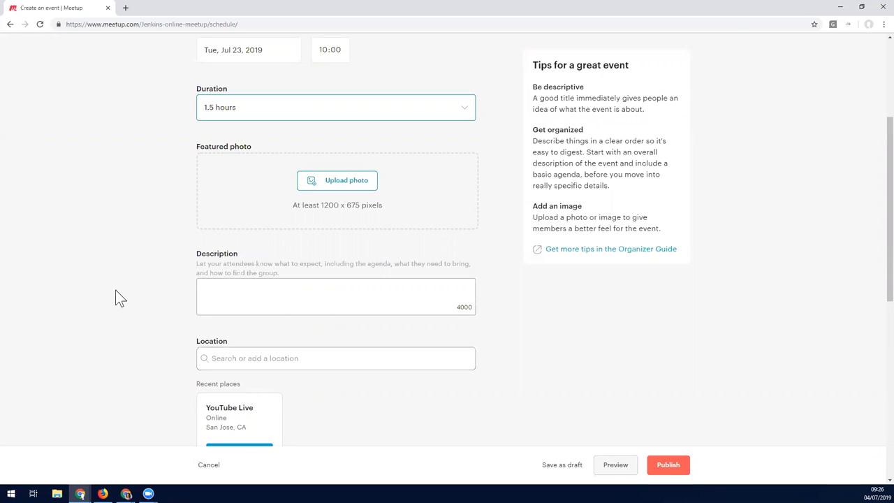
scroll(down, 3)
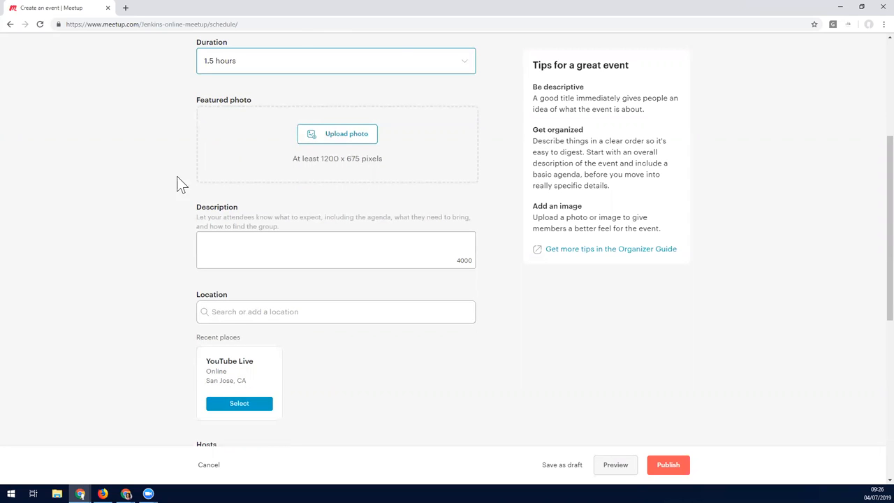
mouse_move(141, 196)
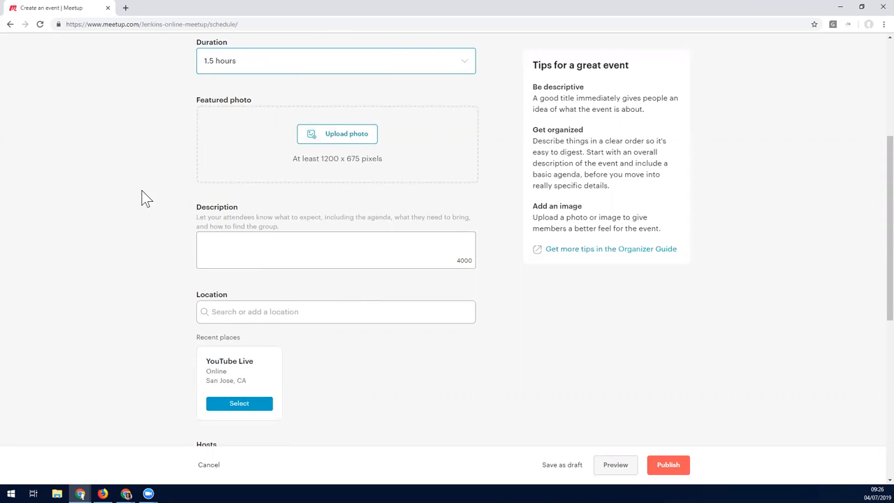
mouse_move(338, 133)
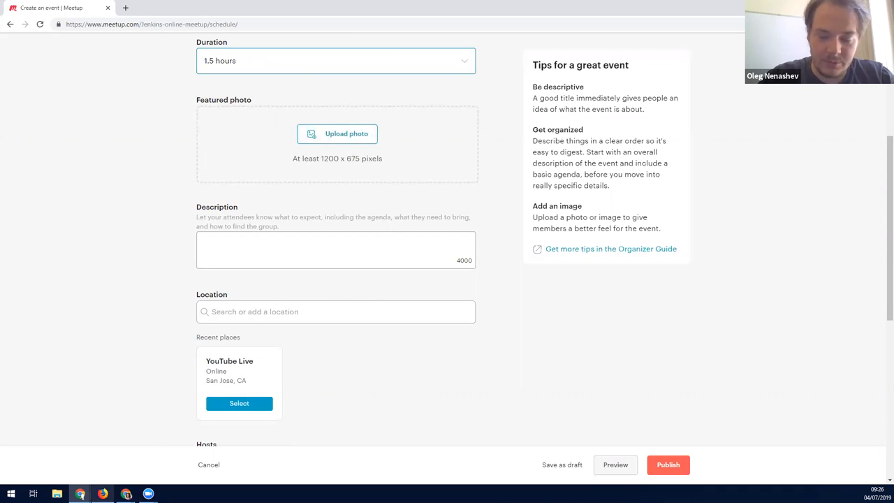
mouse_move(348, 148)
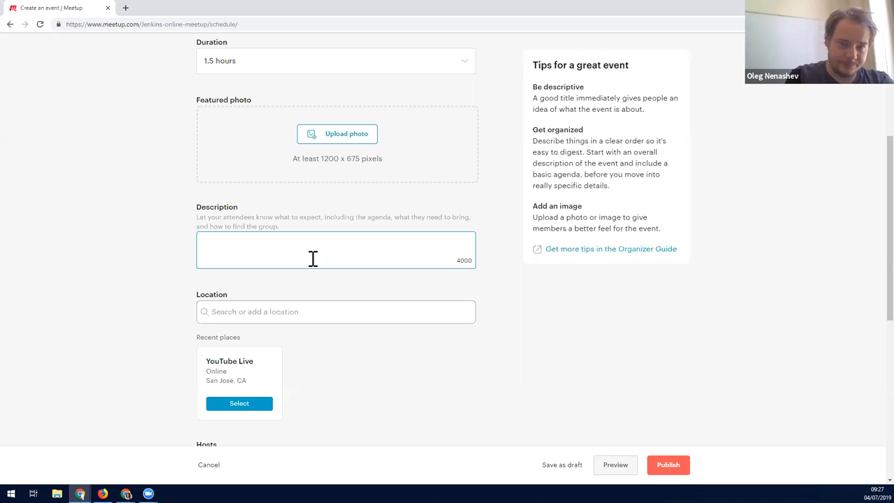
click(335, 311)
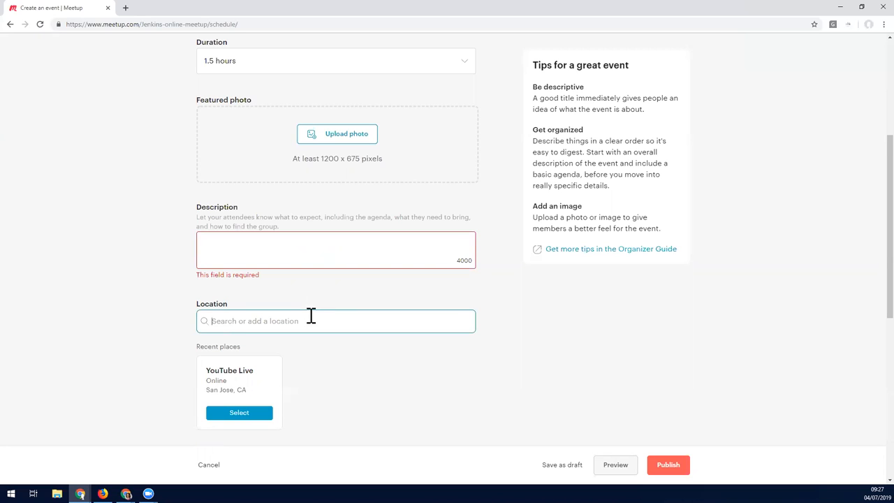
scroll(down, 3)
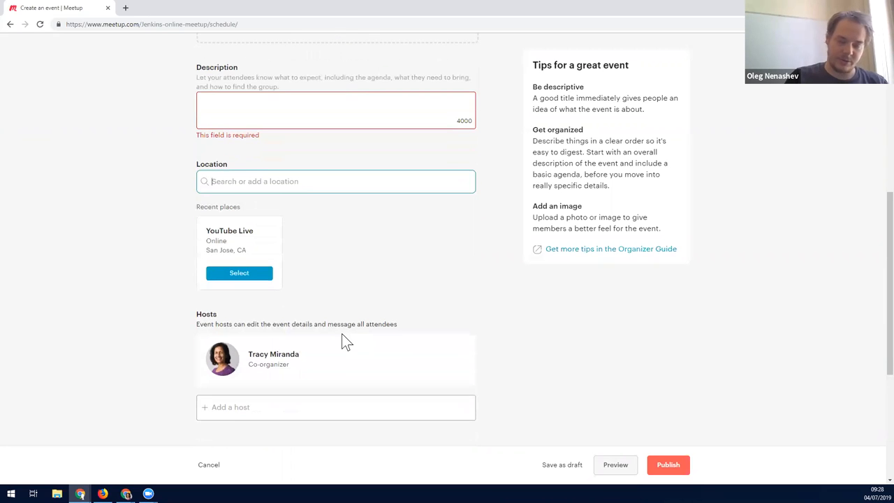
scroll(down, 3)
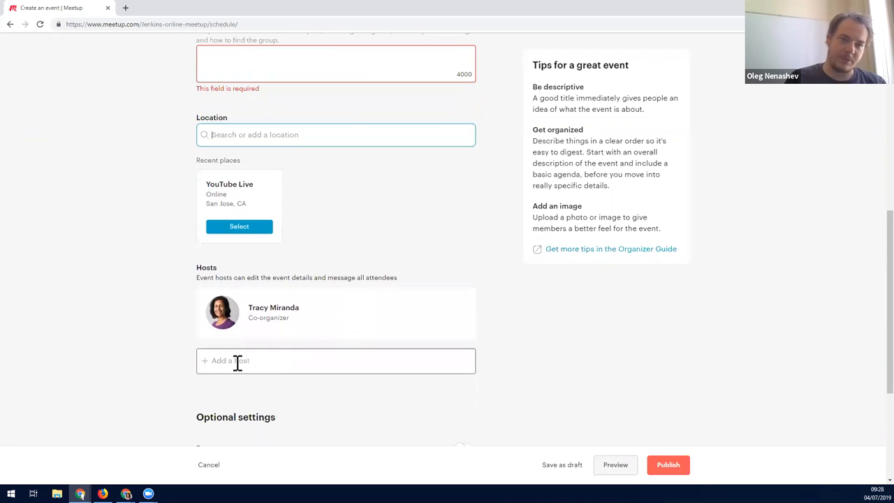
Step: Add Oleg Nenashev as co-organizer host alongside Tracy Miranda
click(237, 361)
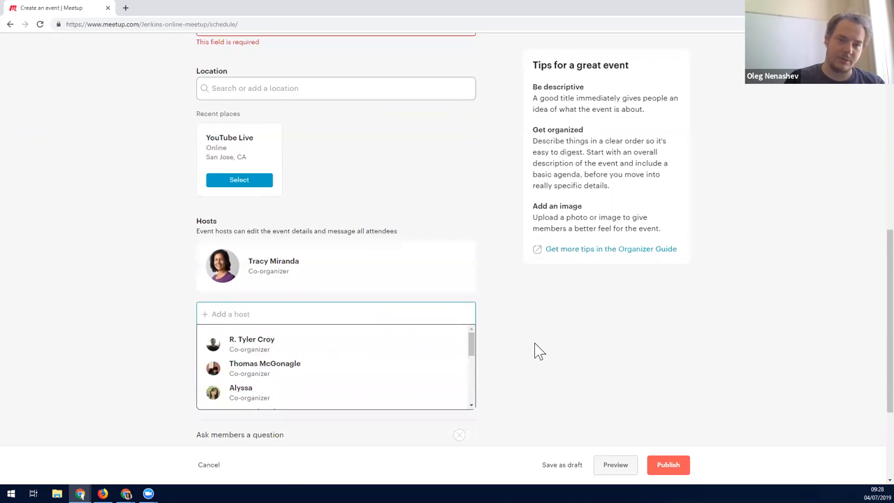
scroll(down, 3)
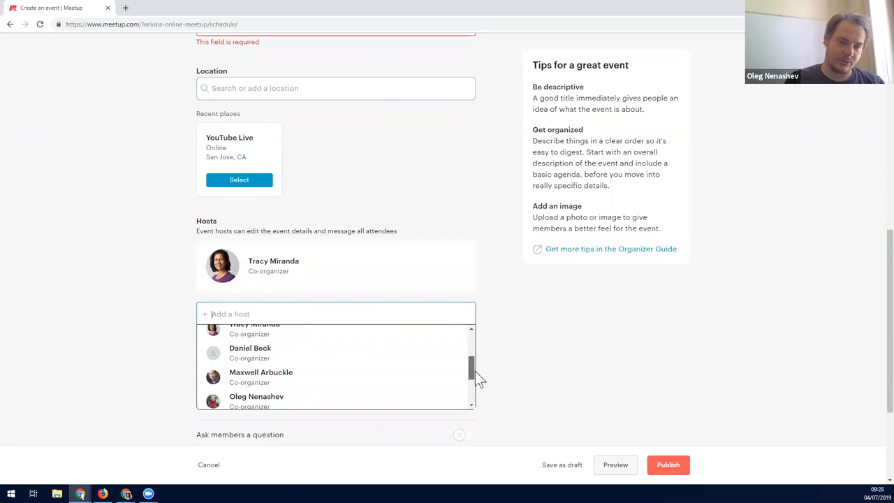
scroll(down, 3)
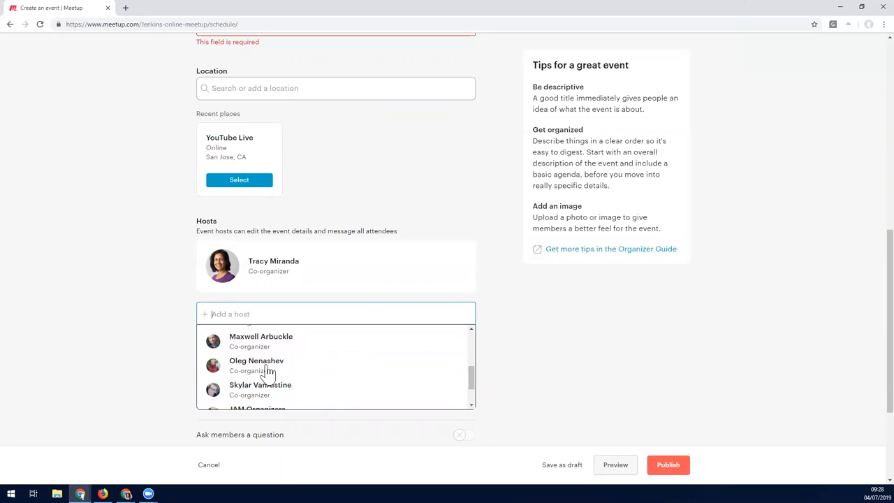
click(256, 365)
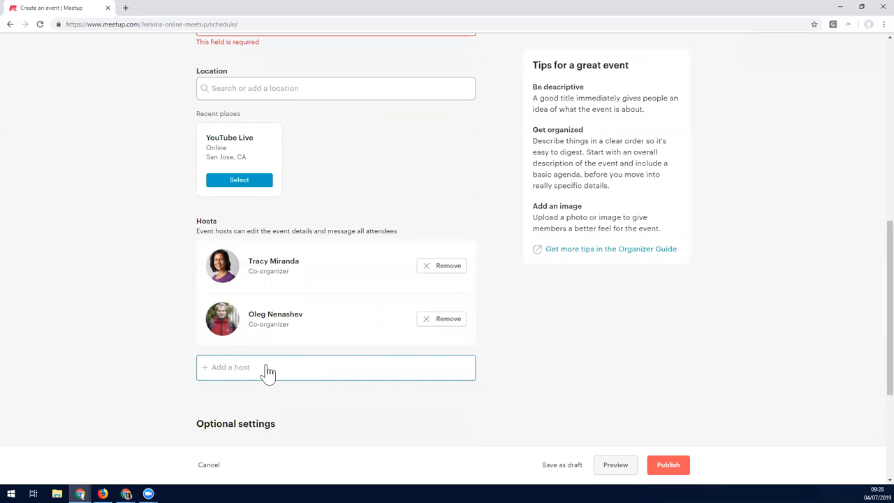
mouse_move(458, 409)
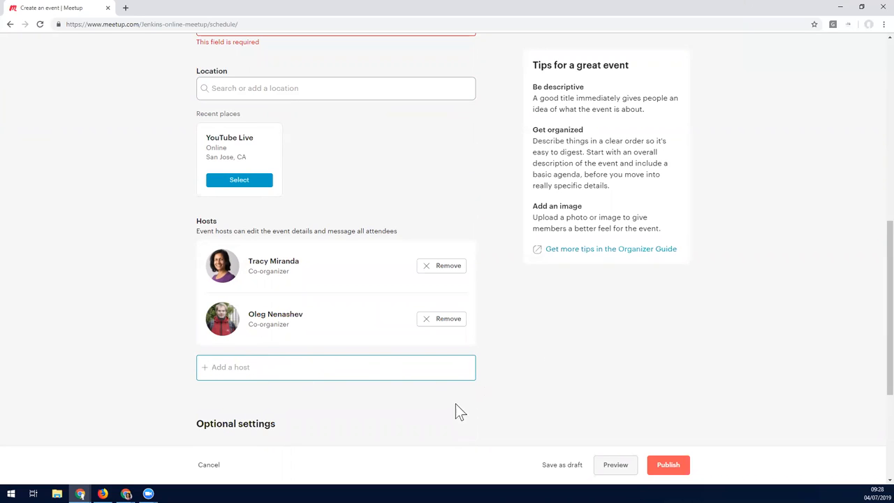
scroll(down, 3)
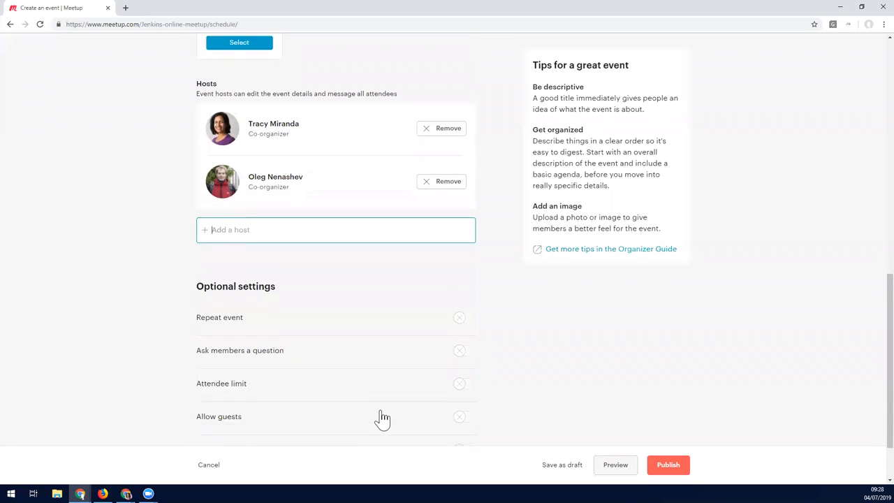
scroll(down, 3)
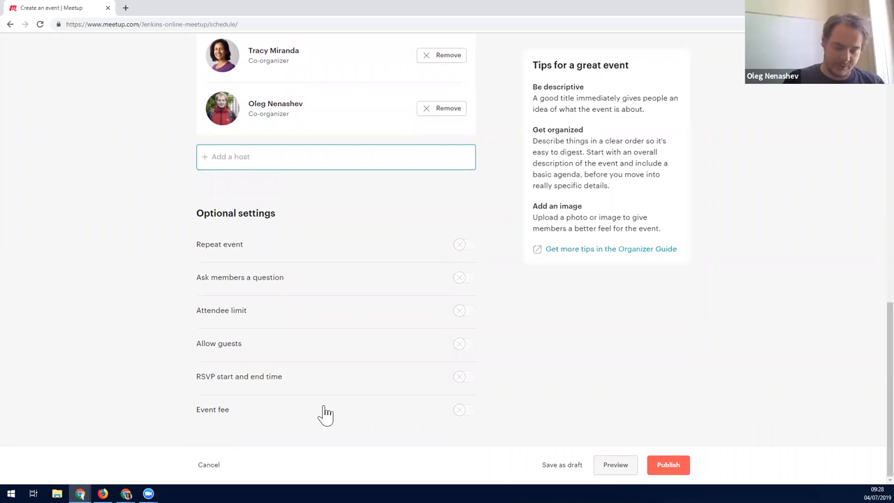
mouse_move(560, 473)
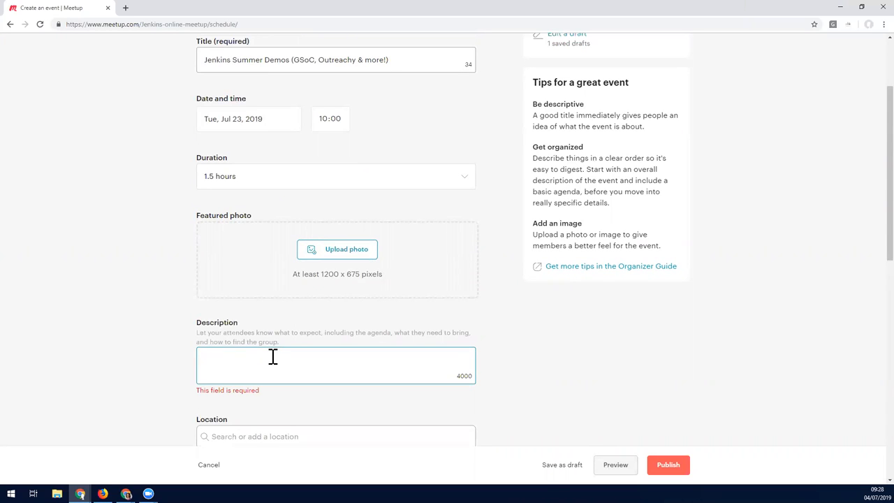
Step: Enter description 'GSoC demos //TODO' and save the event as a draft
text(G)
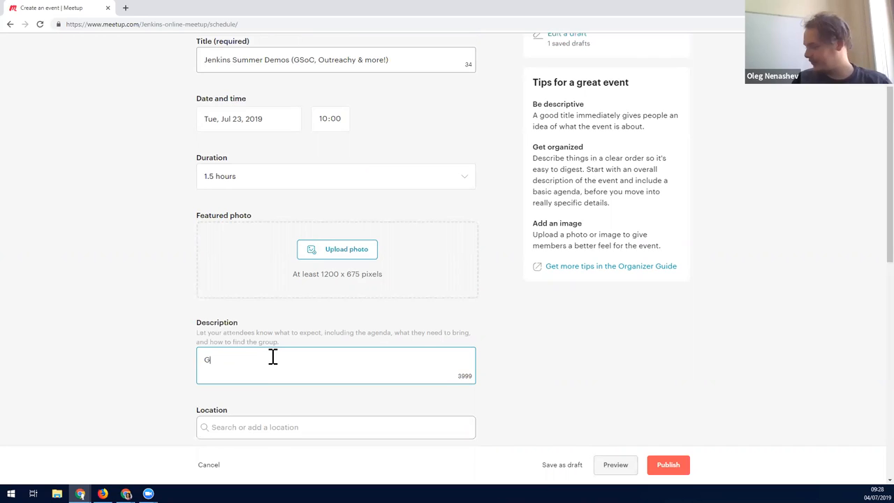
text(SoC dem)
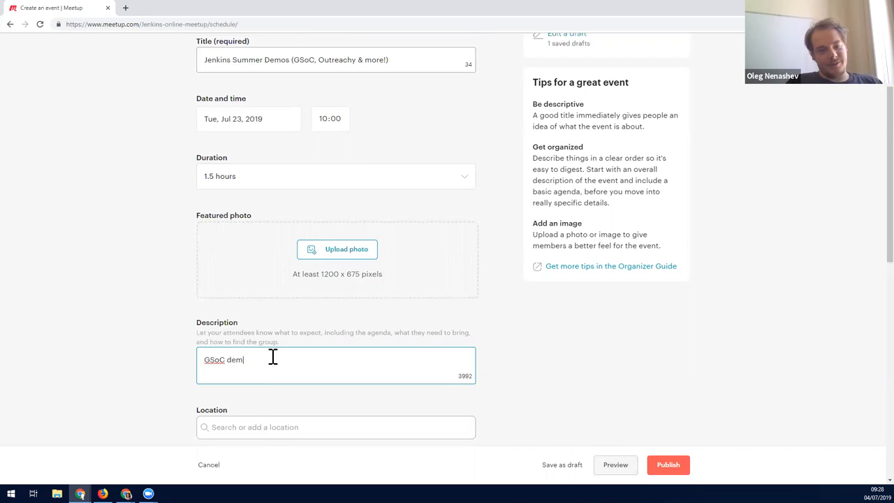
text(os)
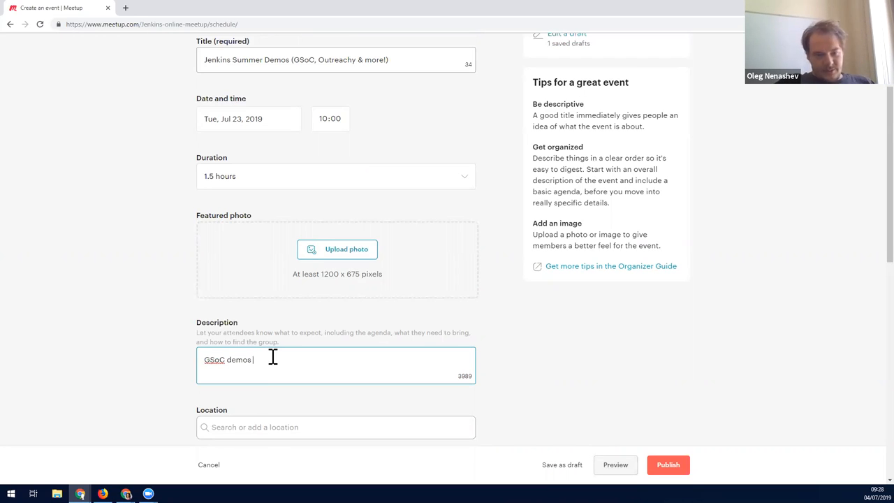
text(//TODO)
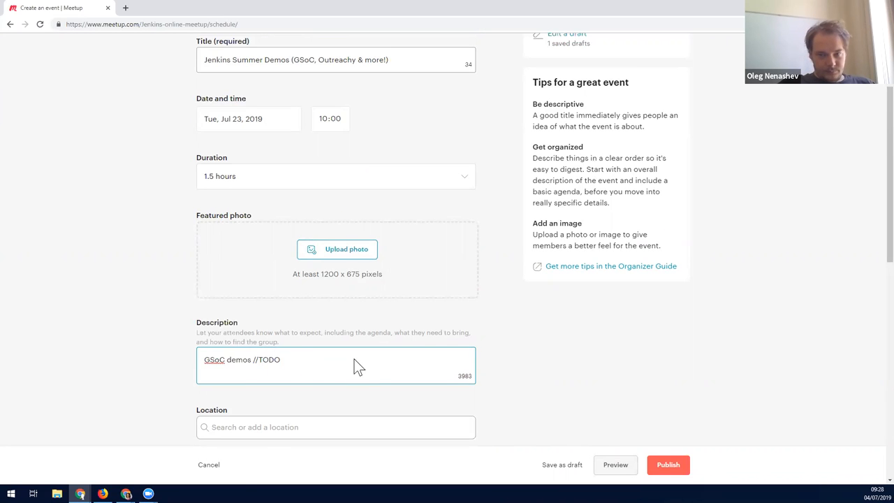
scroll(down, 3)
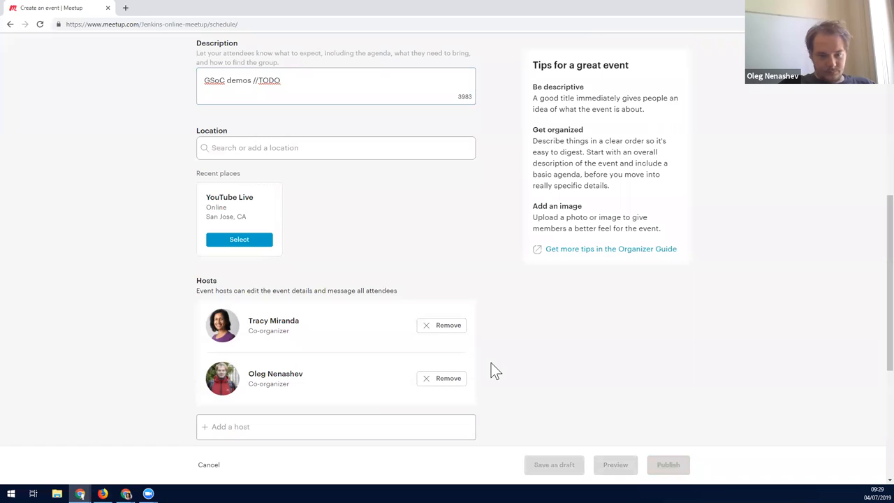
click(209, 464)
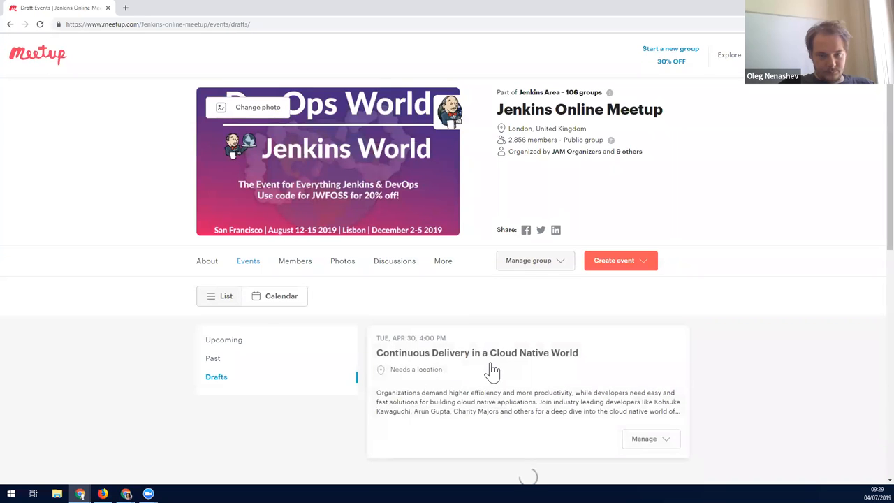
Step: Scroll the Drafts list to confirm the Jenkins Summer Demos draft for Jul 23
scroll(down, 3)
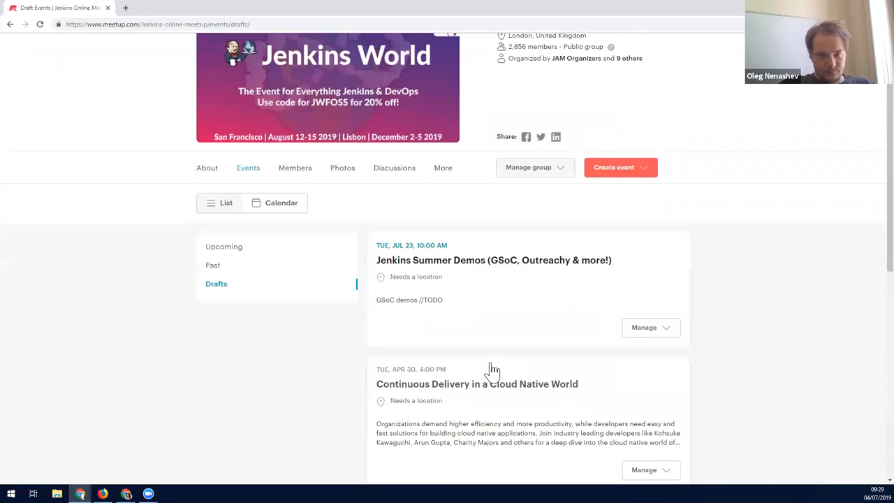
scroll(down, 3)
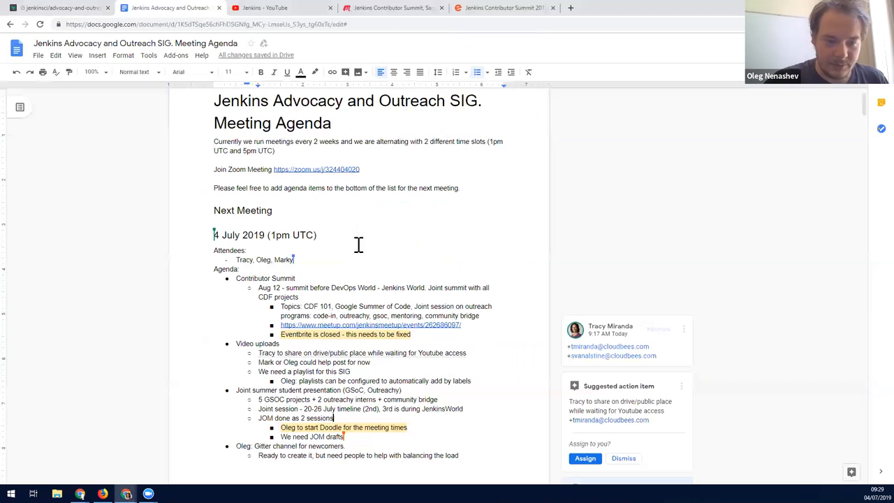
Step: Add JOM bullets 'JOM Host - we can use zoom this time' and 'Graphic for event (optional)'
scroll(down, 3)
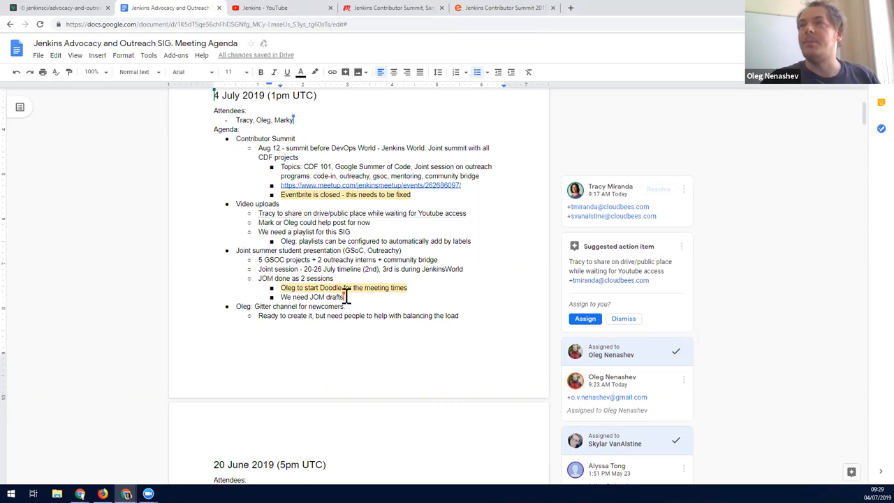
key(Enter)
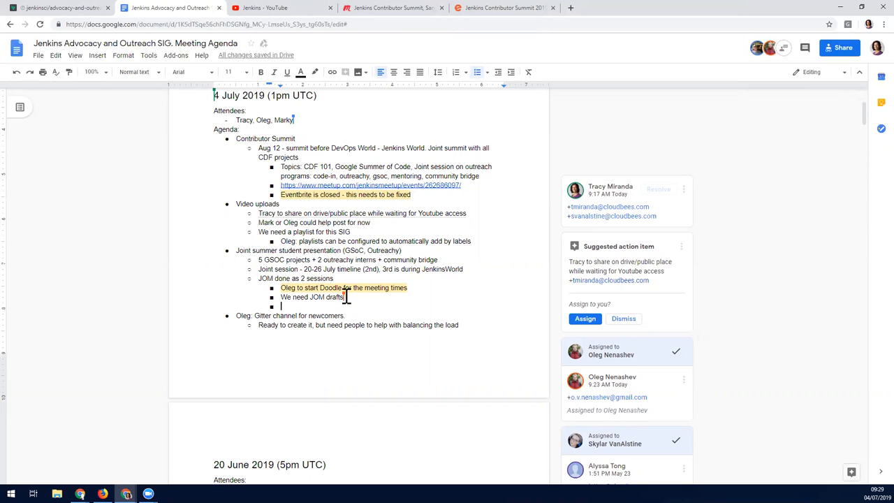
text(Graphic for)
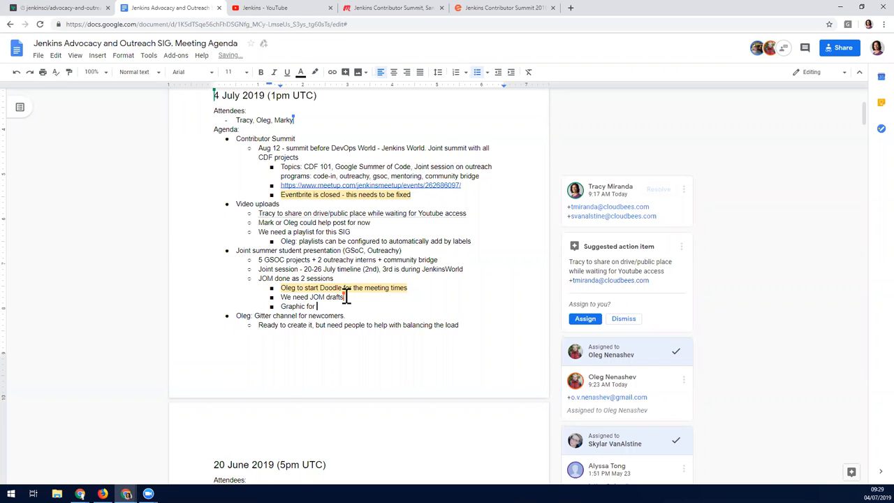
text(event)
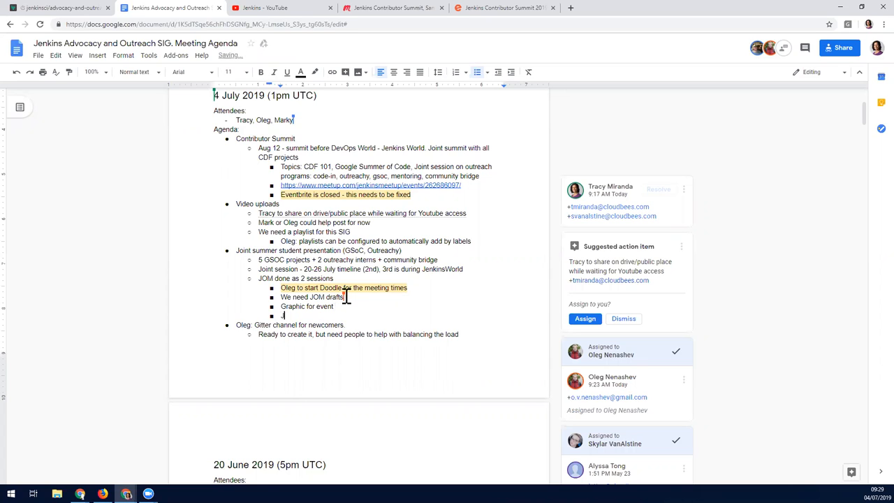
text(JOM Host)
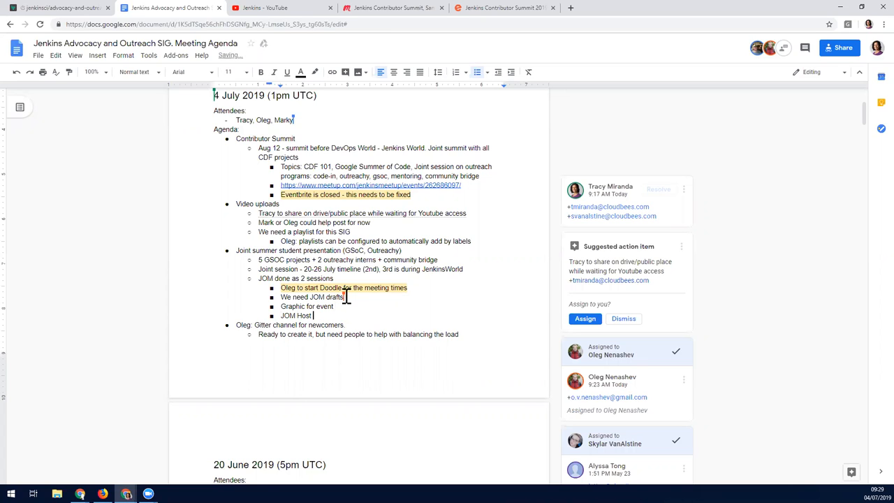
text(- we can use zoom this time)
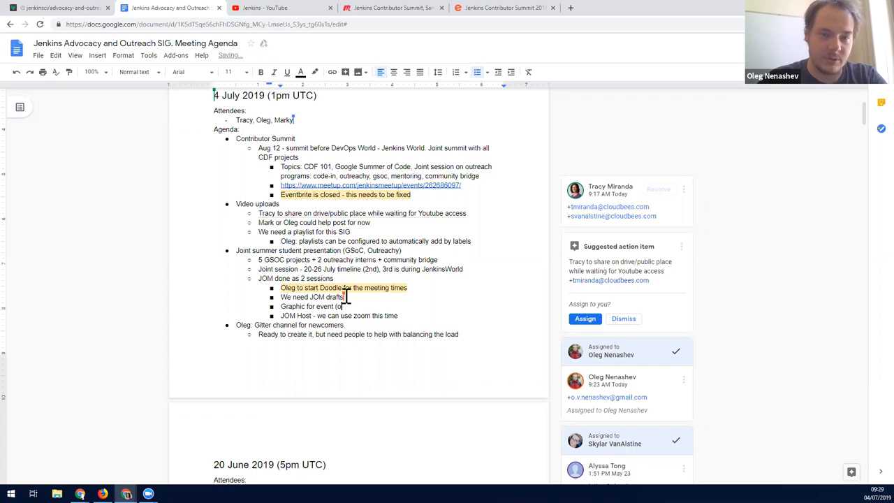
text((optional))
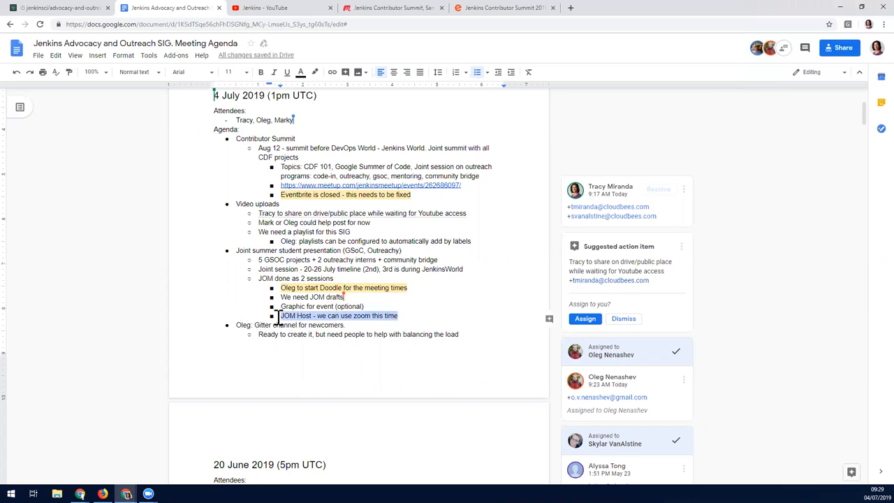
key(Delete)
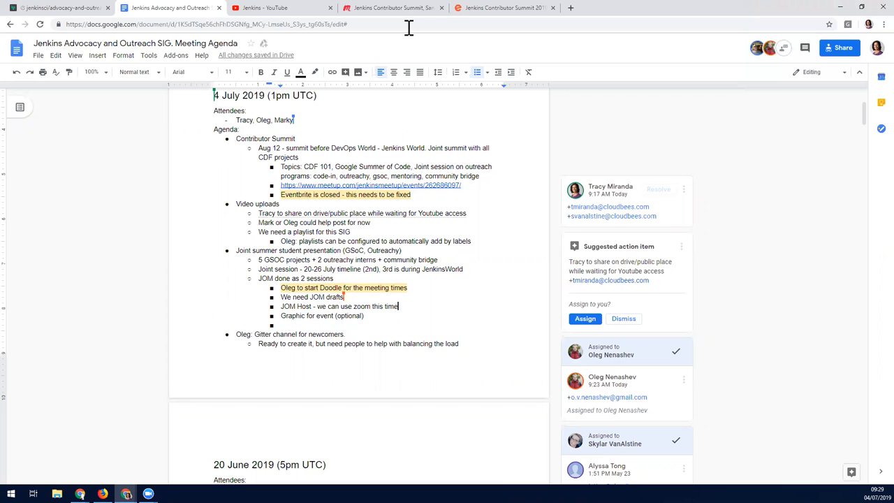
mouse_move(514, 8)
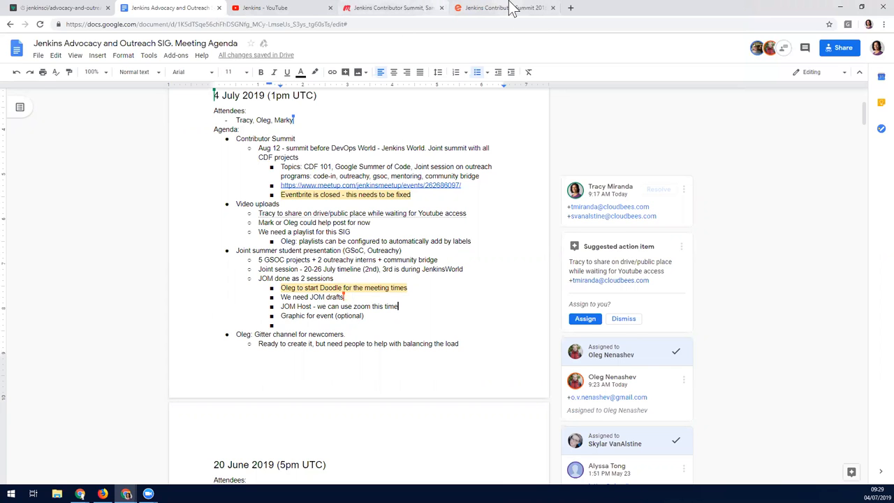
click(391, 8)
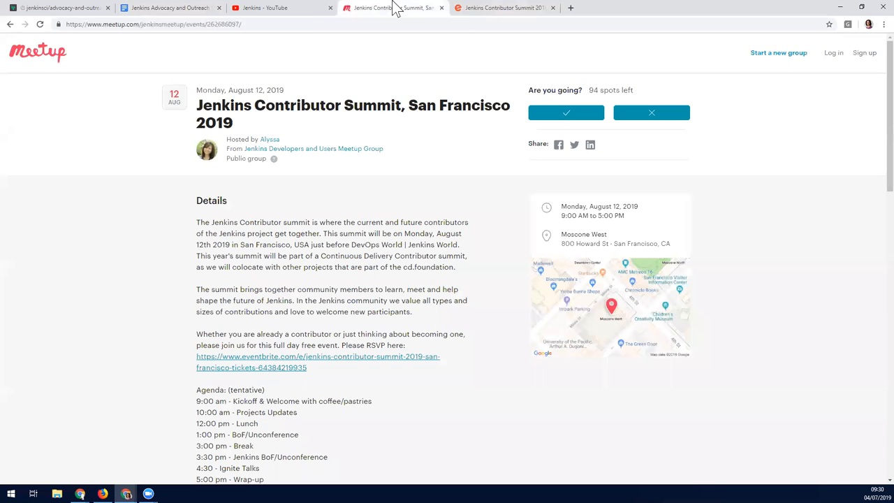
click(164, 10)
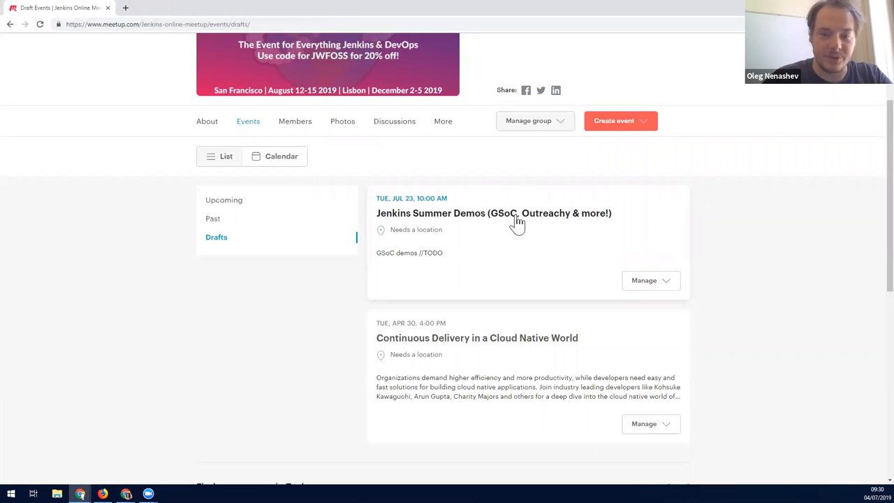
click(161, 7)
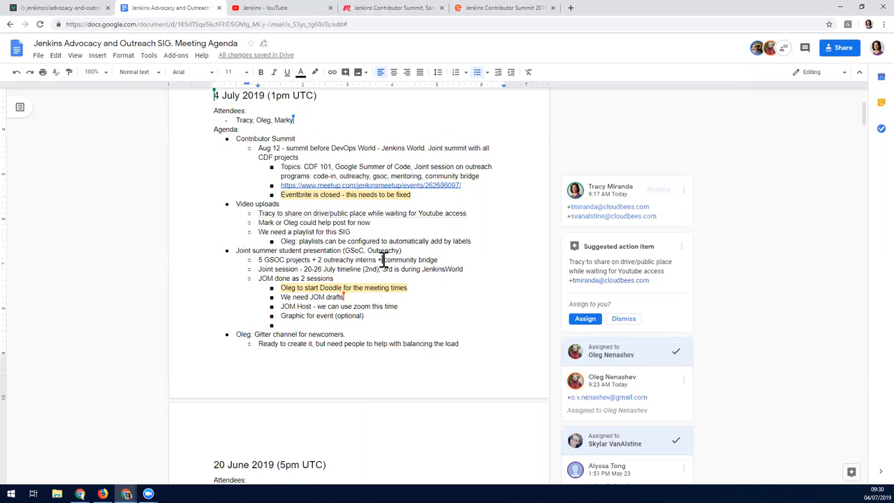
Step: Insert '+ eclipse gsoc + others' before 'community bridge' in the GSoC projects bullet
text(eclipse gsoc + others+)
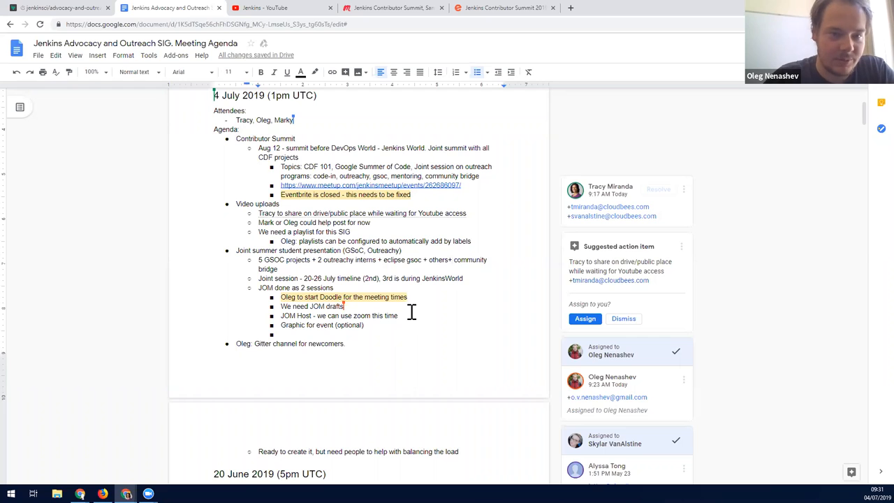
scroll(down, 3)
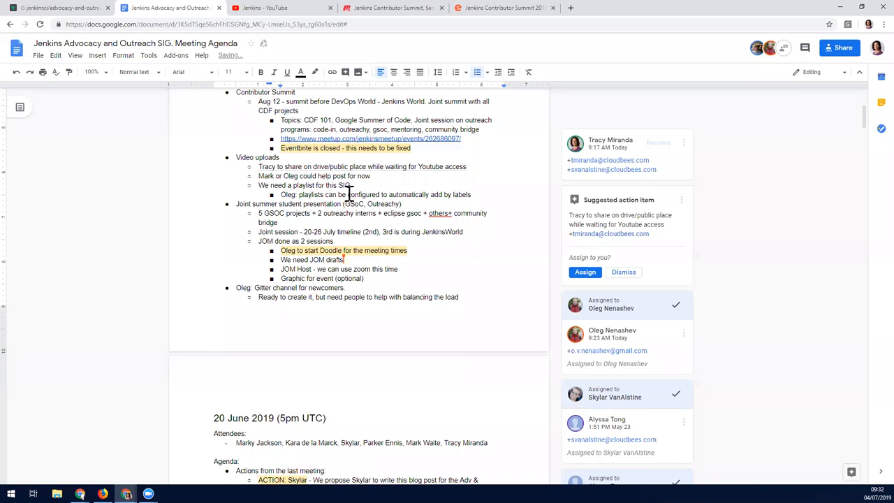
Step: Scroll the agenda to the empty bullet after 'Graphic for event (optional)'
scroll(down, 3)
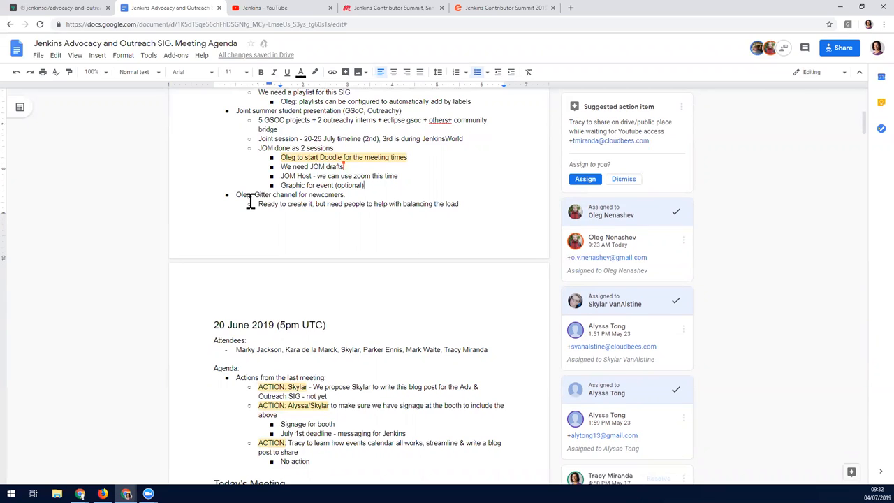
mouse_move(457, 210)
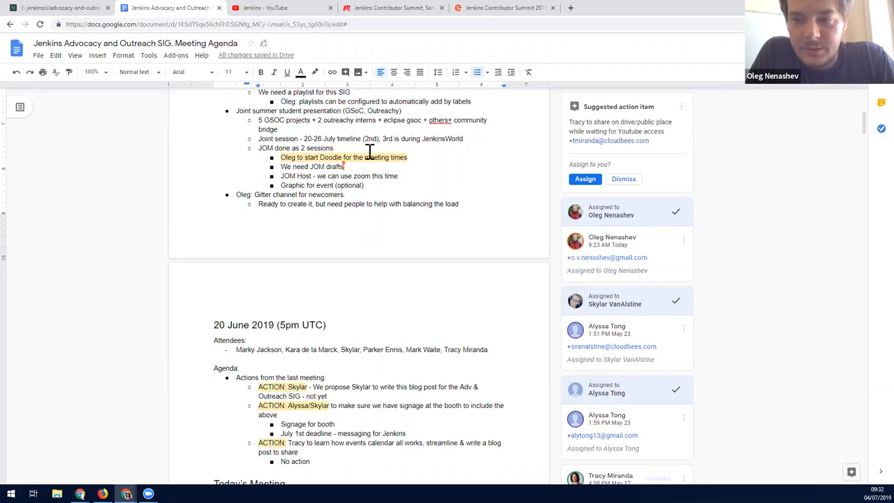
mouse_move(77, 12)
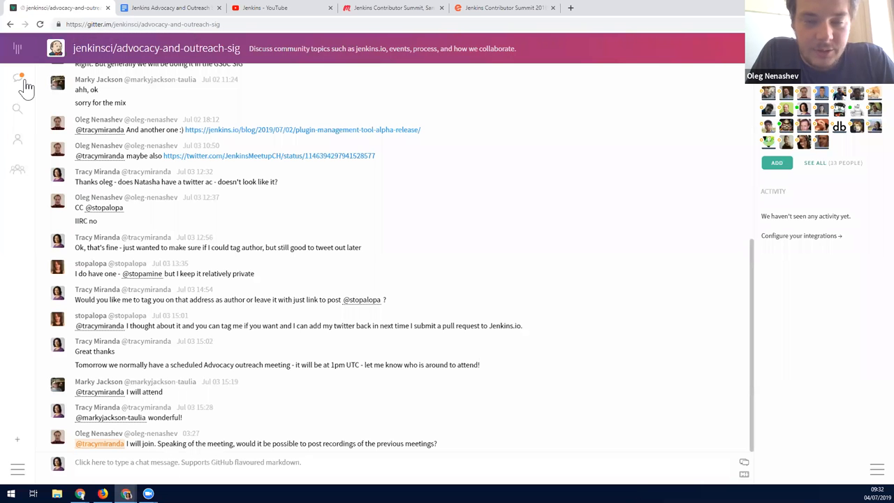
click(27, 77)
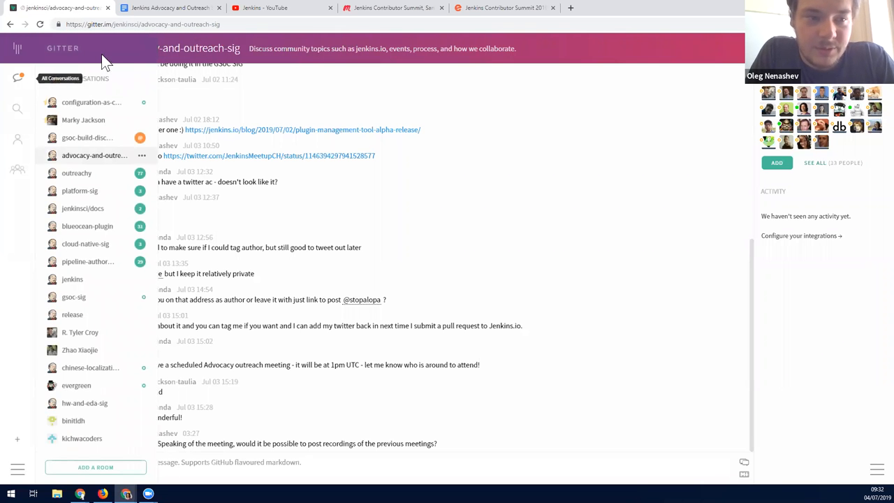
click(171, 8)
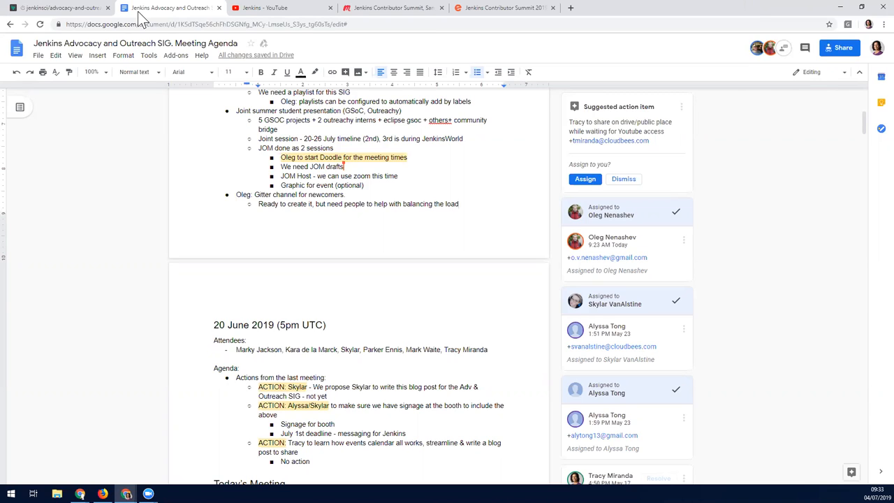
mouse_move(522, 193)
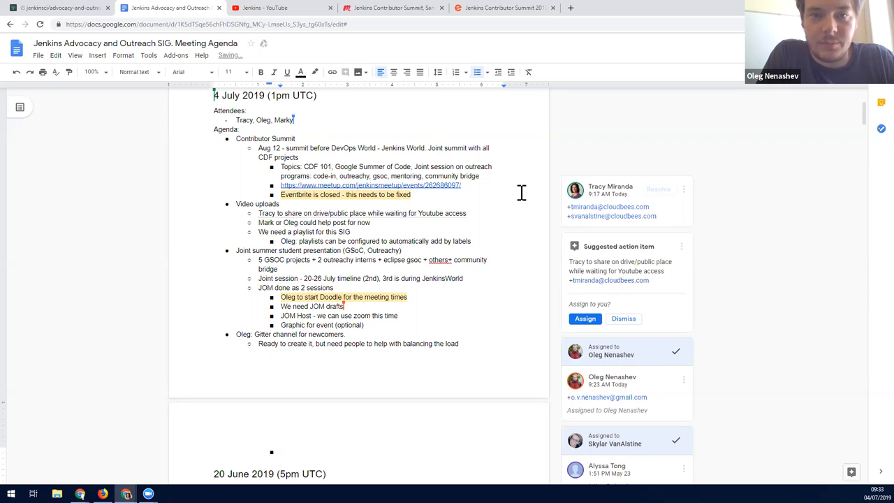
Step: Begin the new 4 July sub-bullet with 'Good e'
text(Good e)
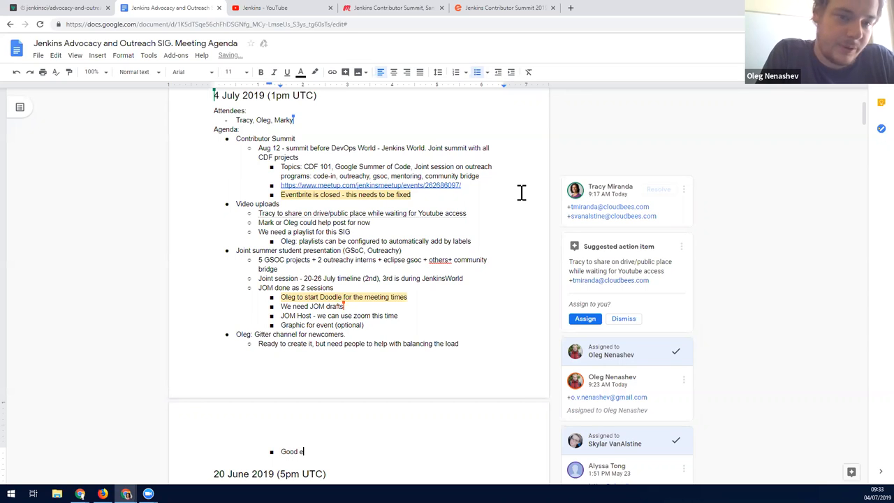
Step: Complete the note 'Good entry point esp update jenkins.io/participate'
text(ntry point esp update i)
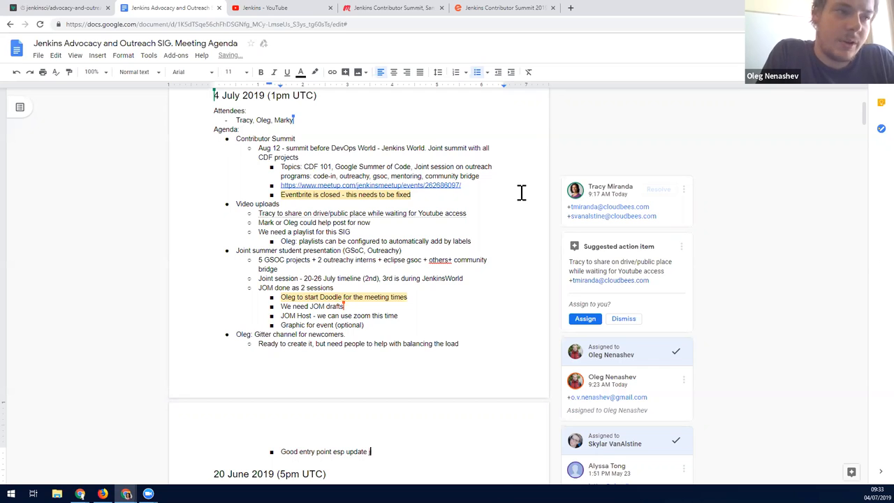
text(jenkins.io/part)
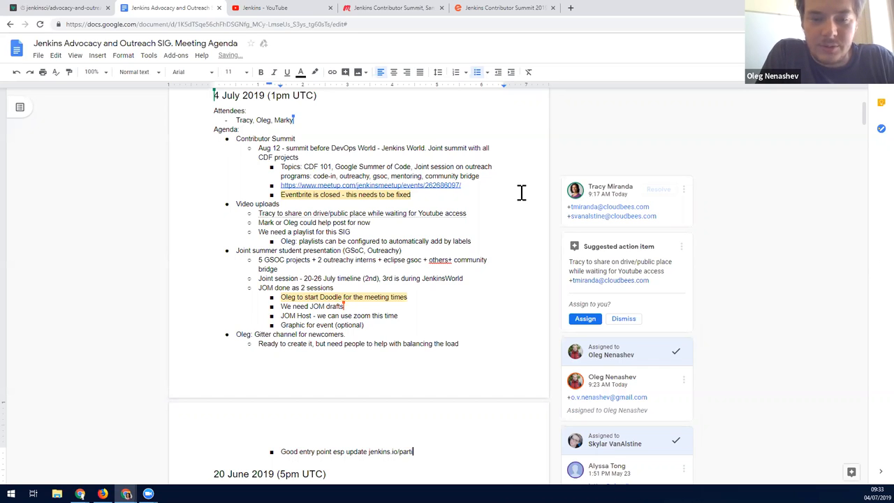
text(icipate)
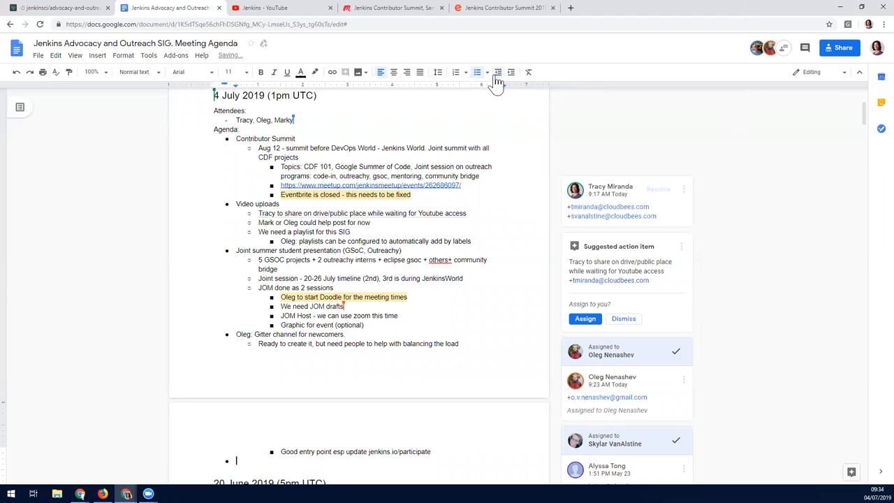
mouse_move(494, 73)
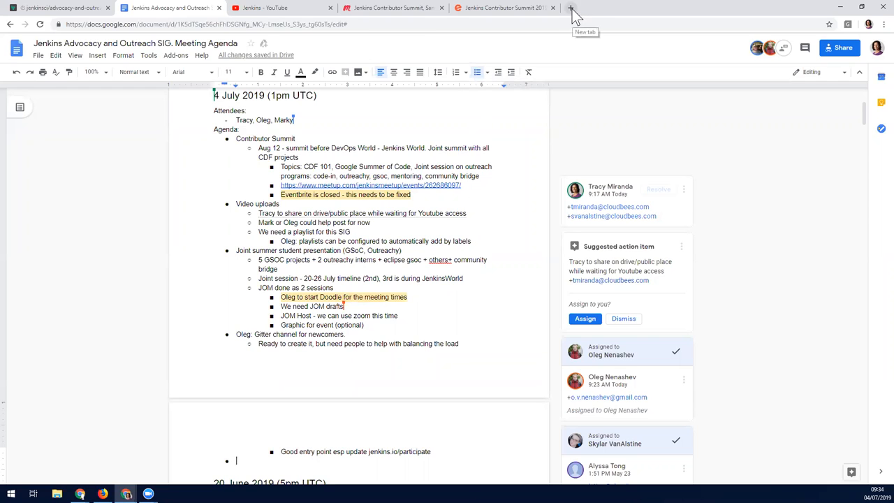
Step: Bring up the jenkins.io open pull requests in a new browser tab
click(569, 7)
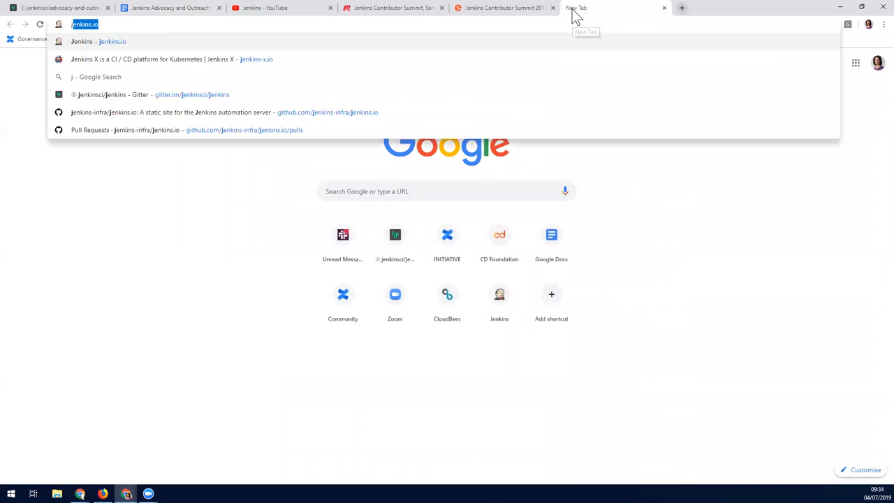
text(jenkins-infra/jenkins.io/pulls)
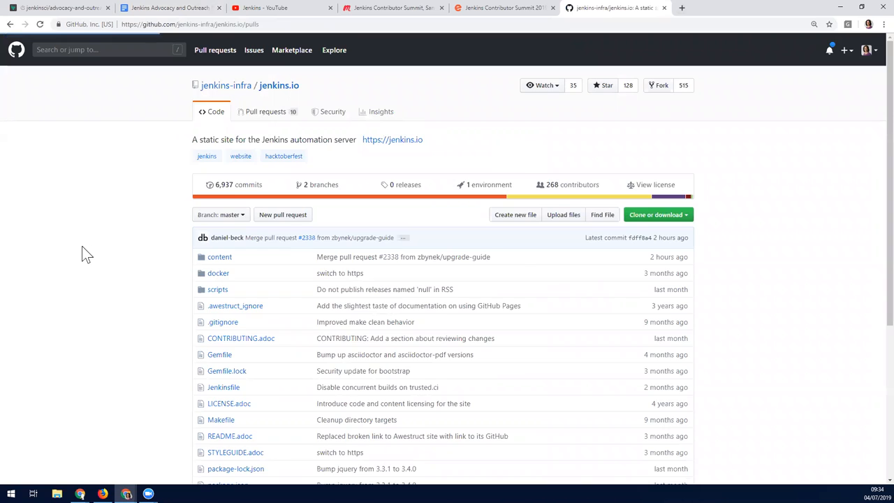
click(262, 111)
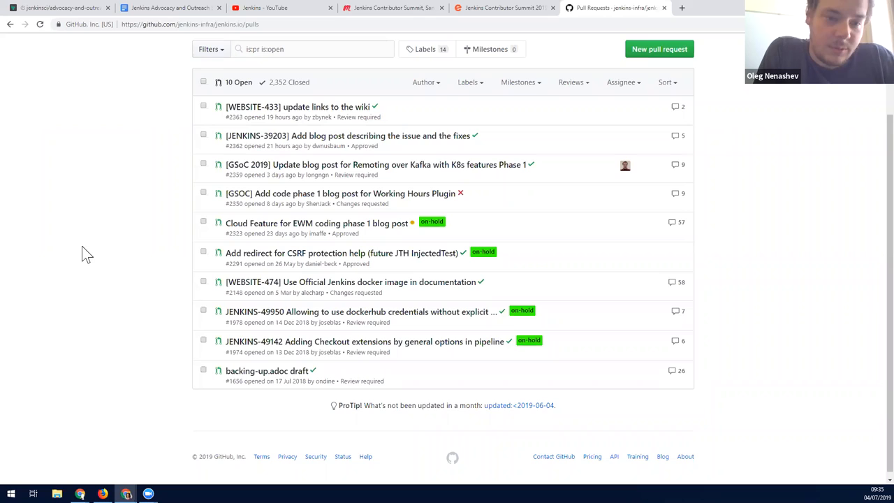
mouse_move(208, 174)
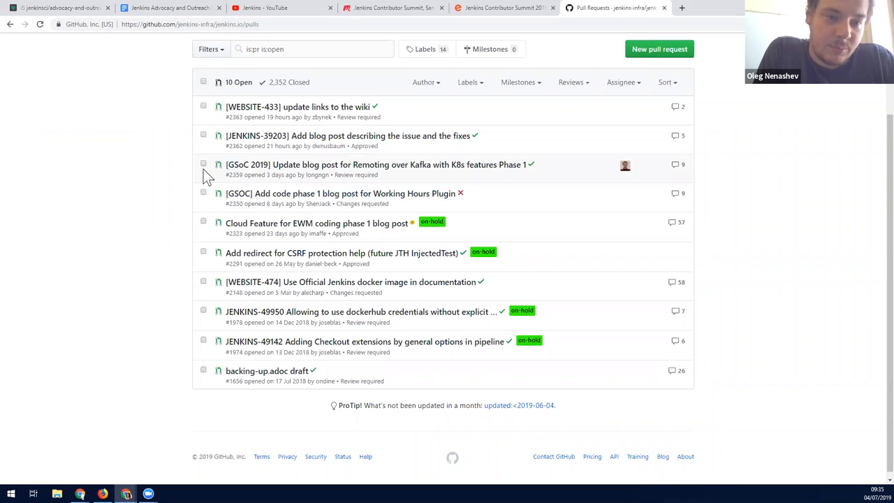
mouse_move(213, 205)
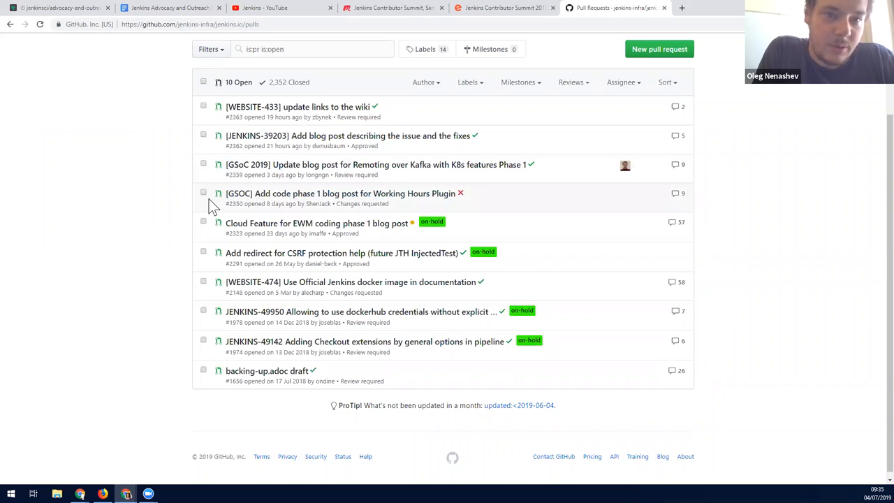
mouse_move(216, 181)
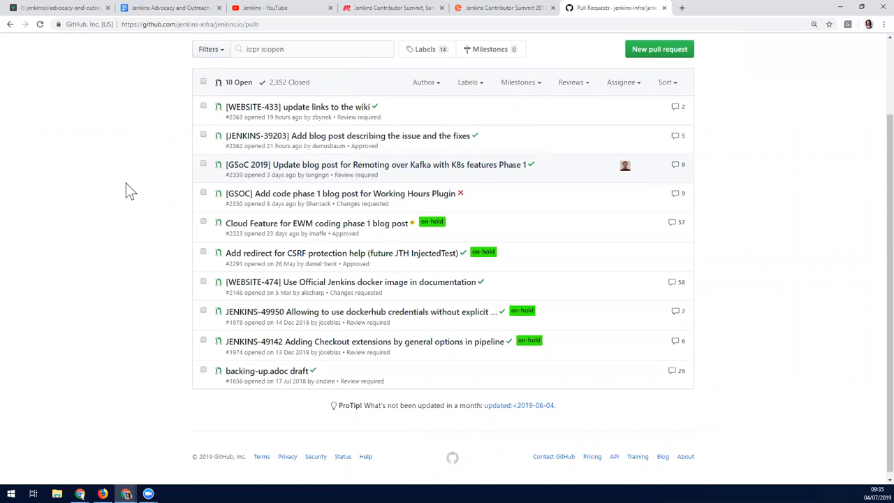
mouse_move(166, 213)
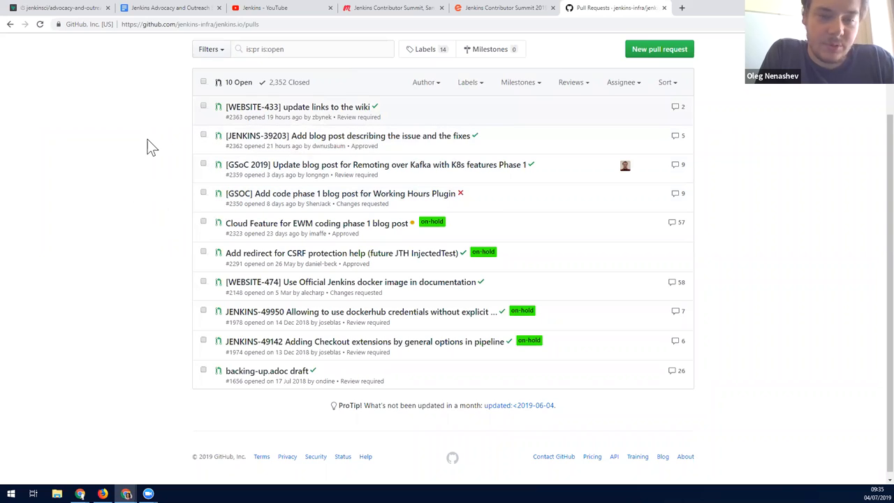
mouse_move(213, 152)
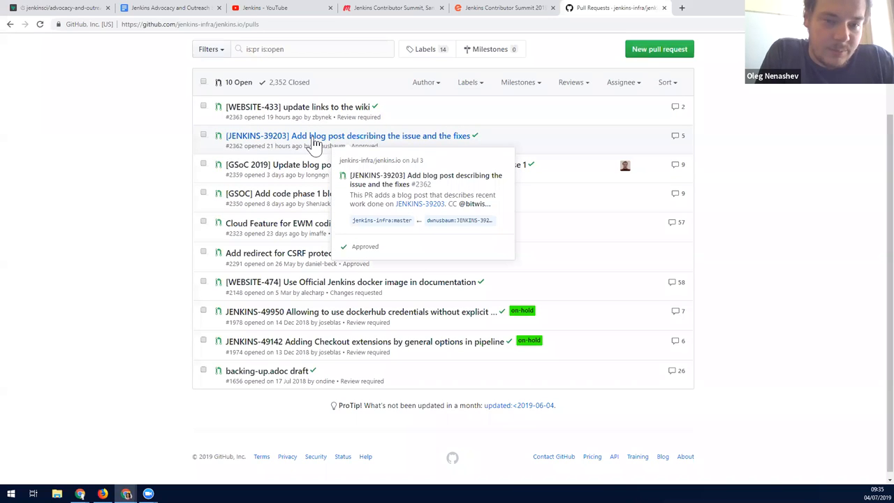
mouse_move(180, 176)
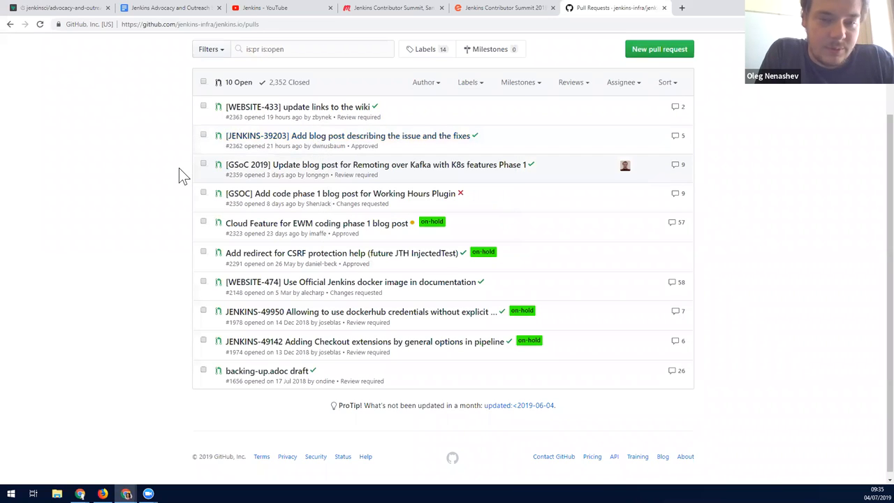
Step: Look over the JENKINS-39203 blog PR and open docker docs PR #2148 in a new tab
click(348, 135)
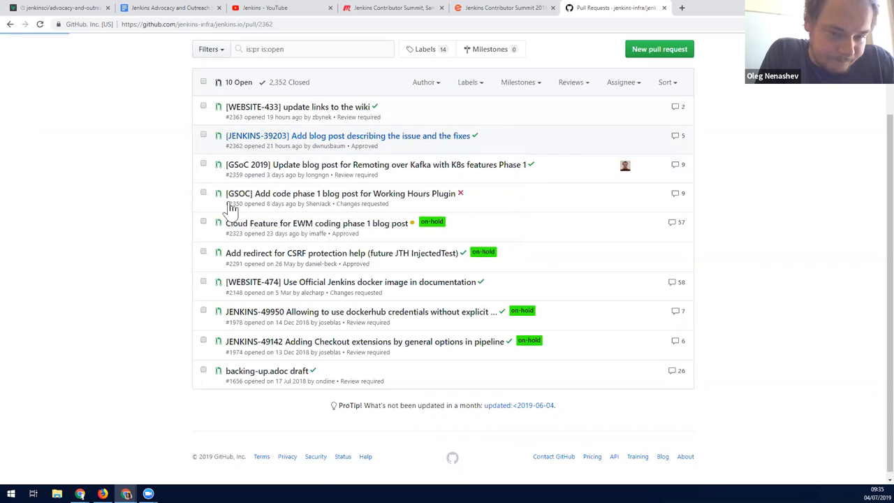
mouse_move(160, 290)
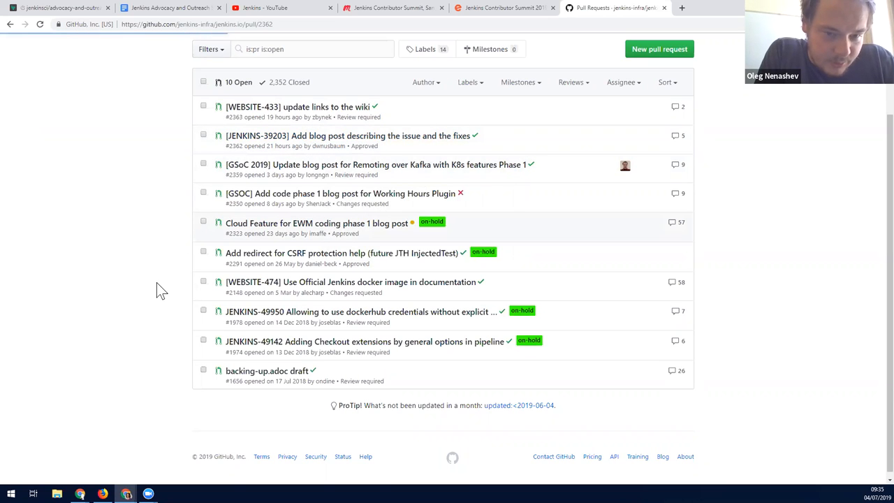
click(350, 135)
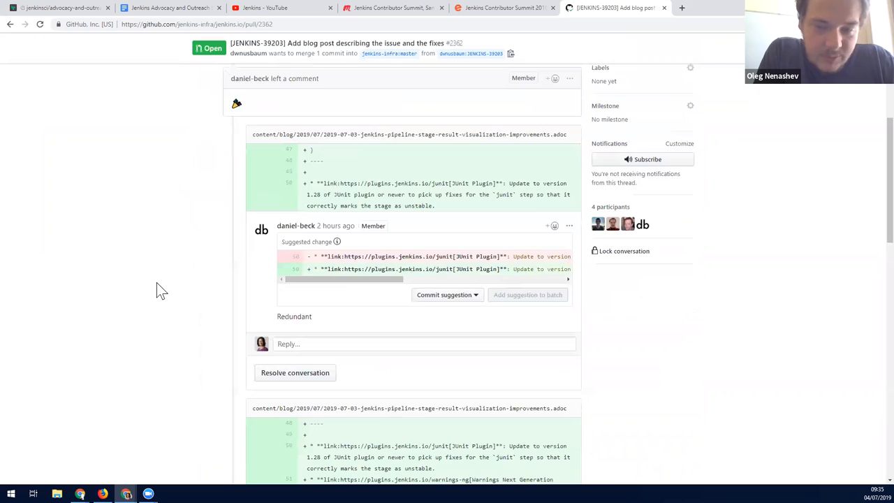
scroll(down, 3)
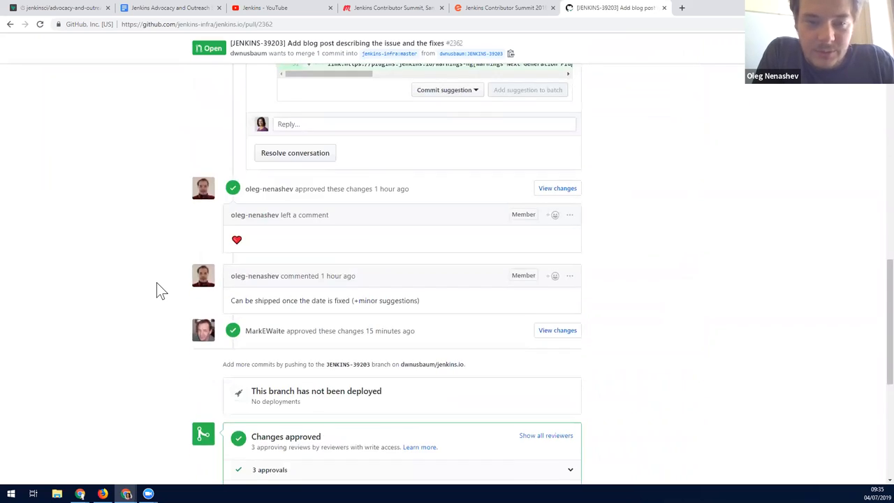
scroll(down, 3)
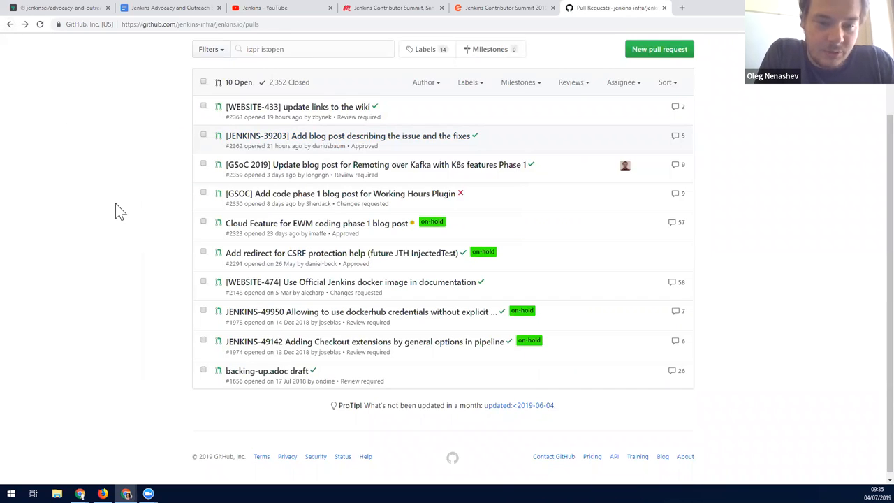
mouse_move(171, 159)
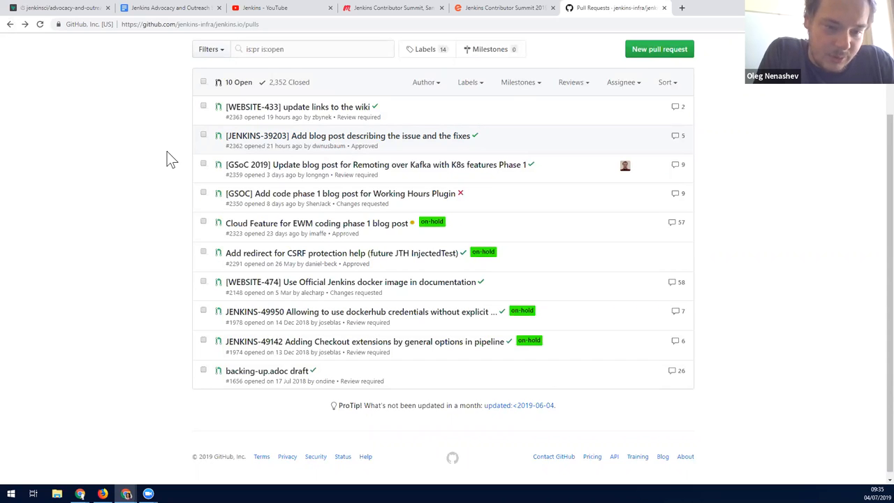
mouse_move(246, 112)
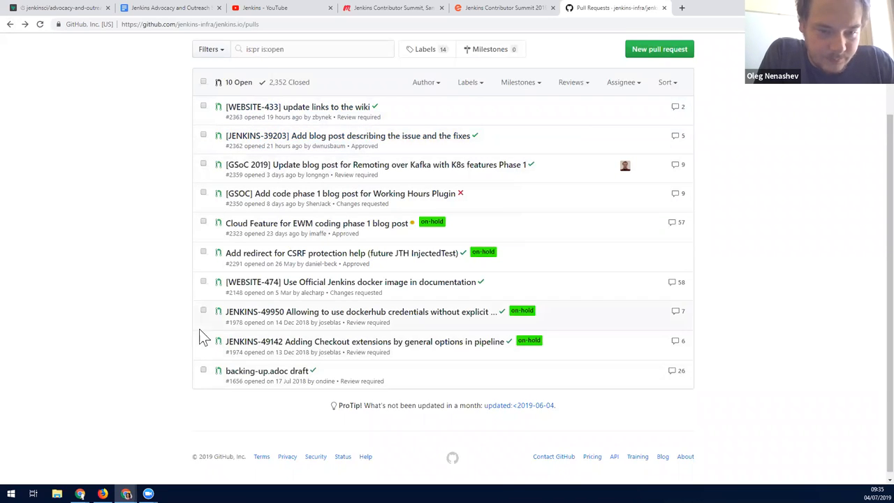
mouse_move(245, 287)
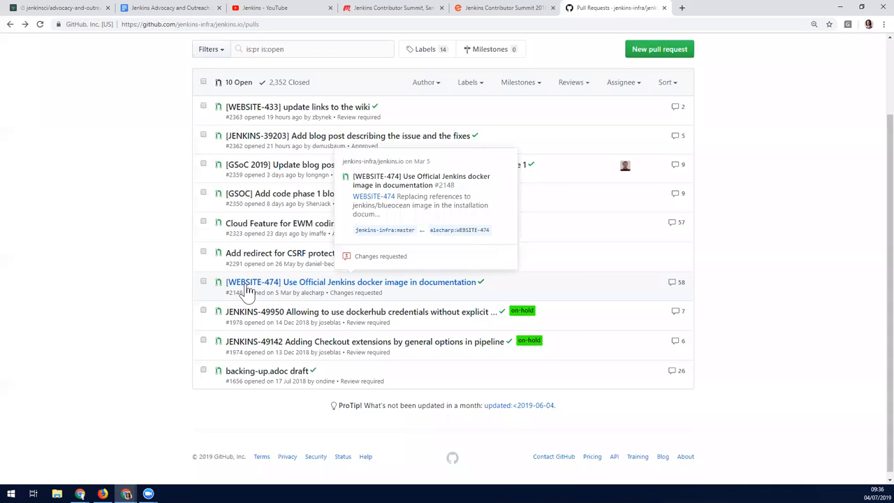
right_click(255, 287)
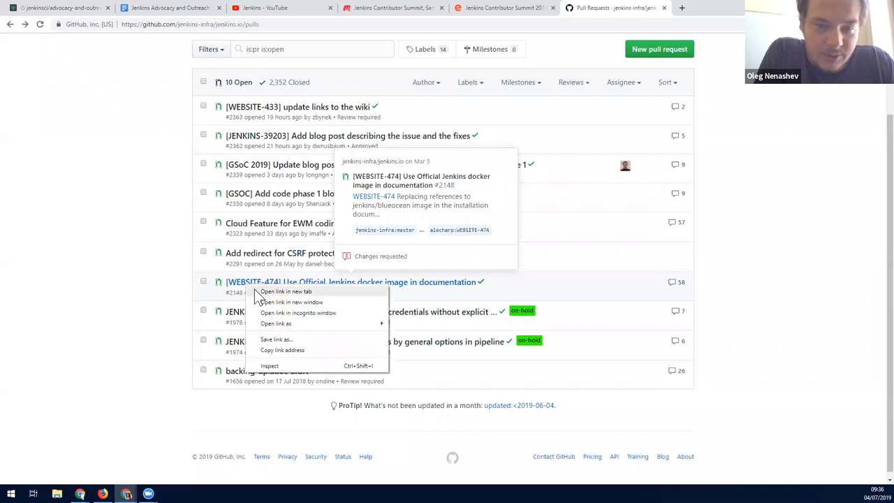
click(287, 291)
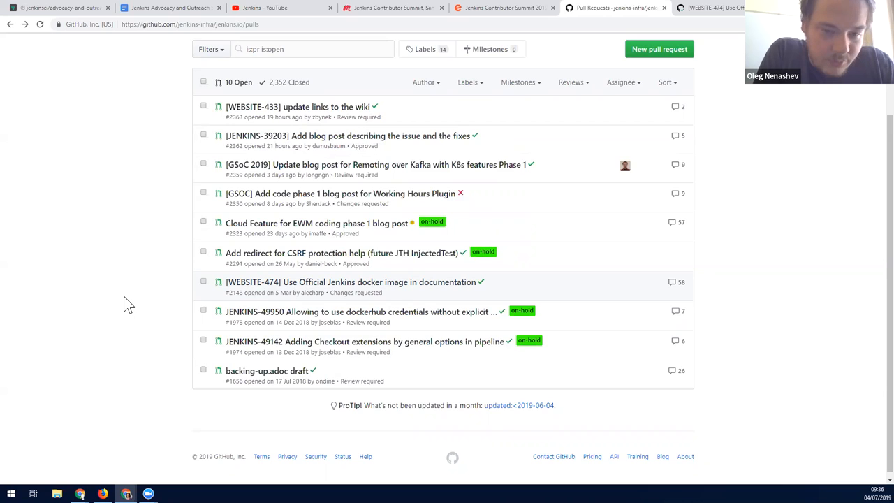
mouse_move(357, 379)
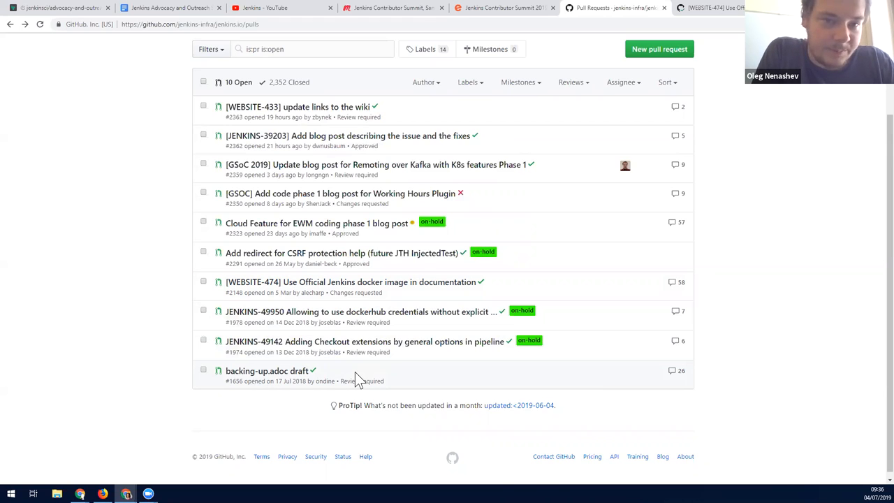
mouse_move(359, 363)
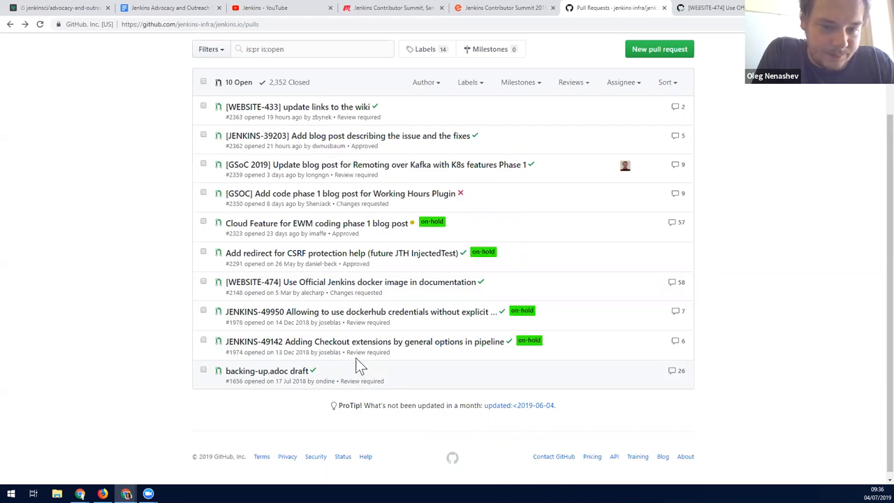
mouse_move(284, 375)
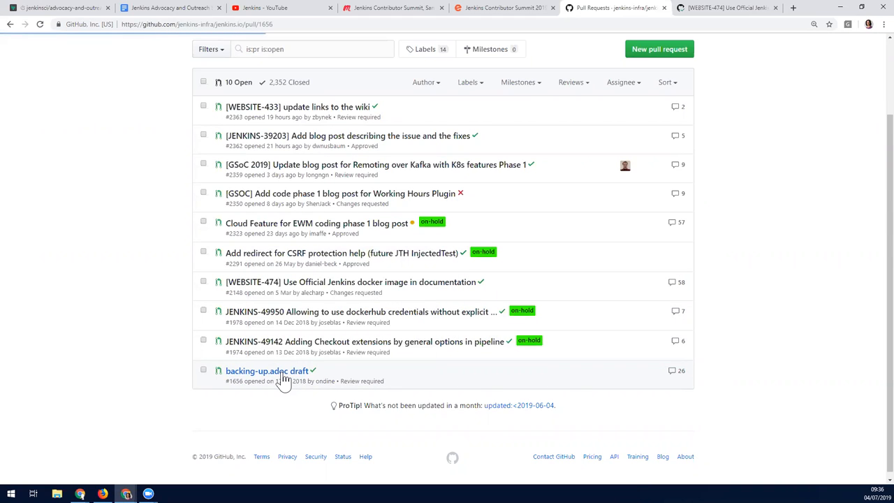
Step: View backing-up.adoc draft PR #1656 down to its review-required, merging-blocked status
click(265, 371)
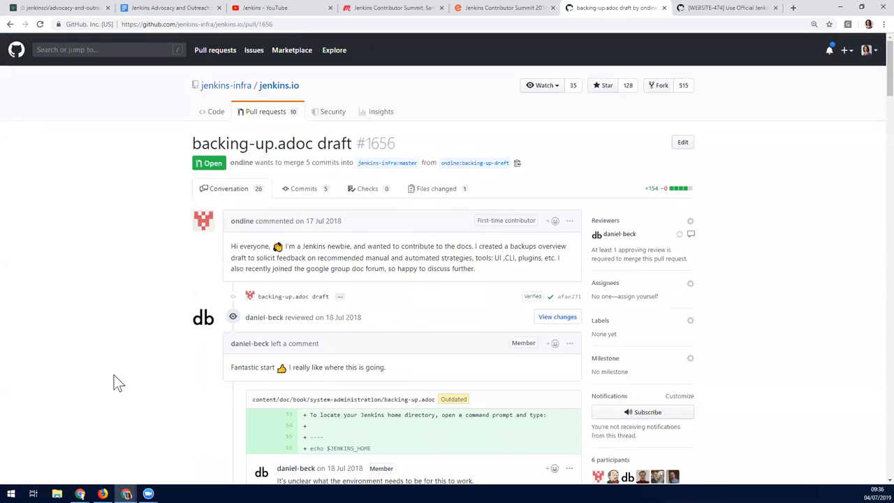
scroll(down, 3)
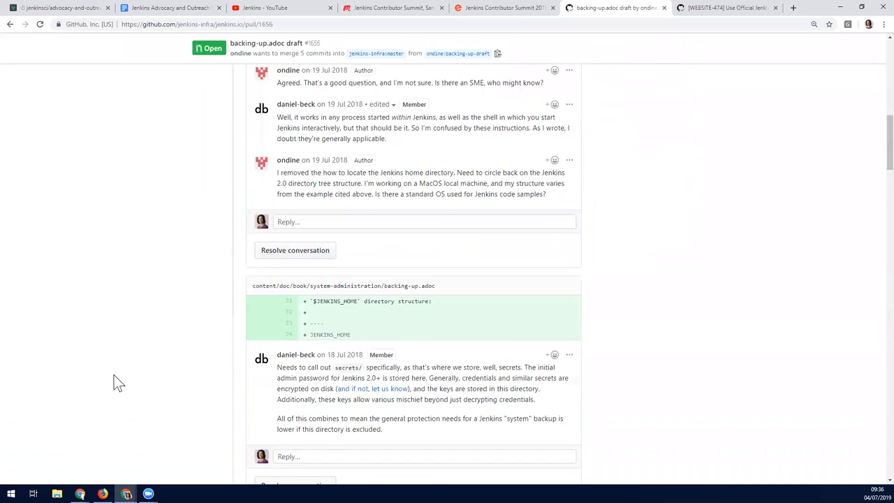
scroll(down, 3)
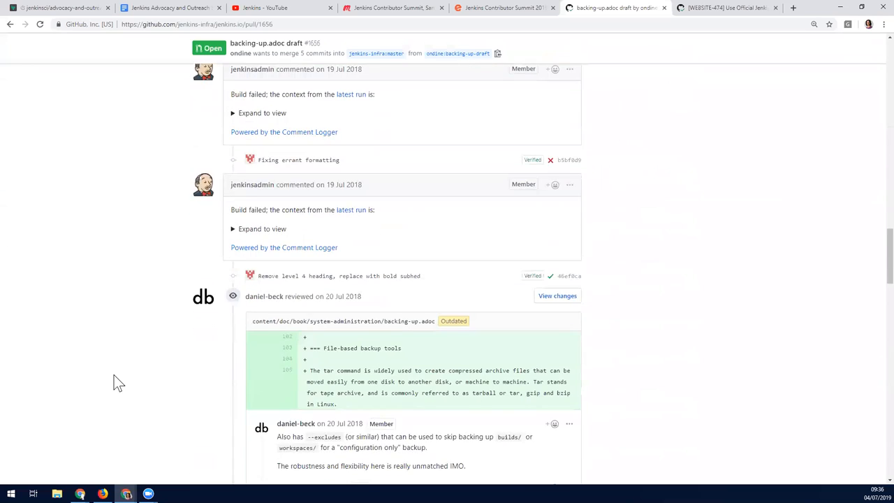
scroll(down, 3)
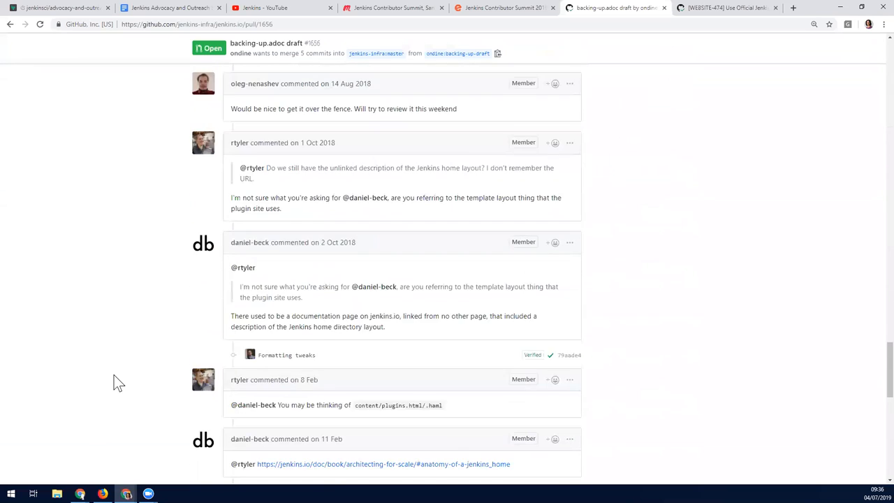
scroll(down, 3)
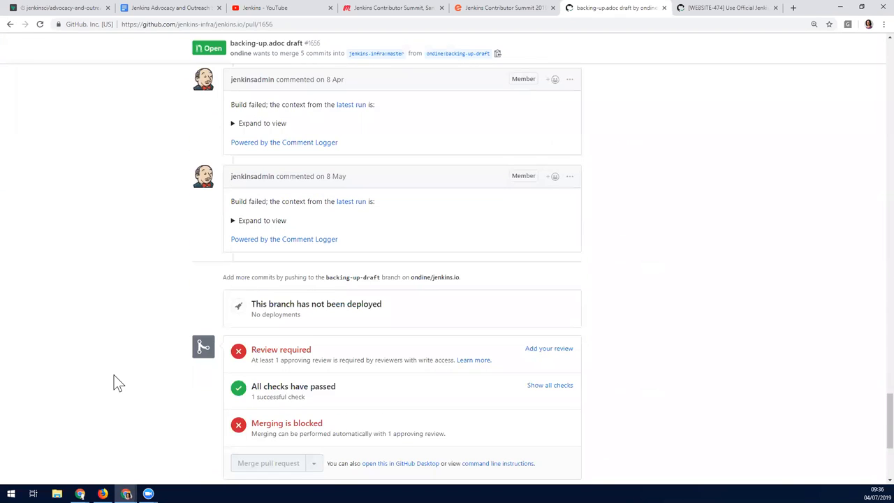
scroll(up, 3)
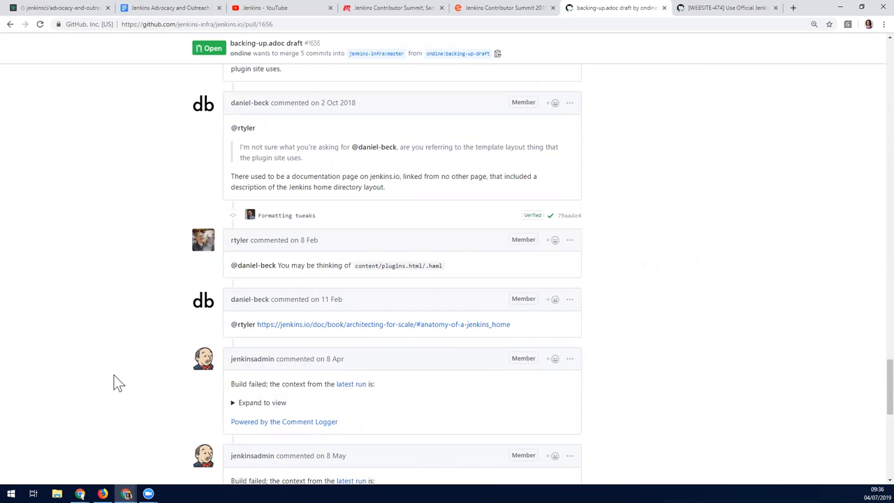
scroll(down, 3)
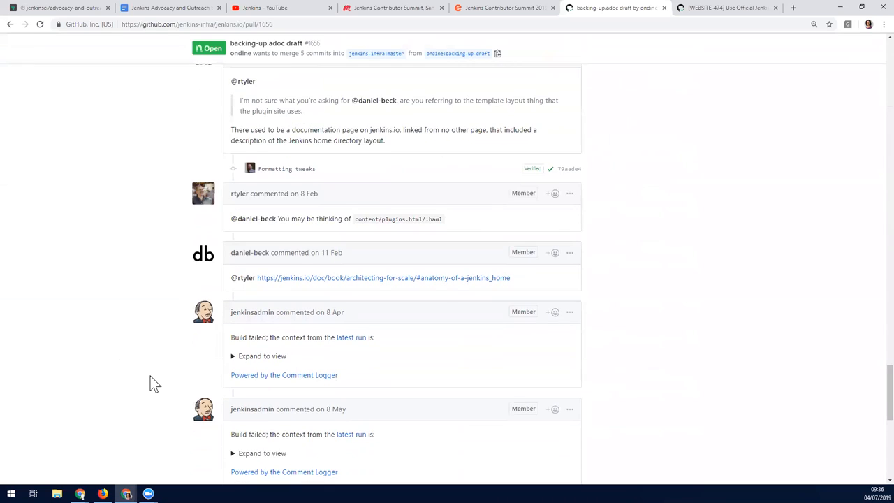
scroll(down, 3)
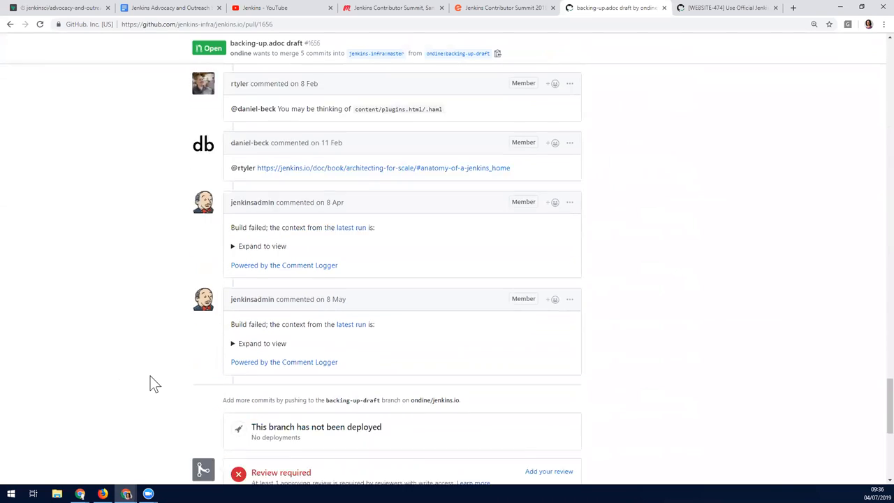
scroll(down, 3)
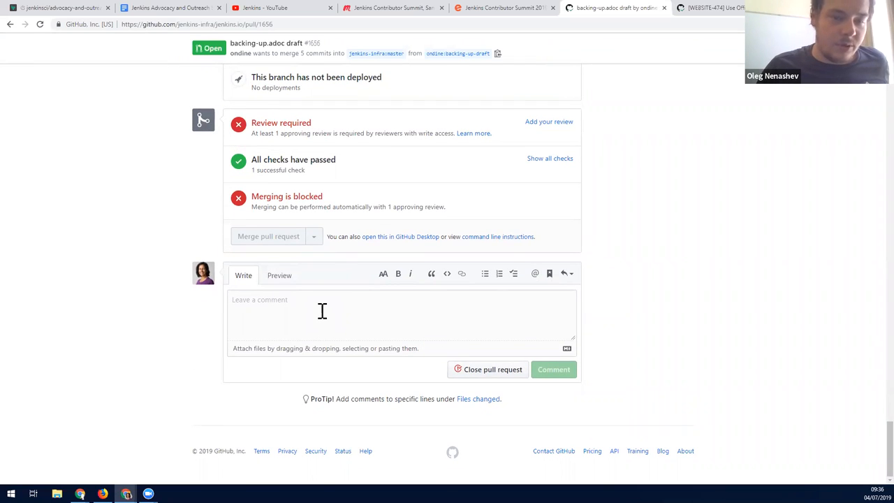
Step: Return to the jenkins.io pull request list showing 10 open and 2,352 closed
click(322, 311)
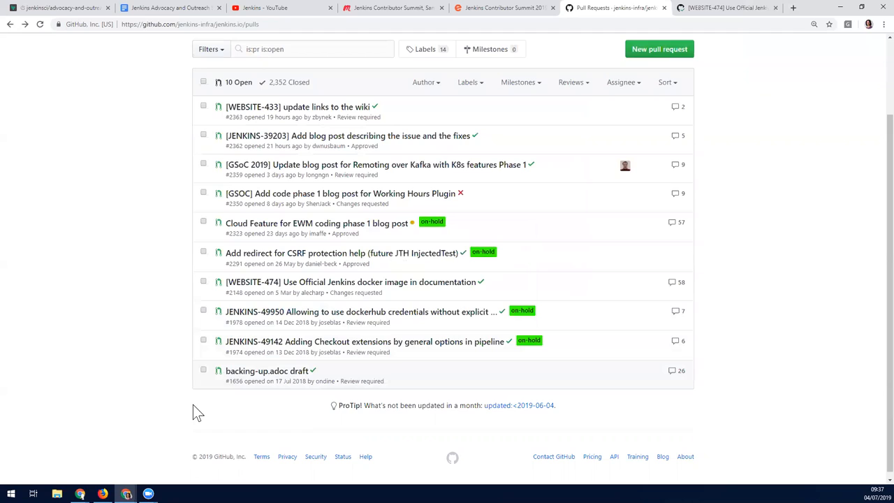
mouse_move(164, 402)
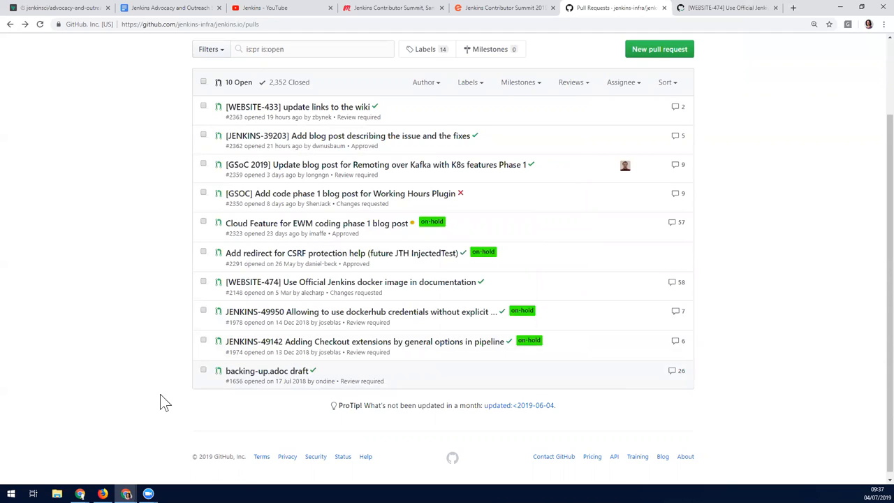
mouse_move(61, 396)
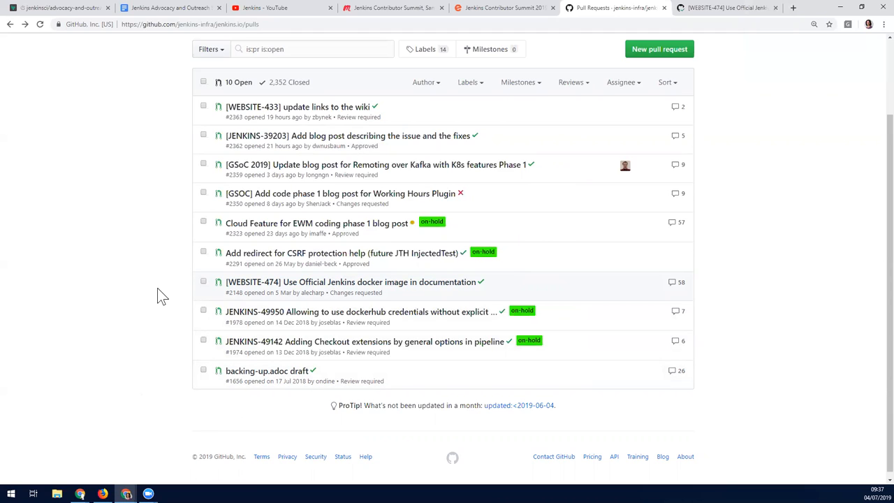
mouse_move(102, 210)
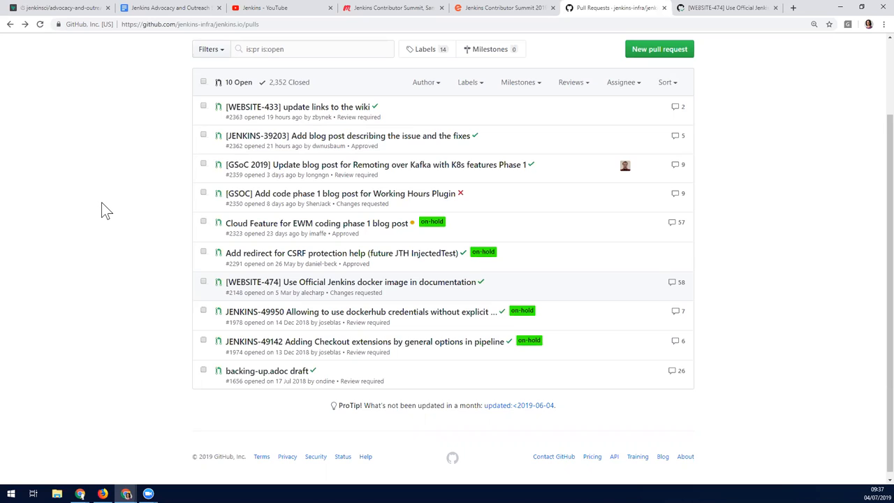
mouse_move(219, 249)
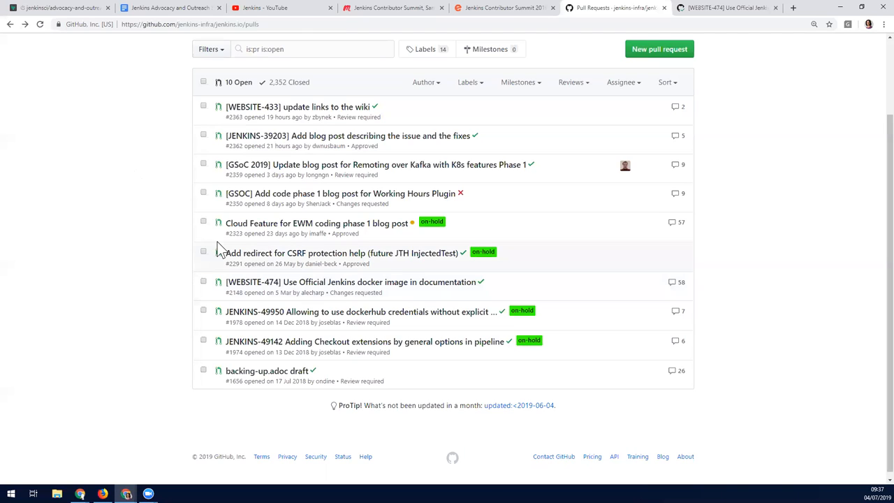
mouse_move(129, 182)
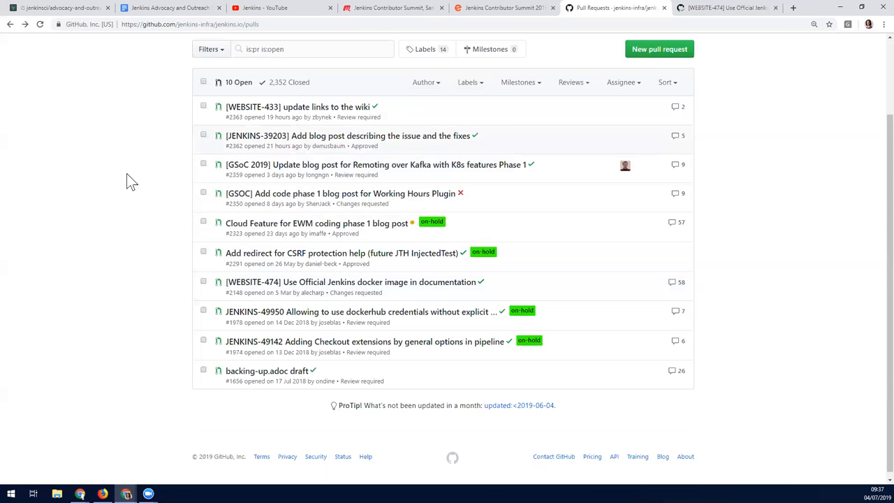
mouse_move(94, 278)
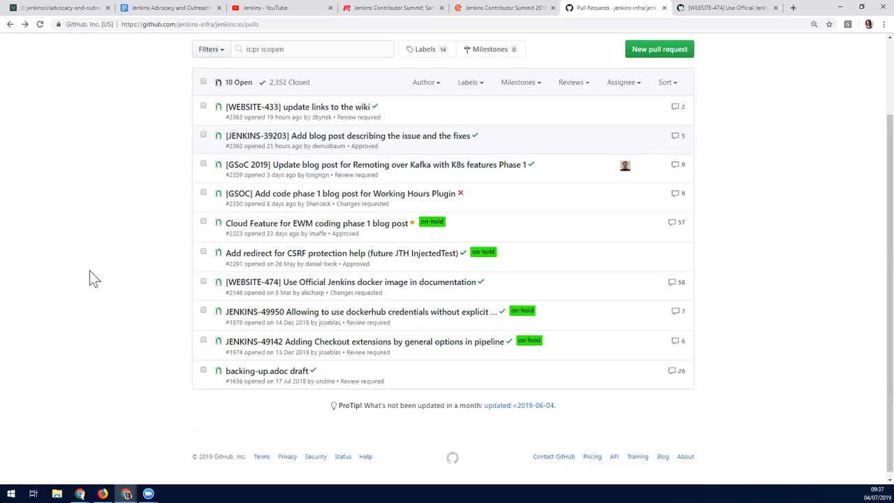
mouse_move(424, 211)
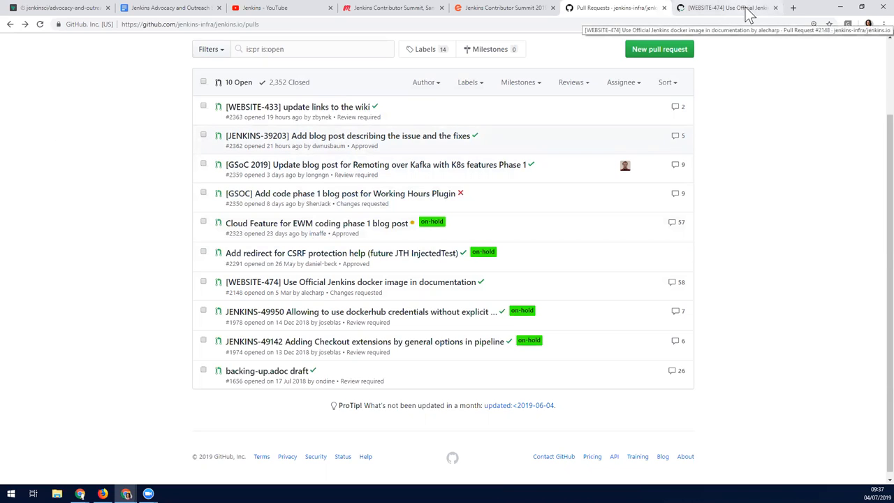
Step: Add agenda item 'Review of pending issues for jenkins.io', noting docs sig could help
click(168, 8)
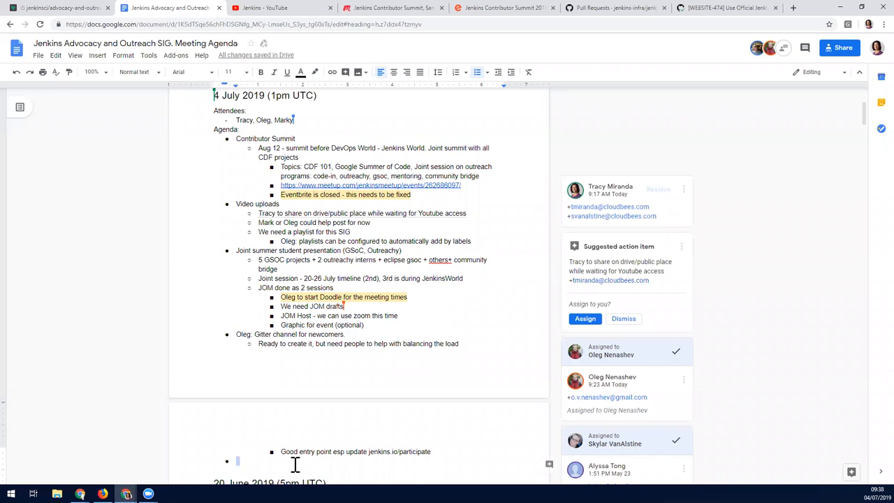
text(Review of)
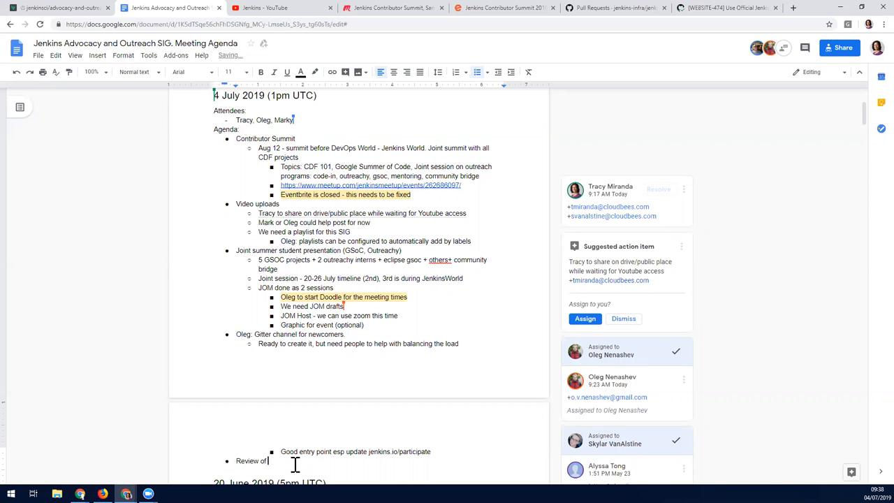
text(pending issues for)
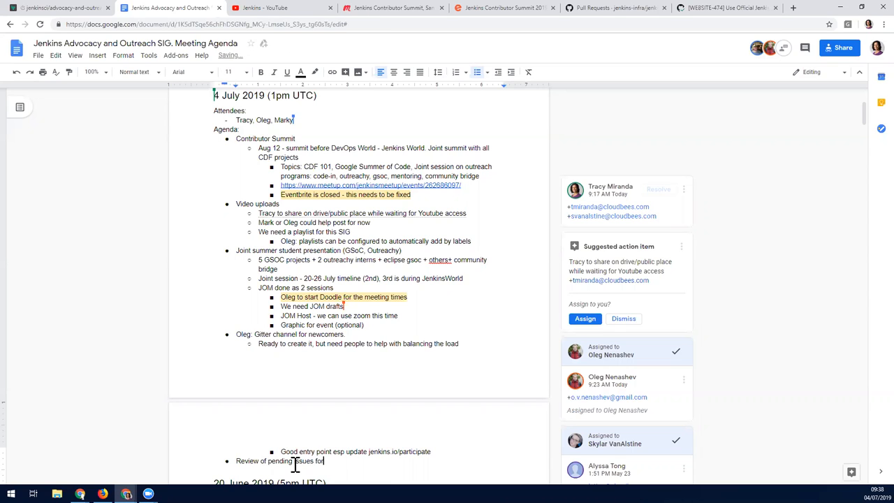
text(jenkins)
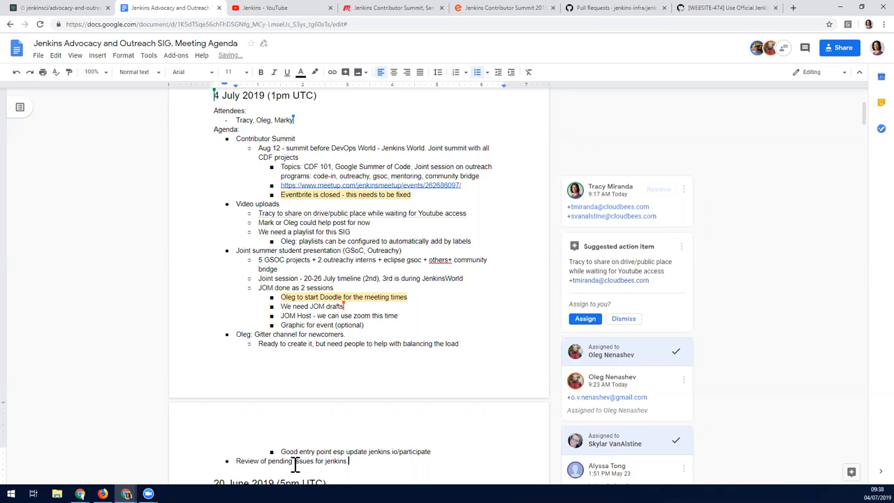
text(Coul)
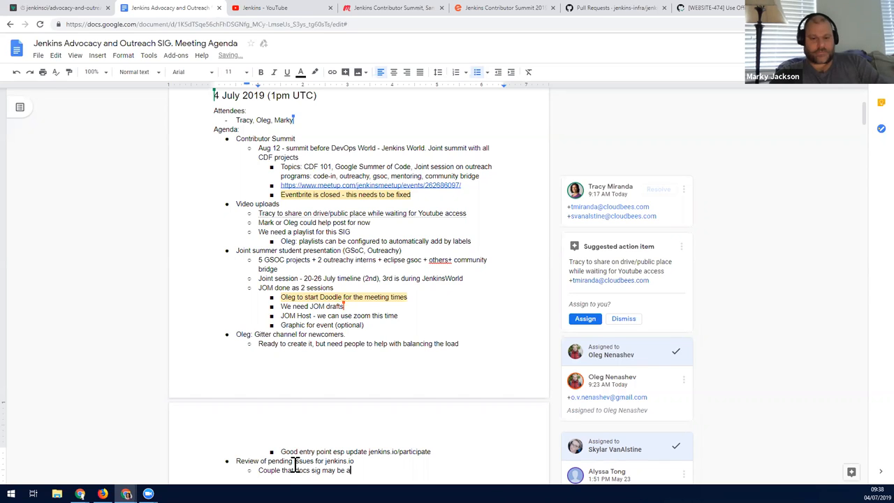
text(be able to help with)
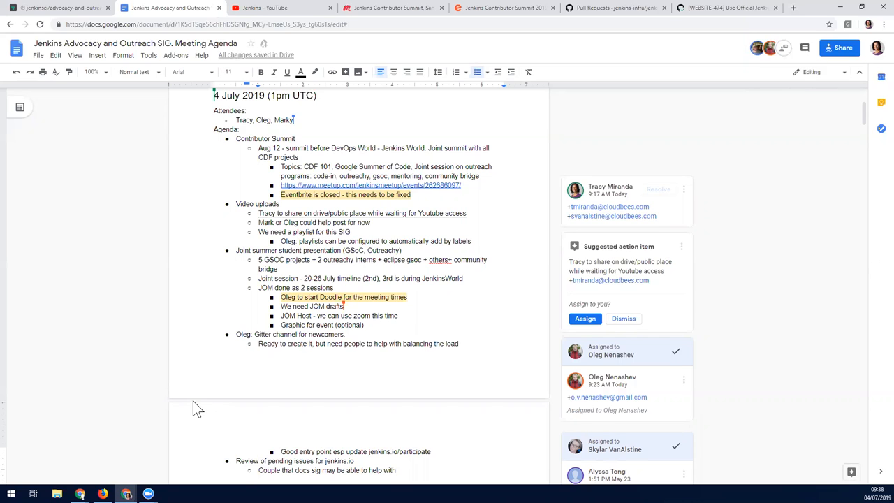
scroll(down, 3)
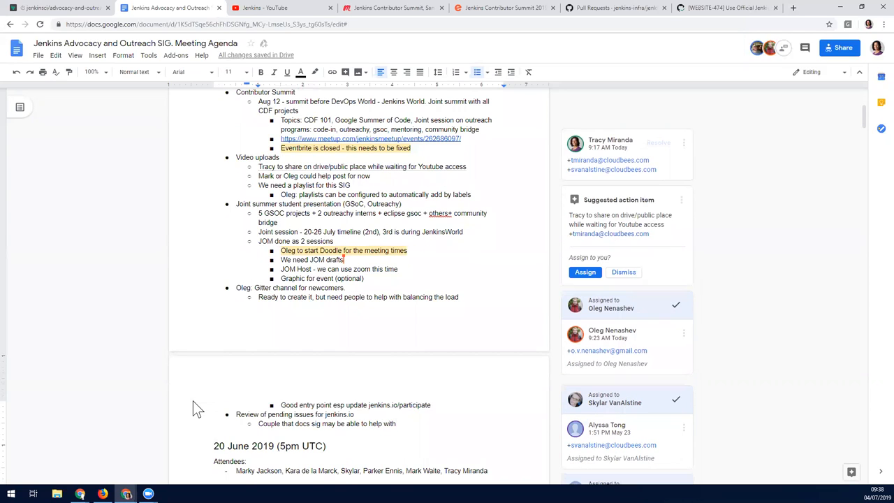